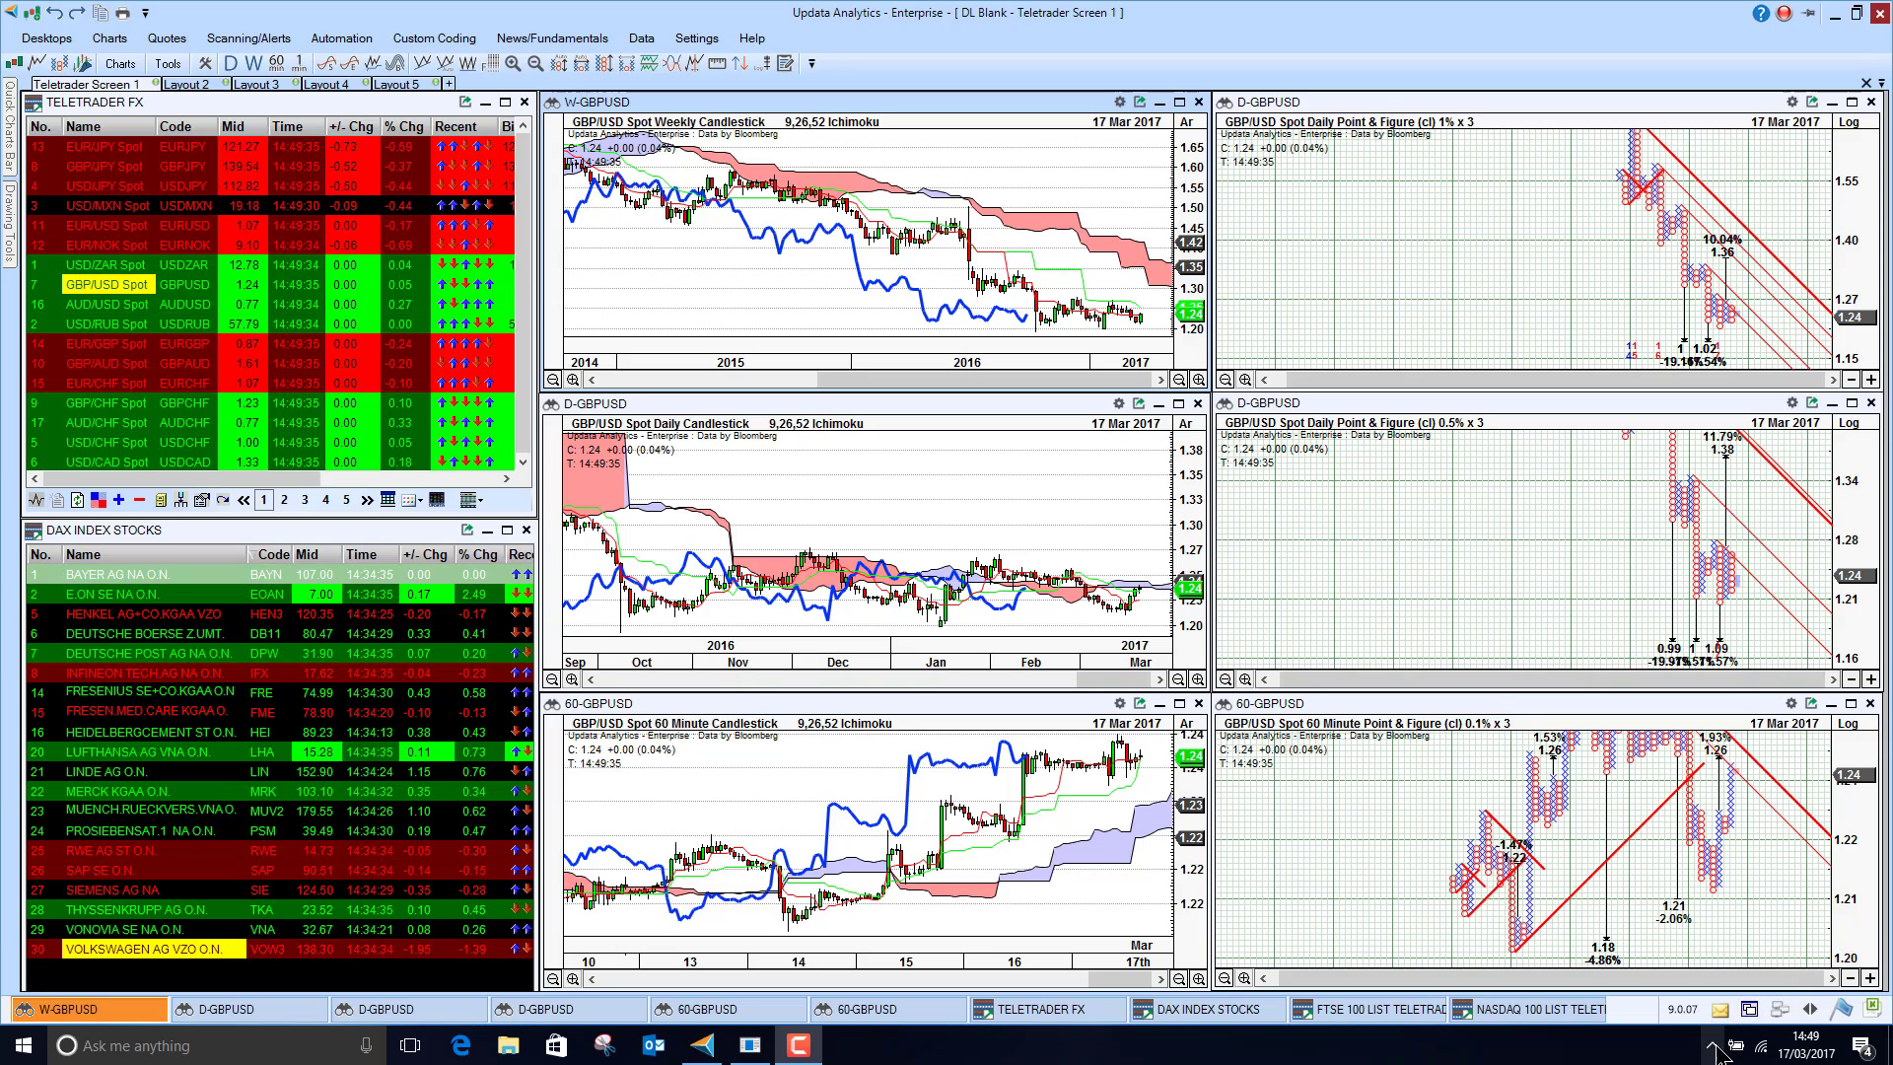
# Bring up Find Instrument for Chart from the tray data menu, on its TeleTrader tab
pyautogui.click(1719, 1021)
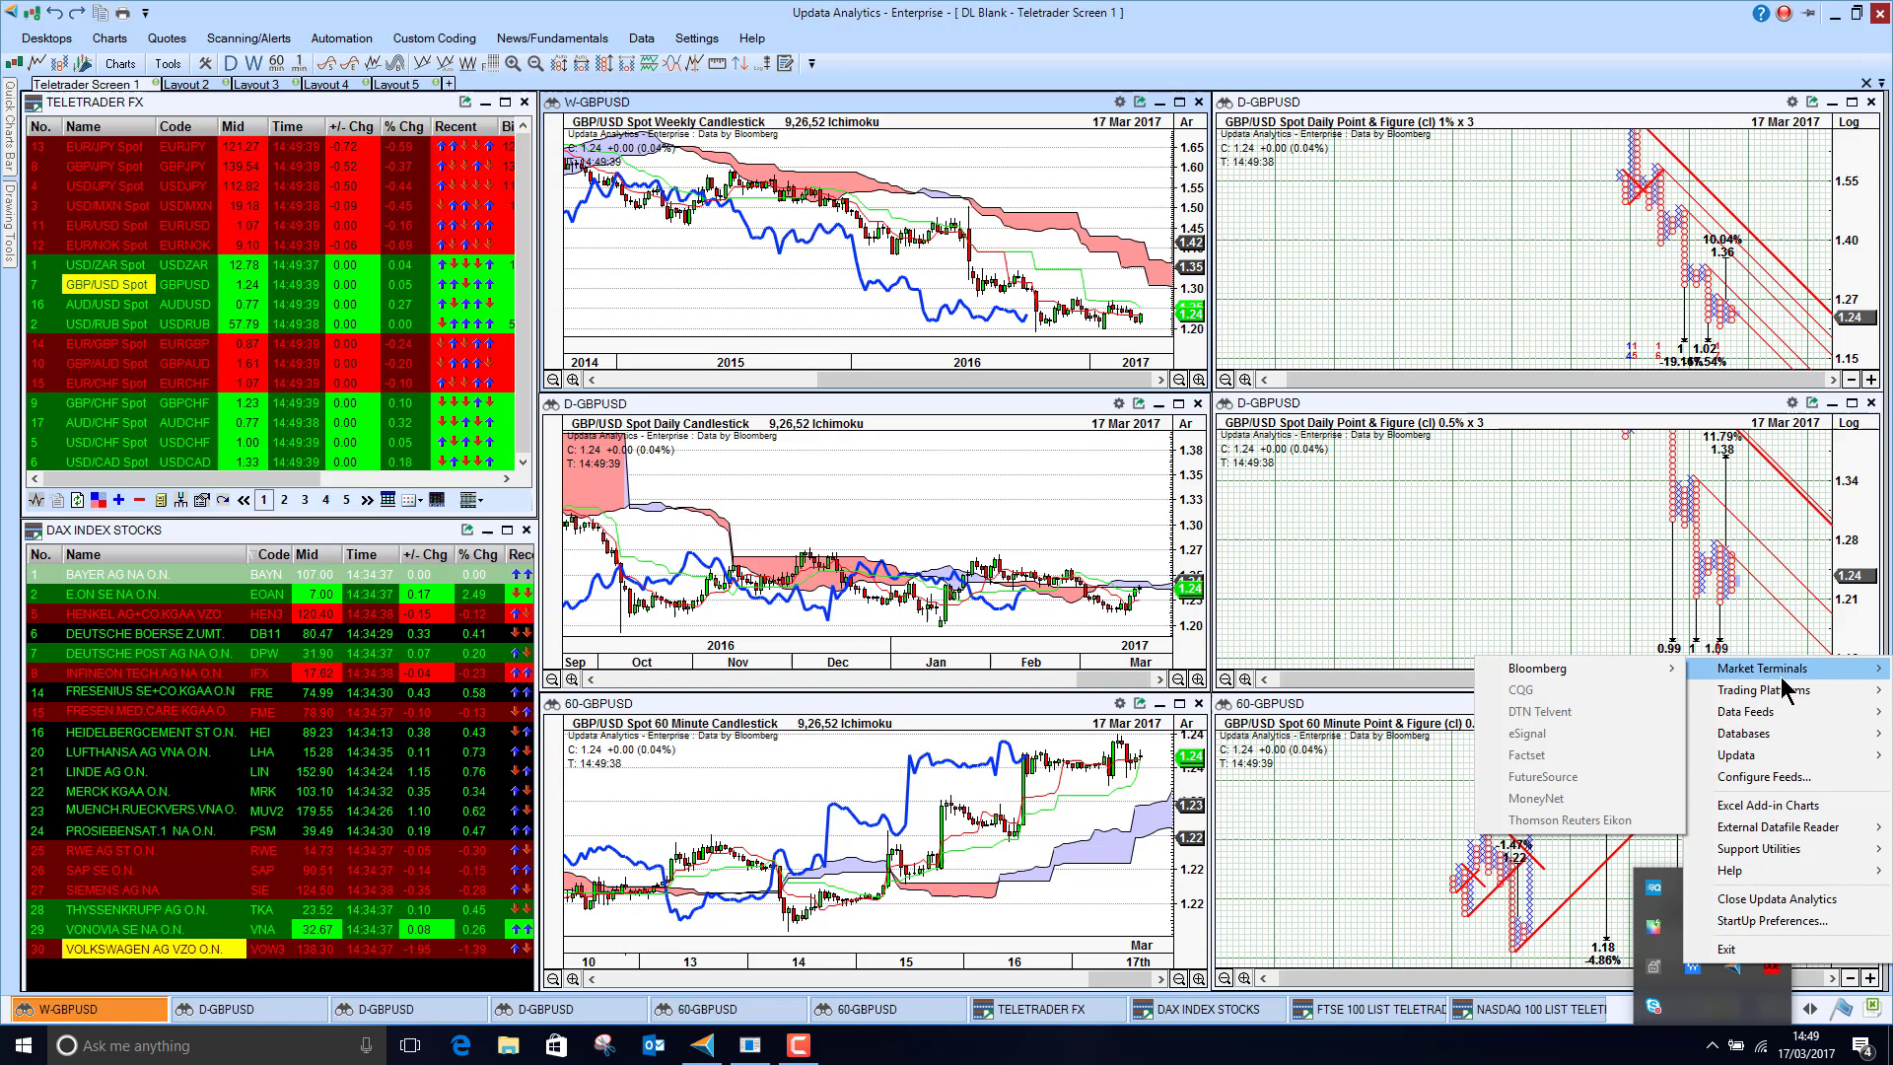
pyautogui.click(1745, 711)
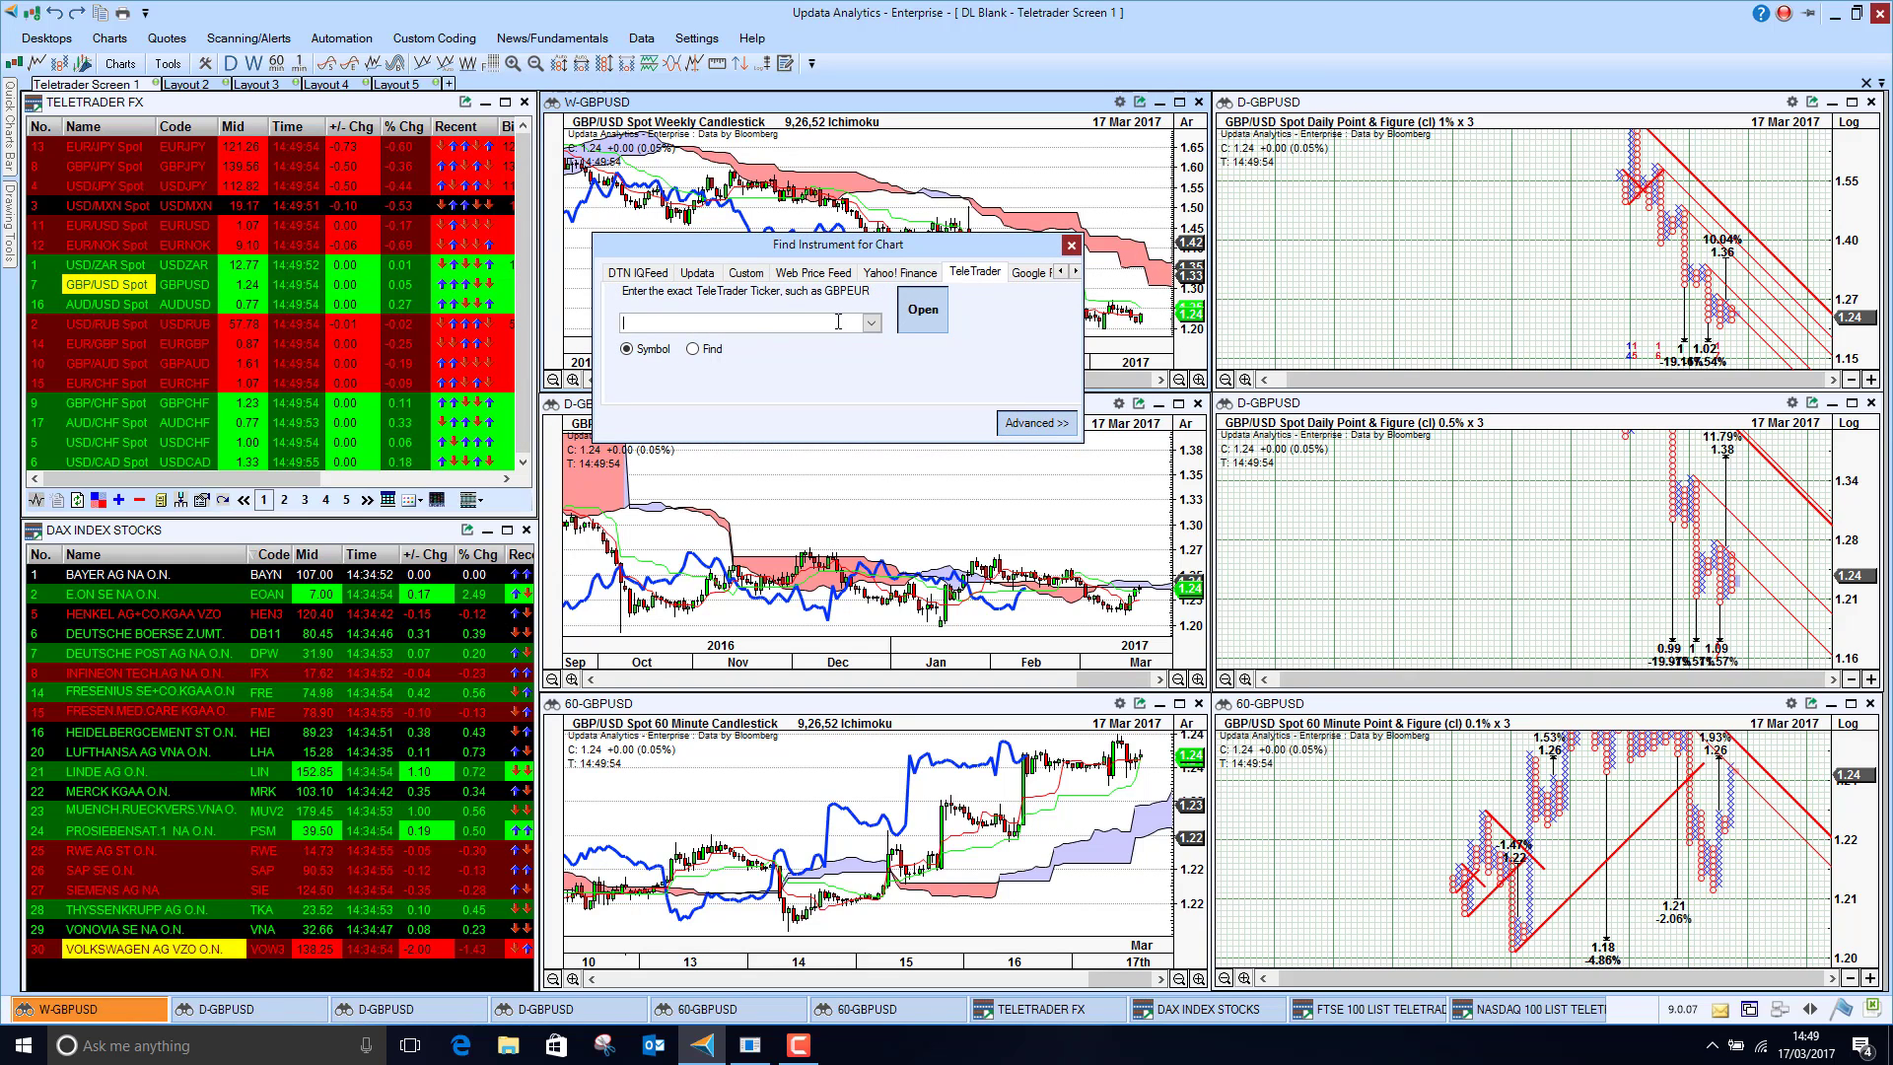
# Search TeleTrader for 'VOD', review the 51 matches, then close the finder
pyautogui.click(692, 347)
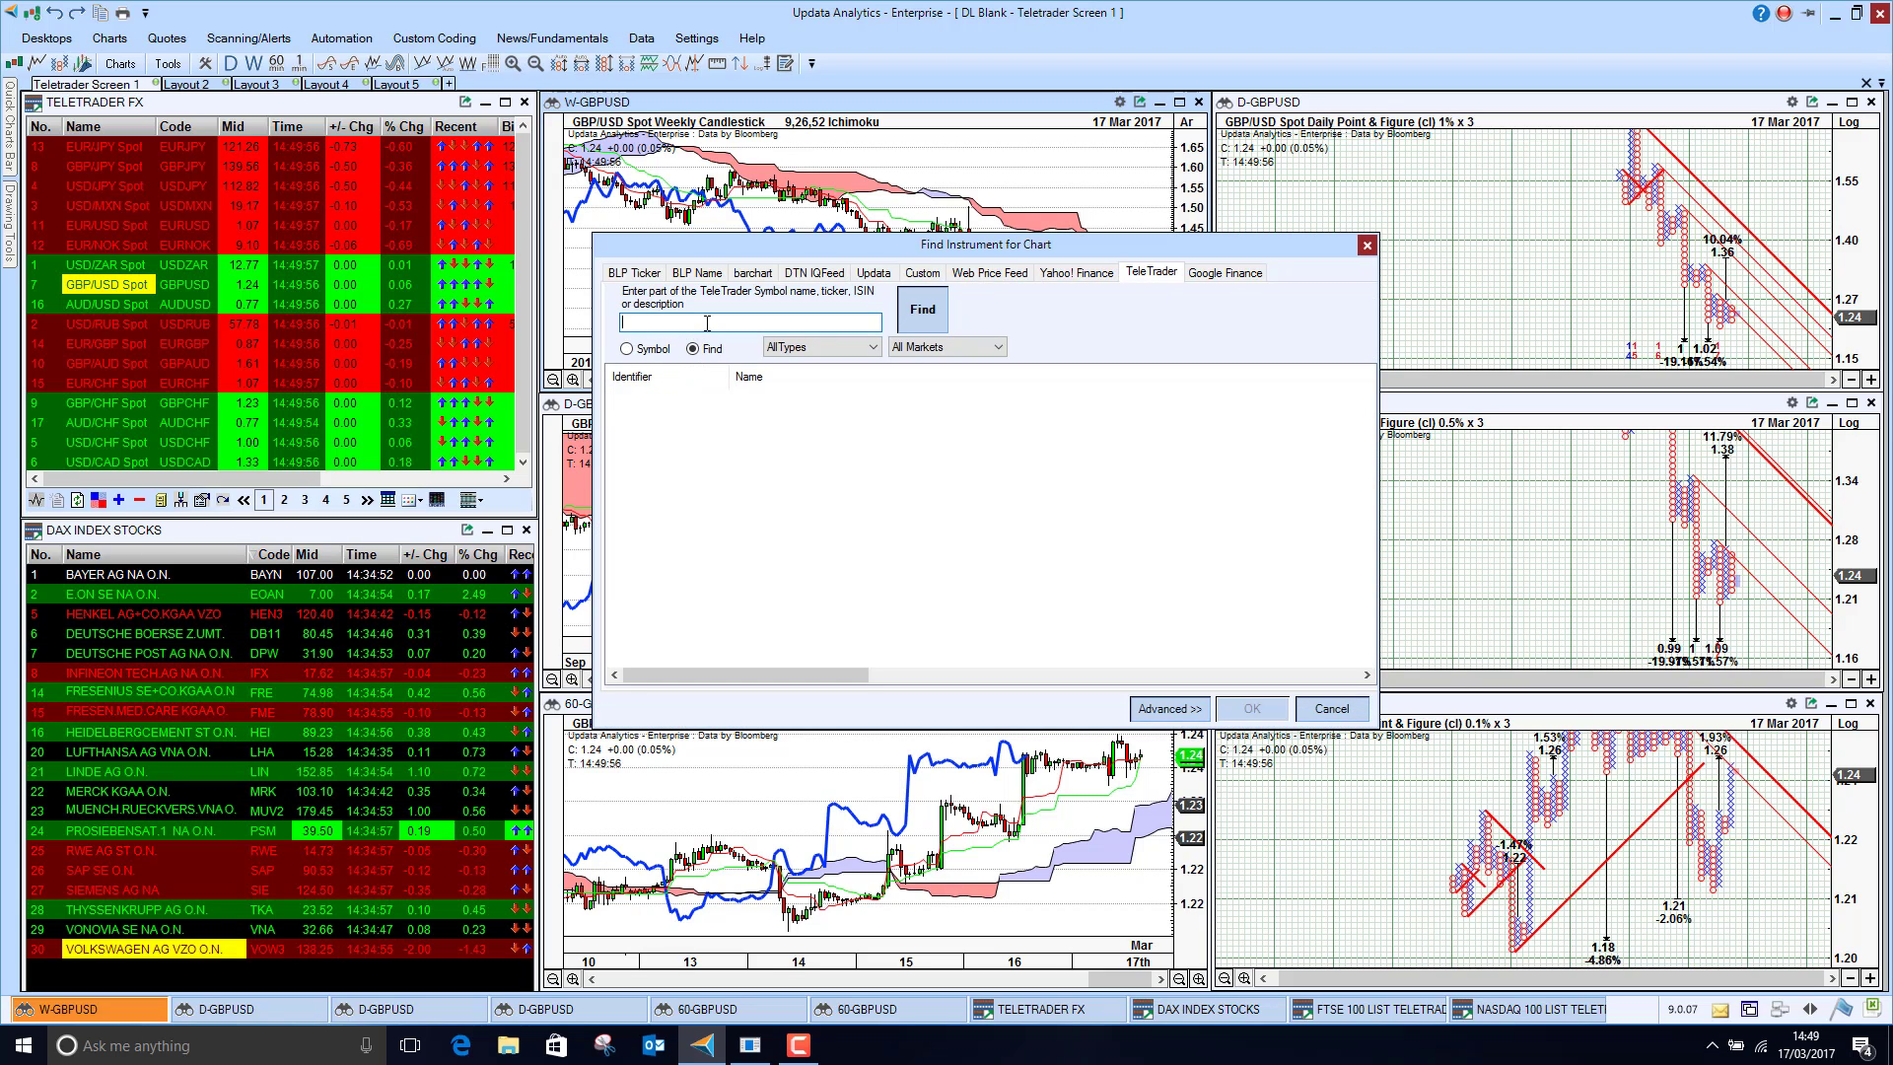
pyautogui.write('VOD')
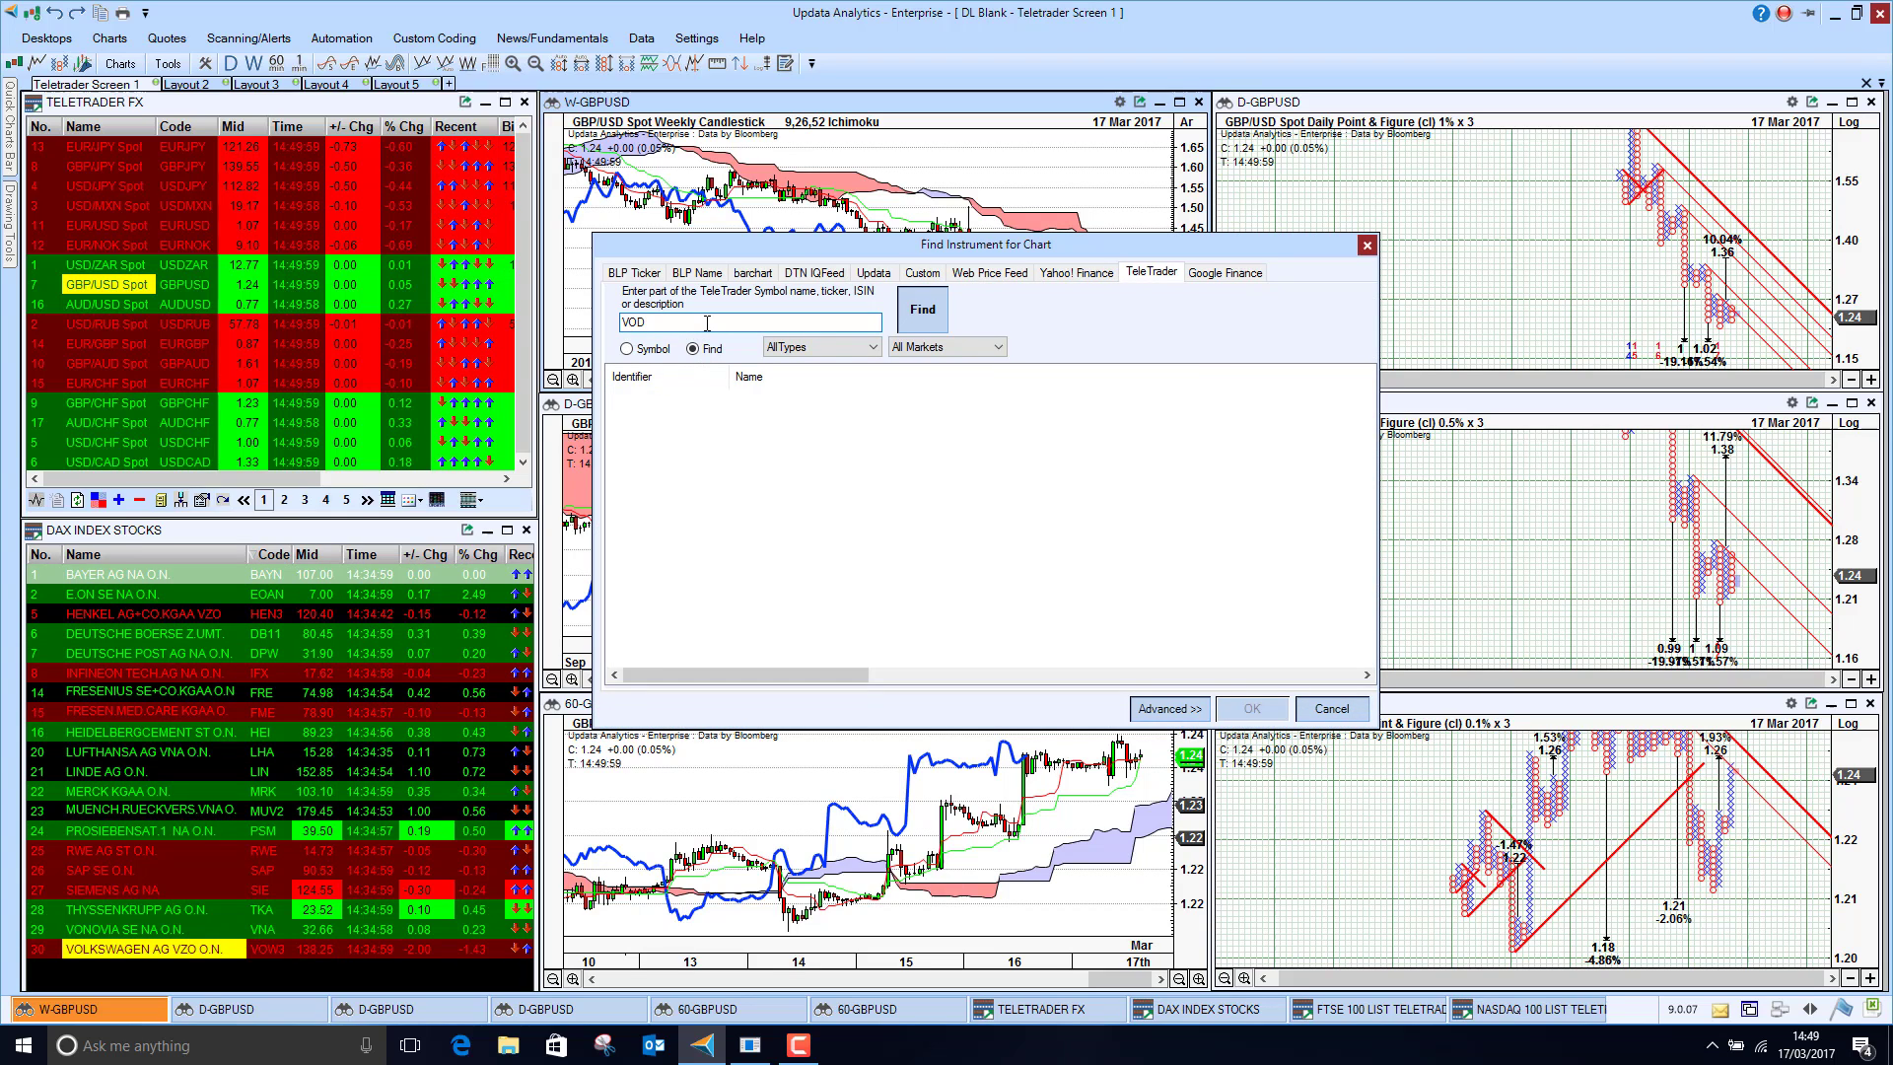
pyautogui.click(923, 308)
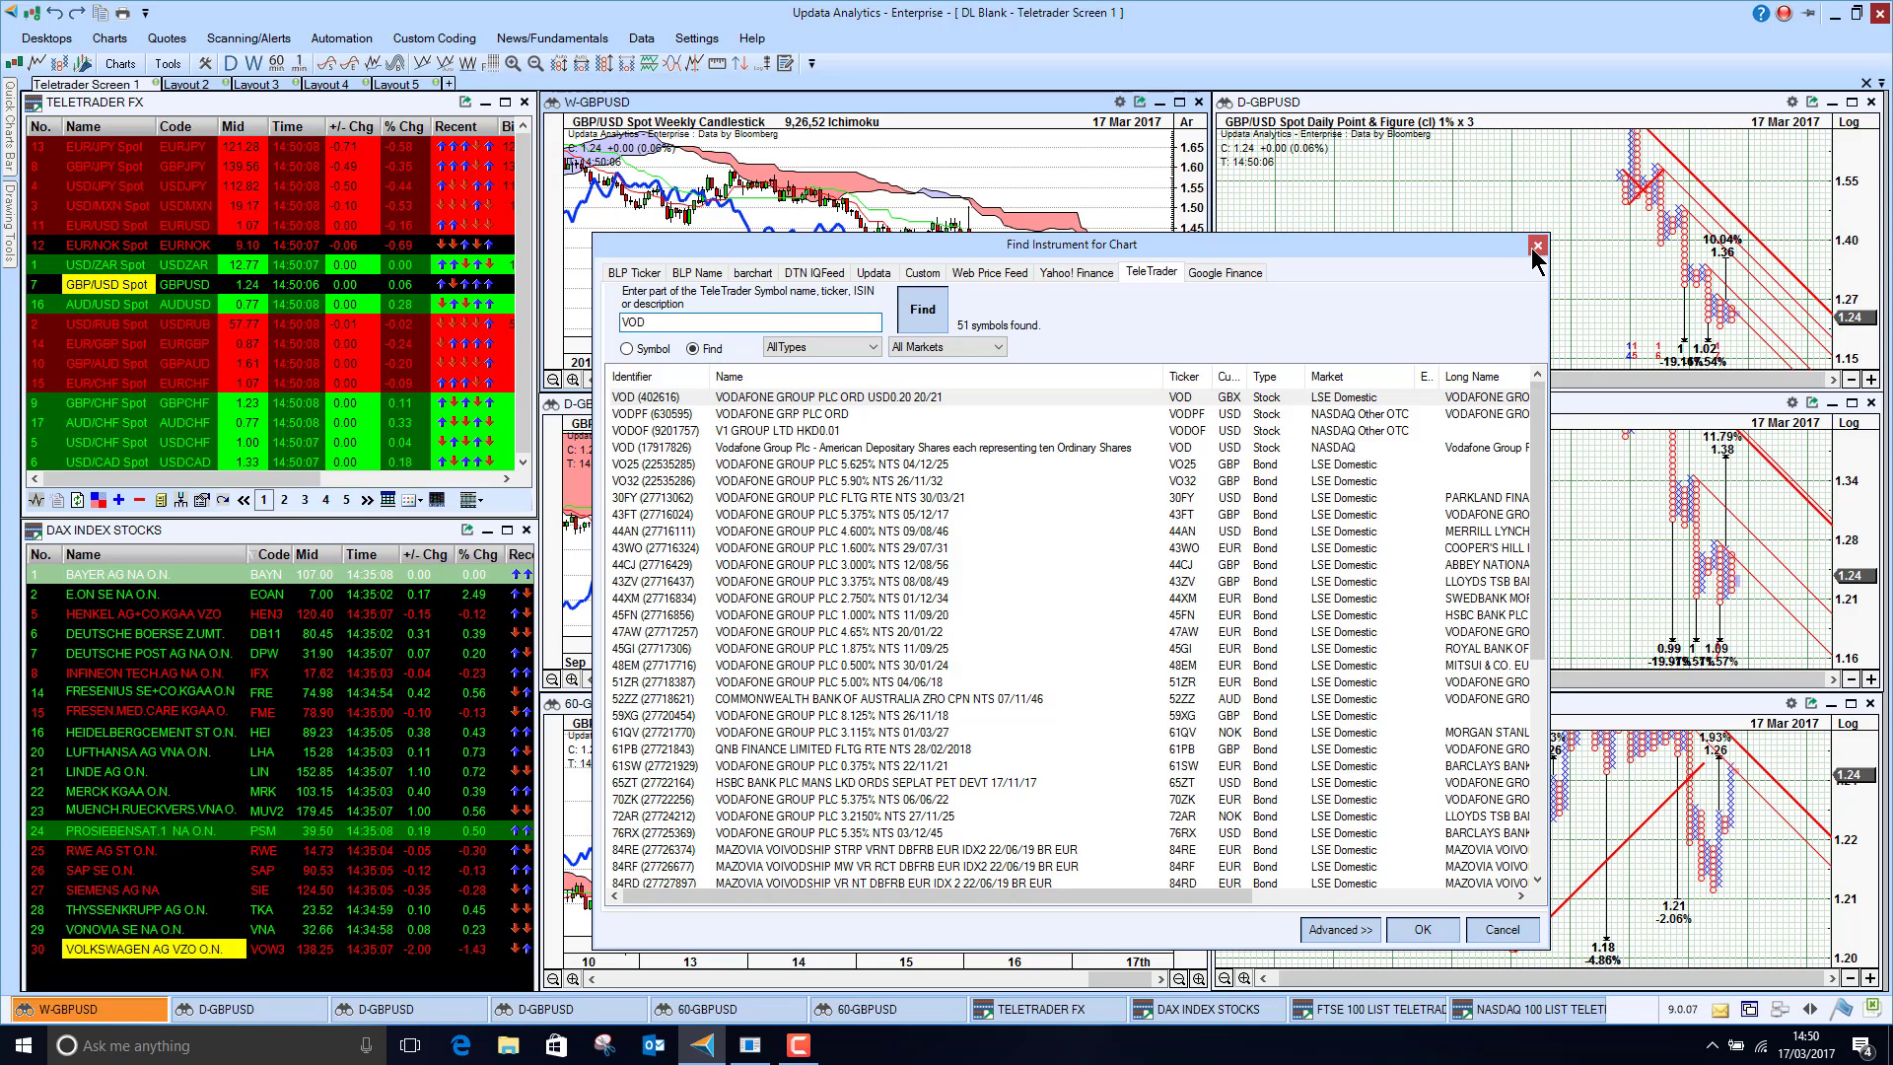
pyautogui.click(1536, 244)
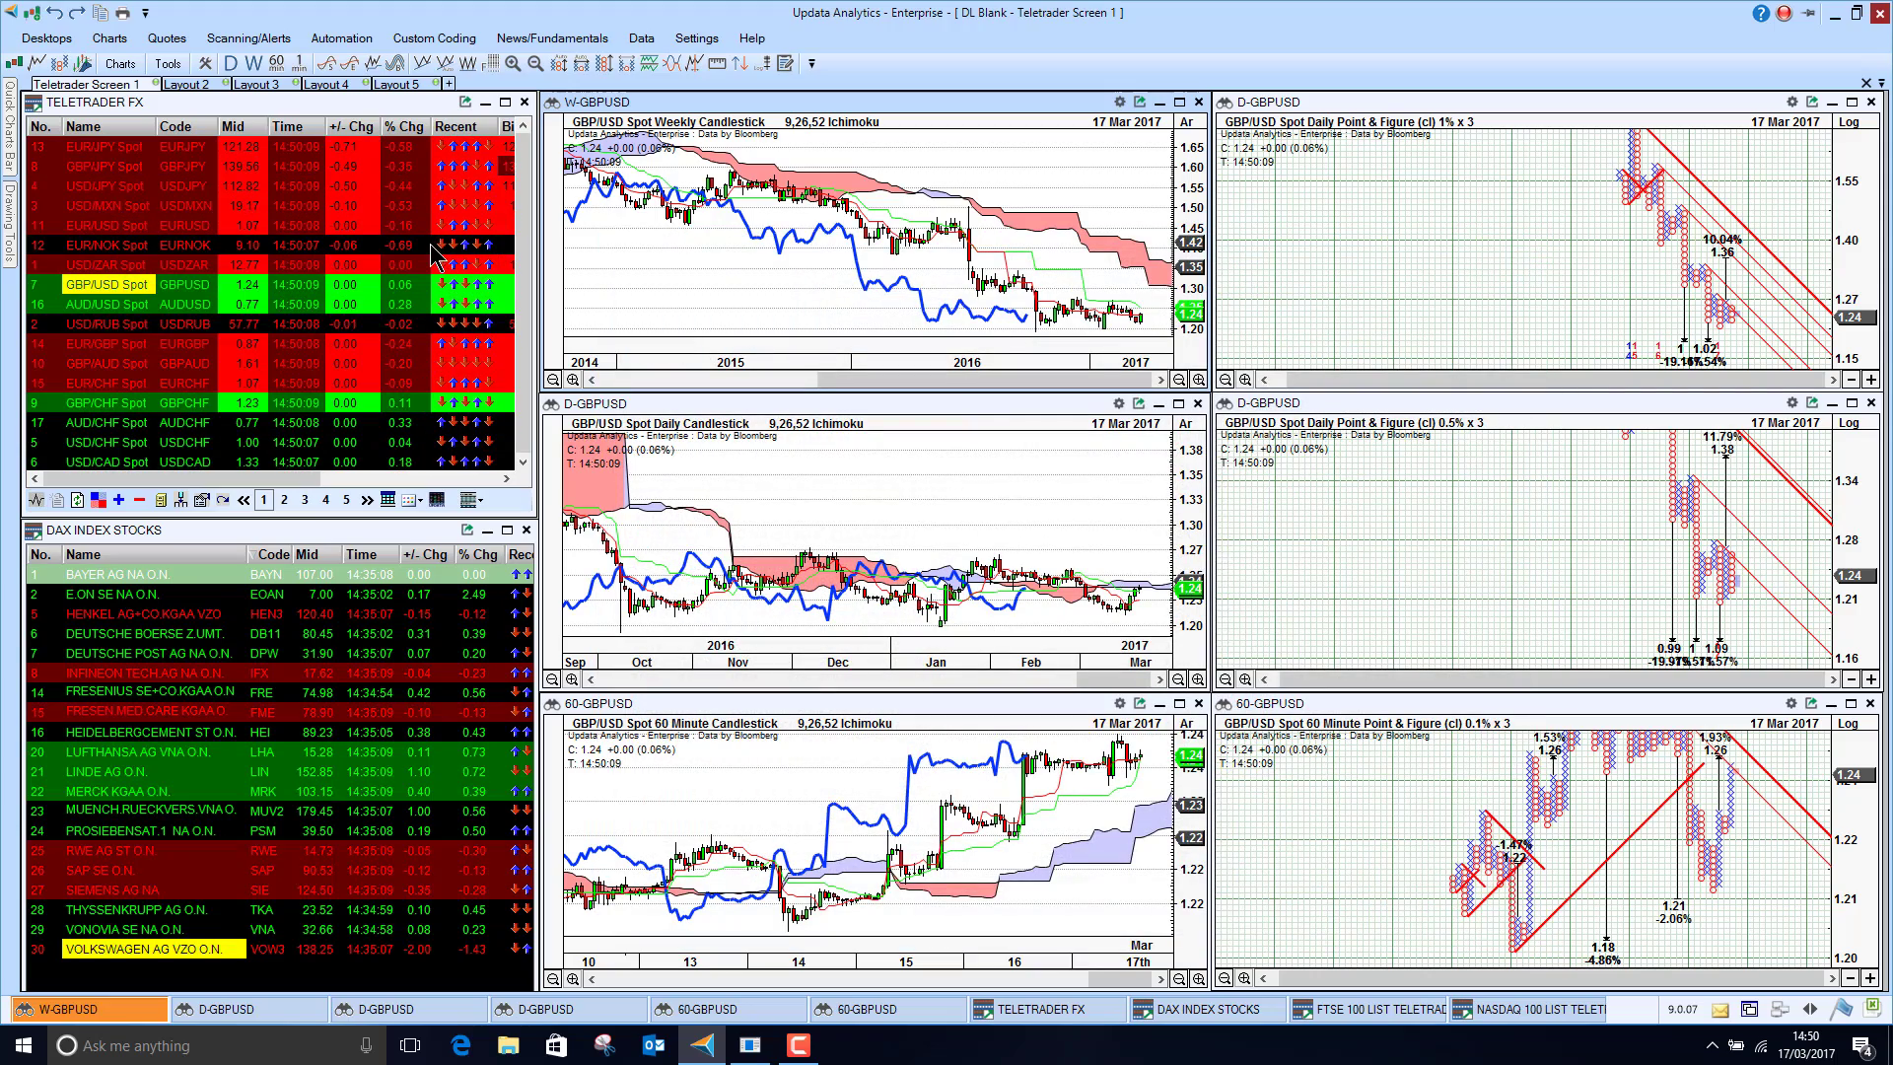
# Chart EUR/JPY, GBP/JPY, EUR/NOK and EUR/GBP in turn, then Fresenius Medical Care from the DAX list
pyautogui.click(89, 158)
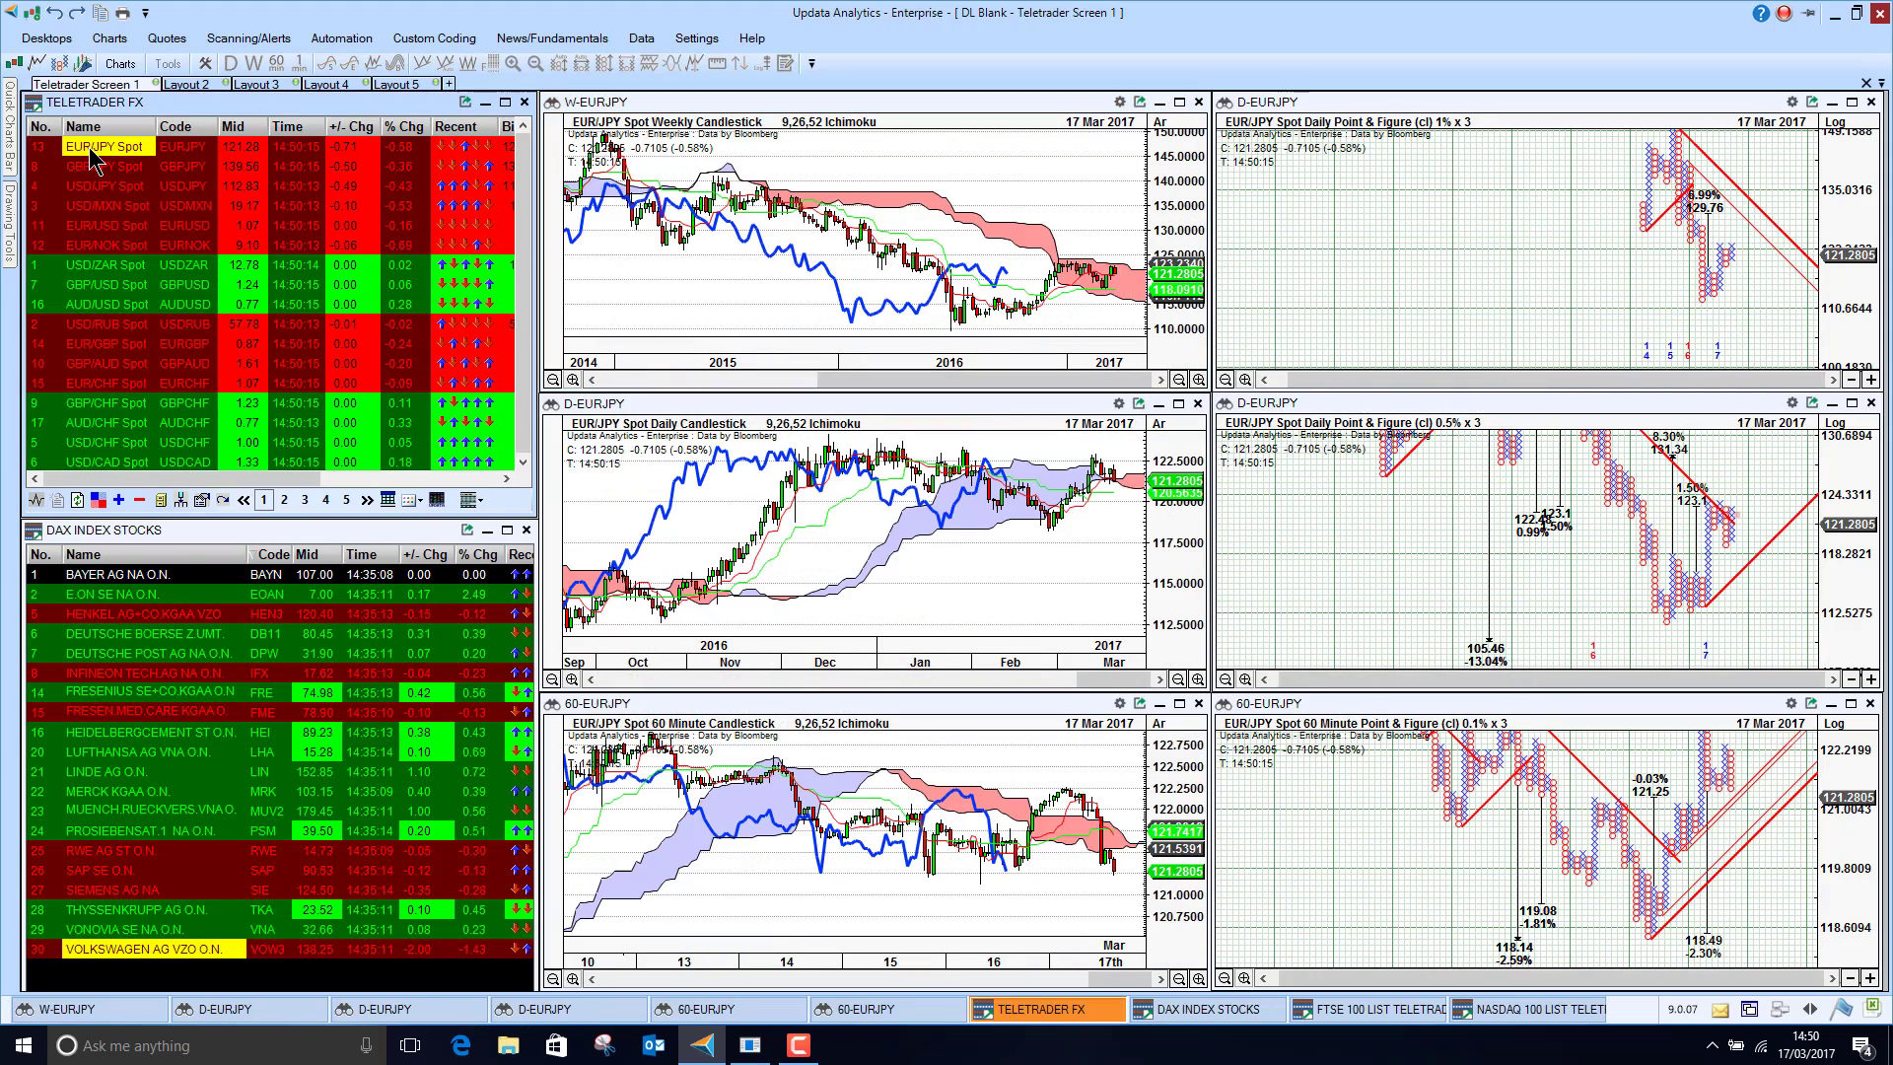
pyautogui.click(95, 161)
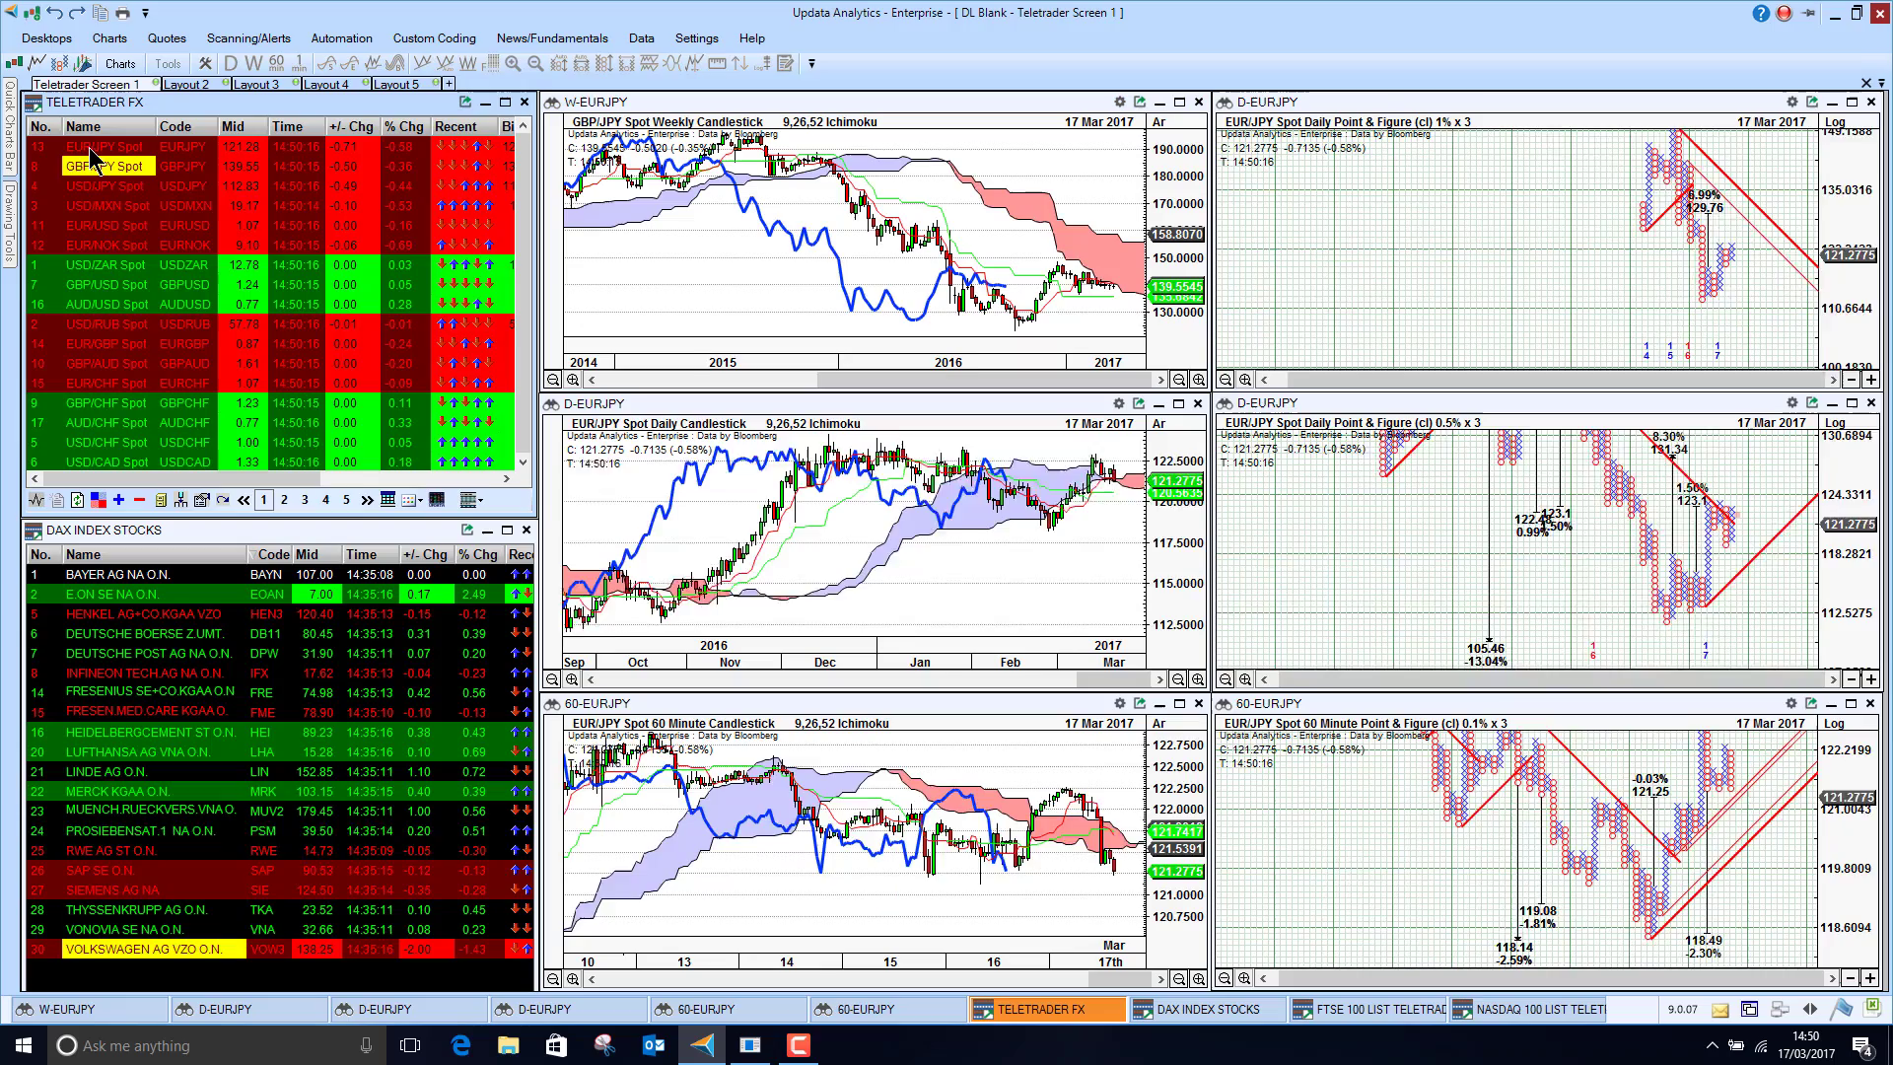
pyautogui.click(106, 186)
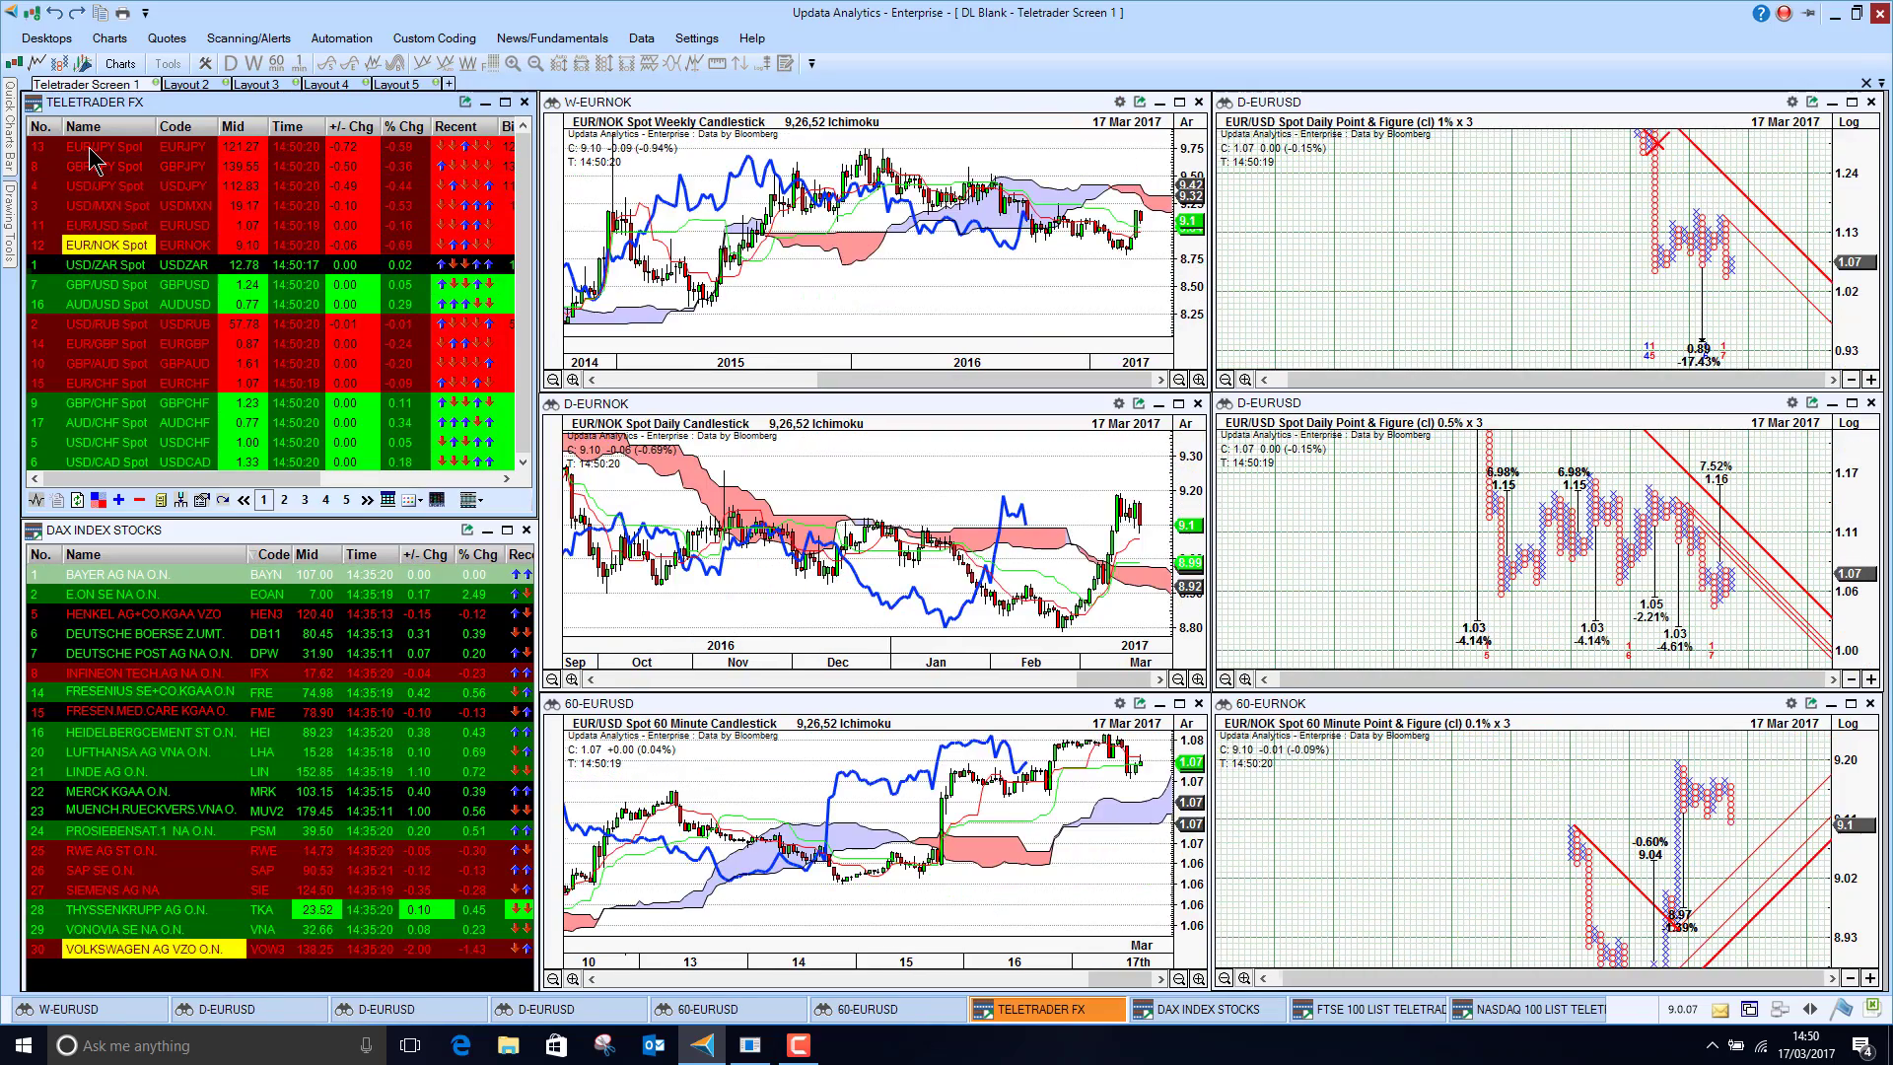
pyautogui.click(106, 292)
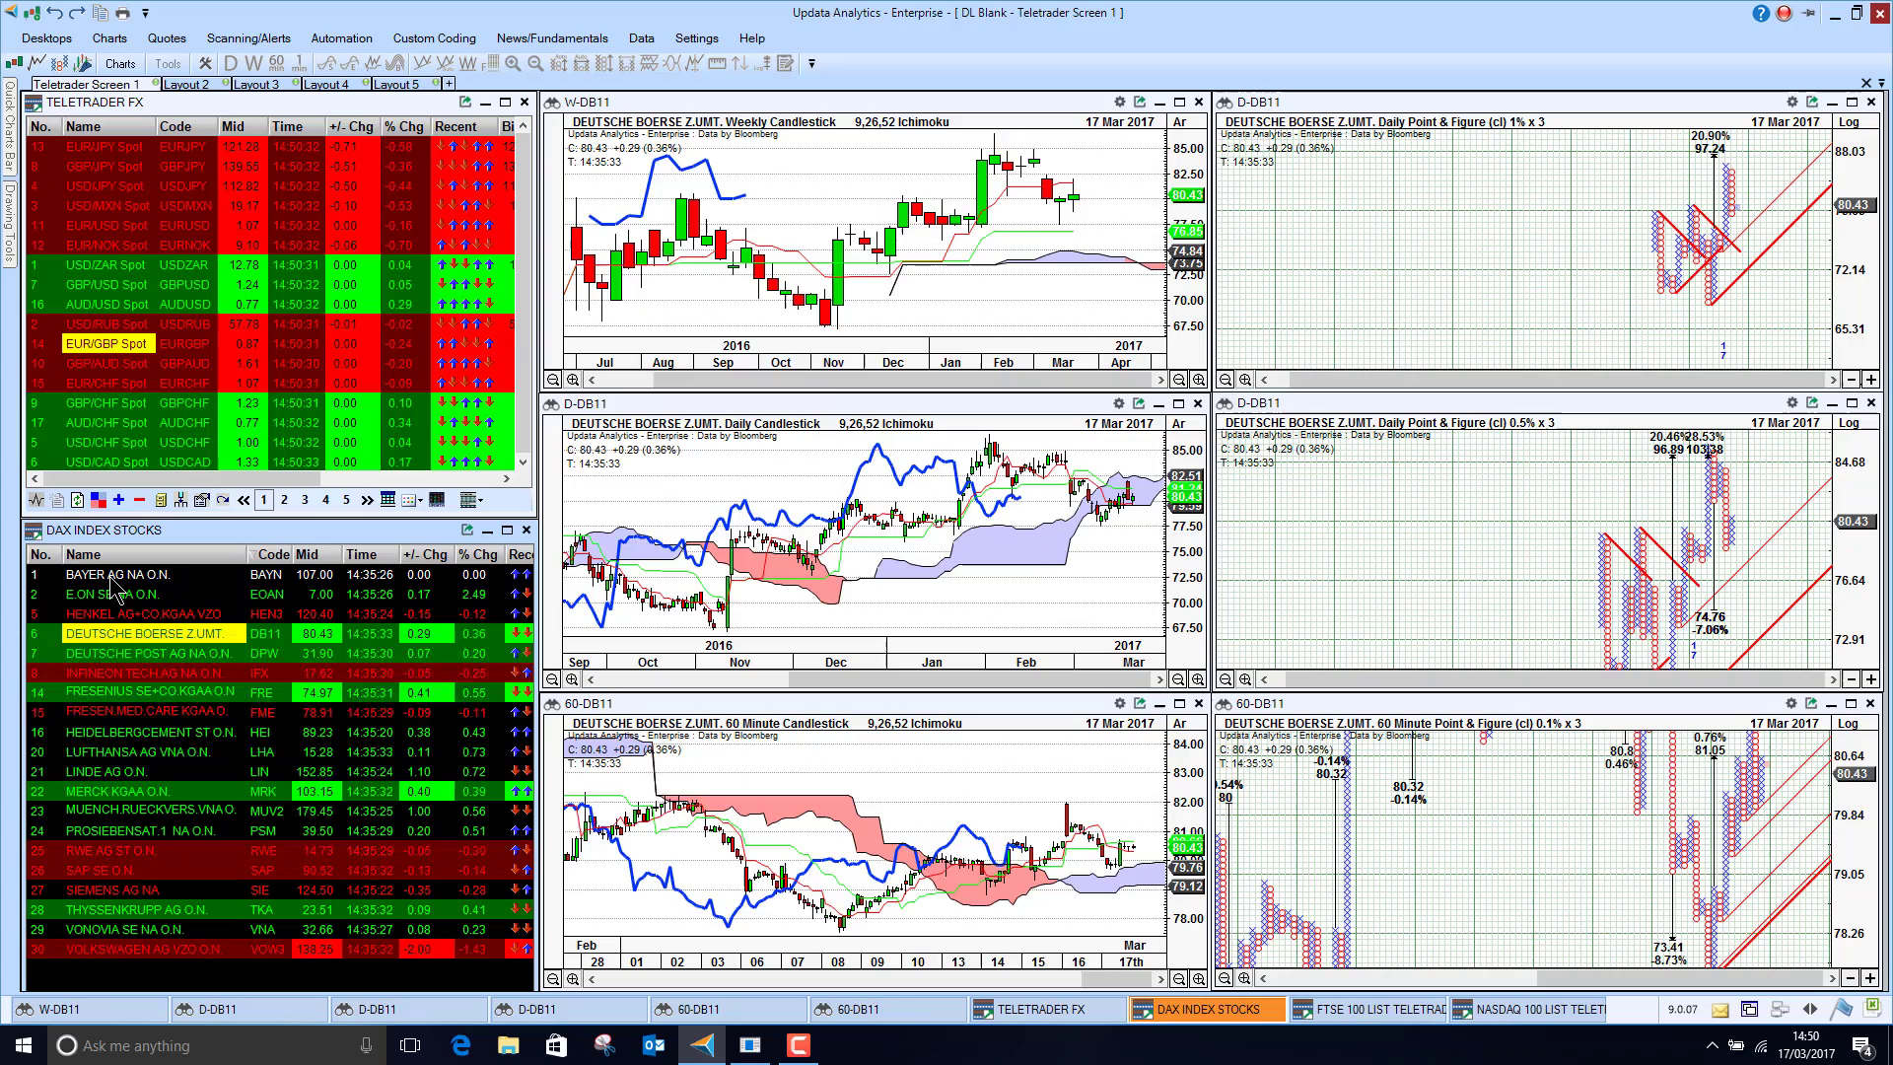
pyautogui.click(147, 692)
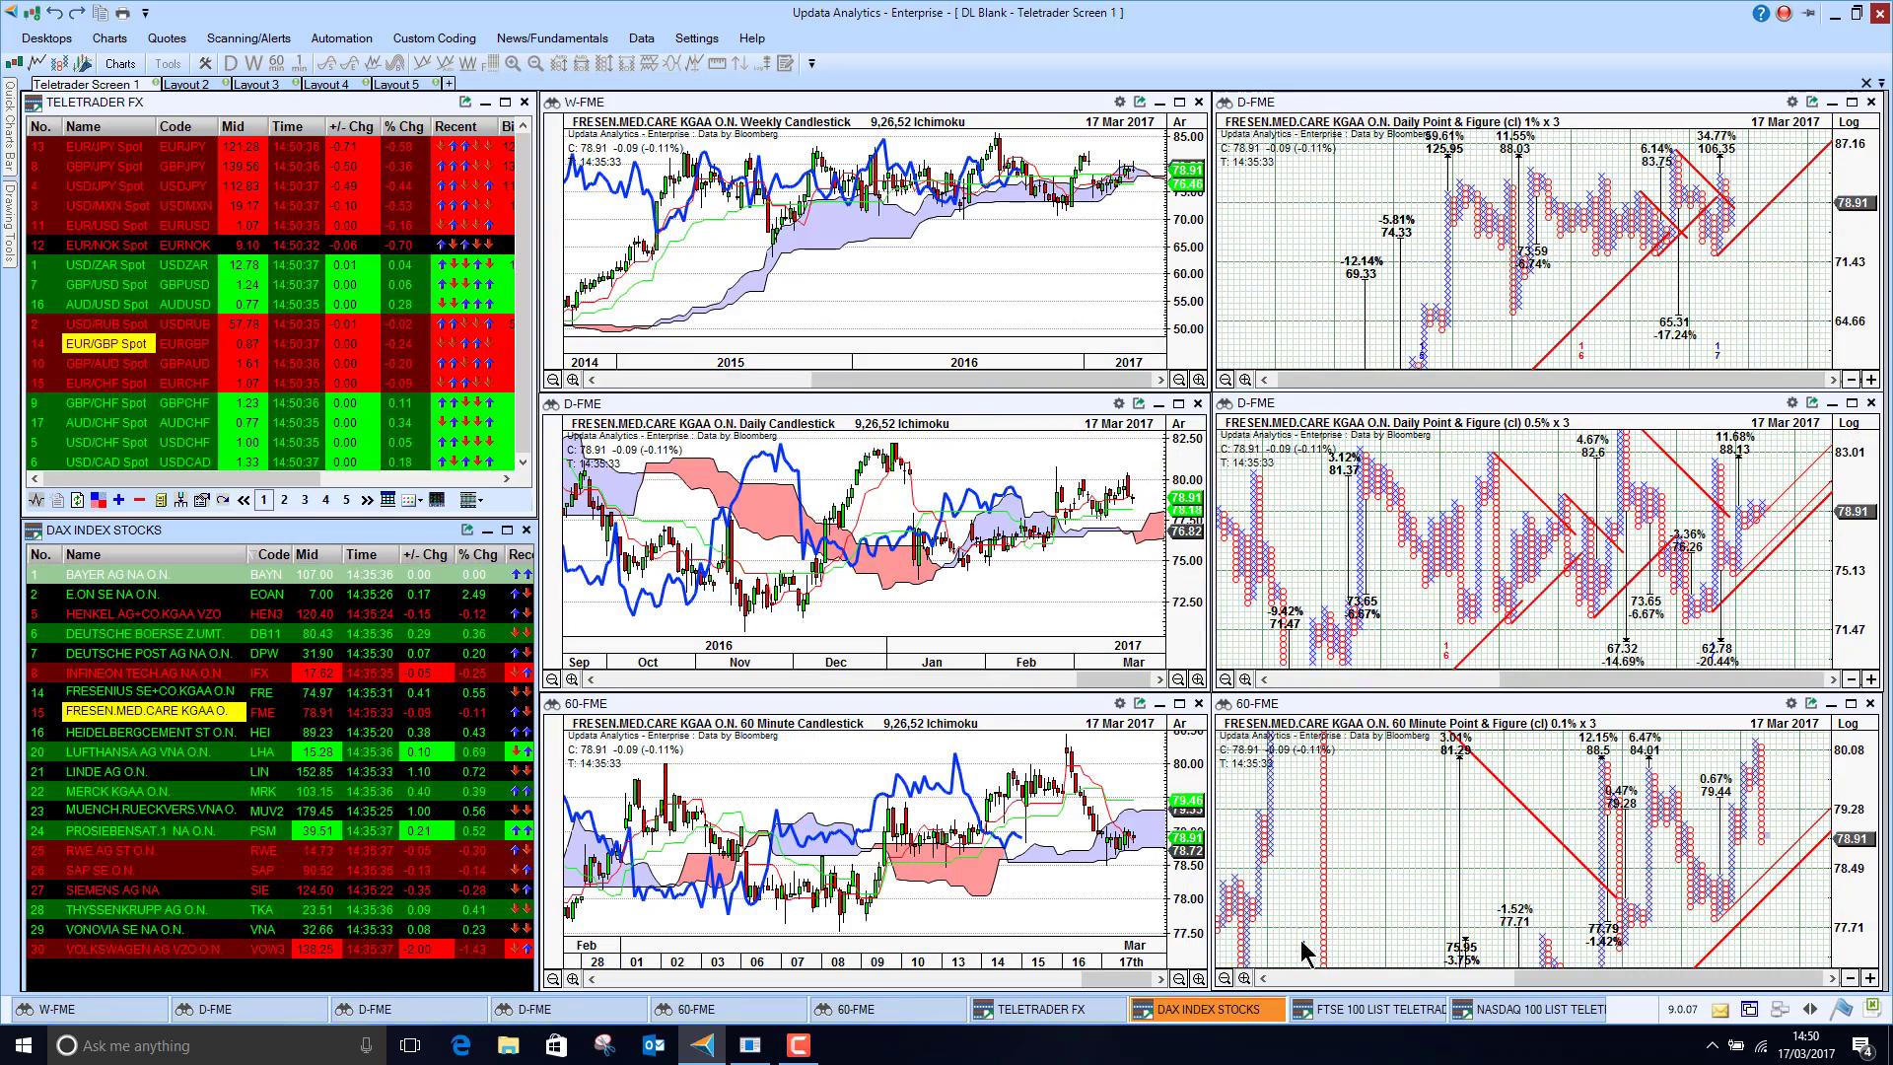
# Chart Anglo American from the FTSE 100 watchlist, then bring up the NASDAQ 100 list
pyautogui.click(1376, 1037)
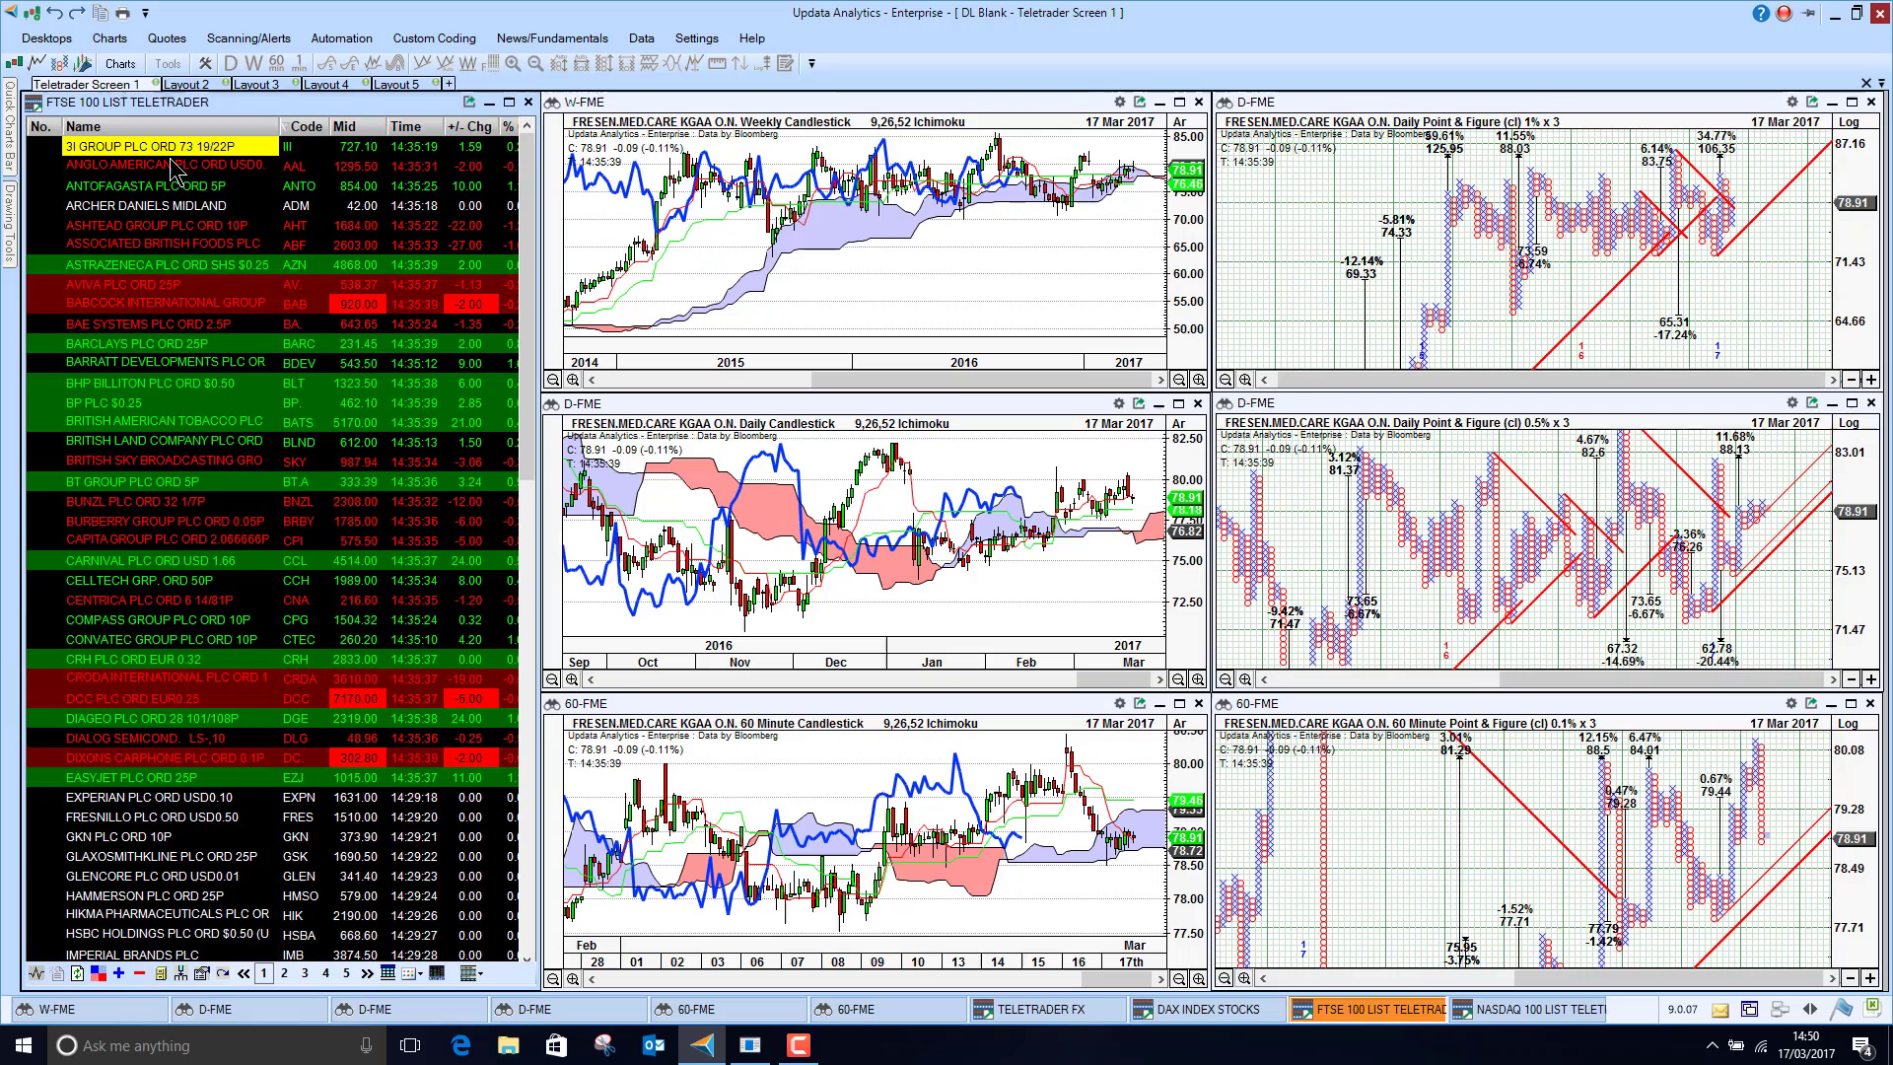
pyautogui.click(148, 189)
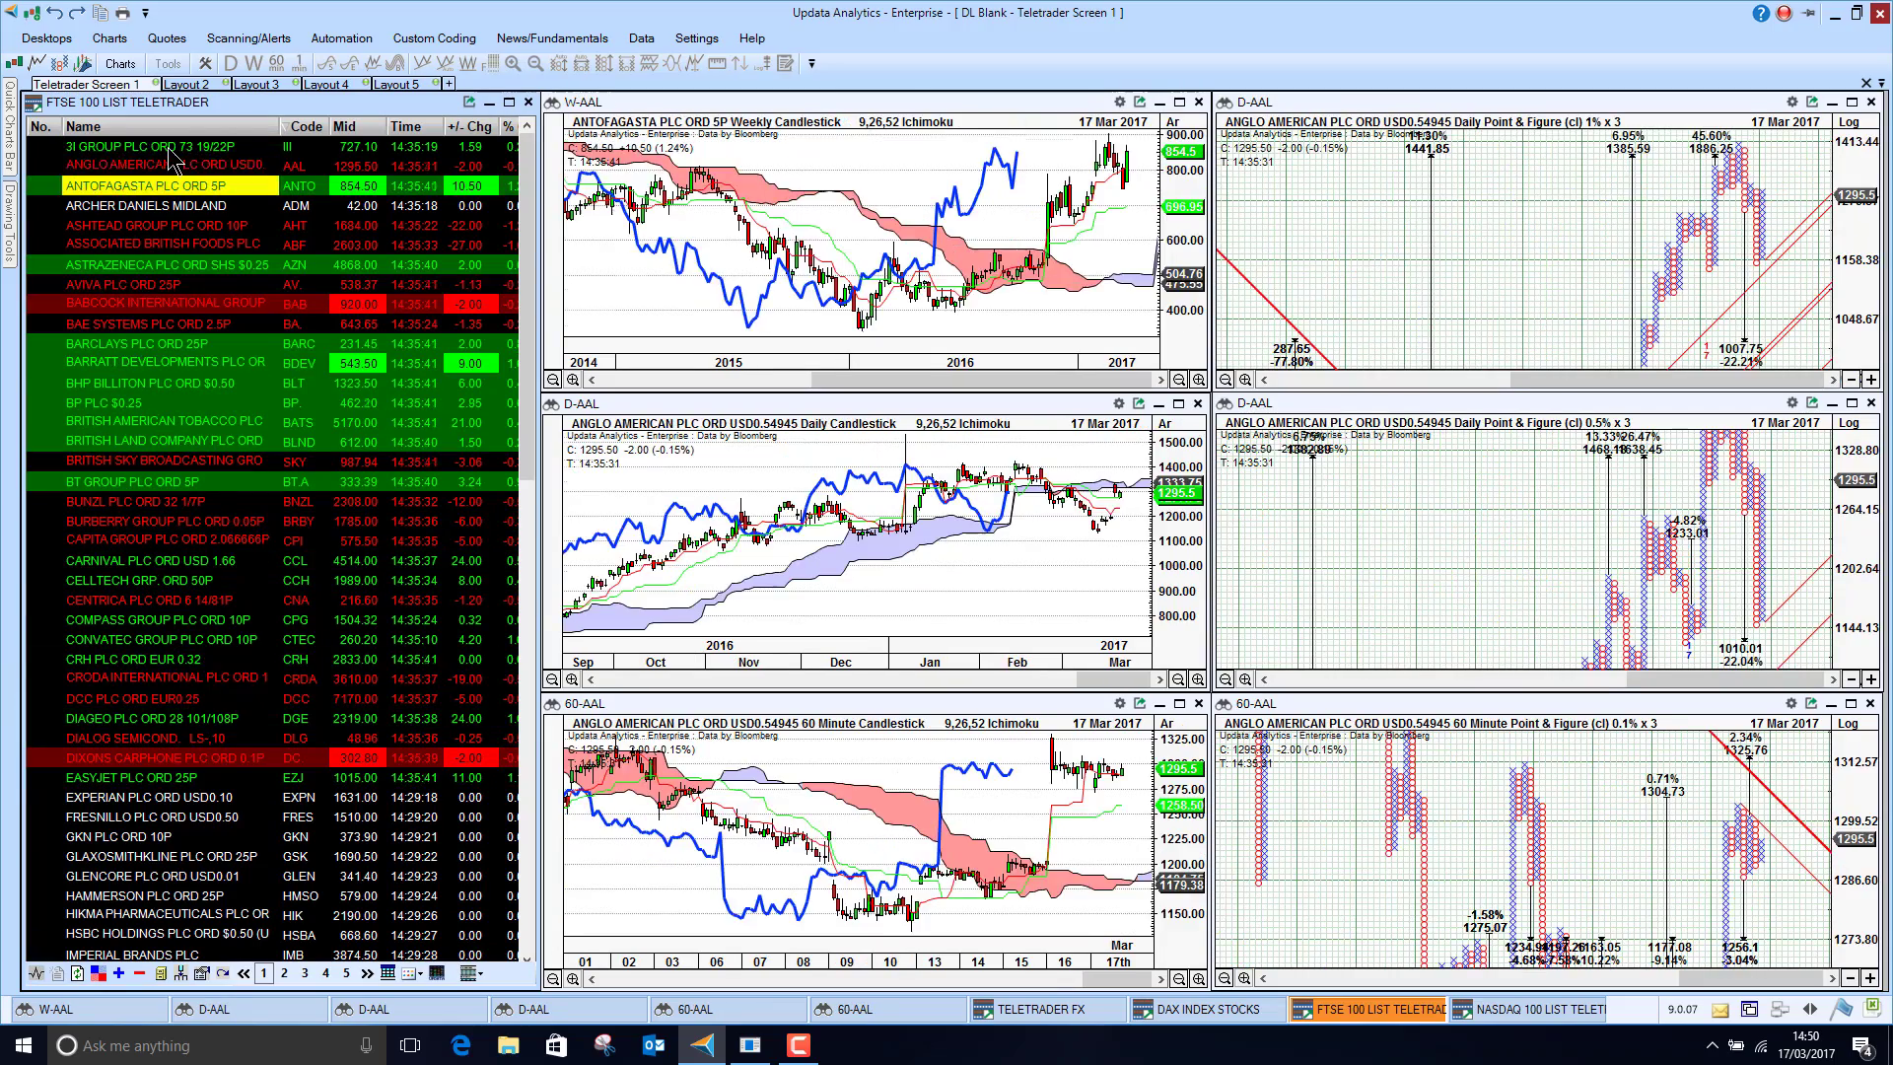
pyautogui.click(128, 146)
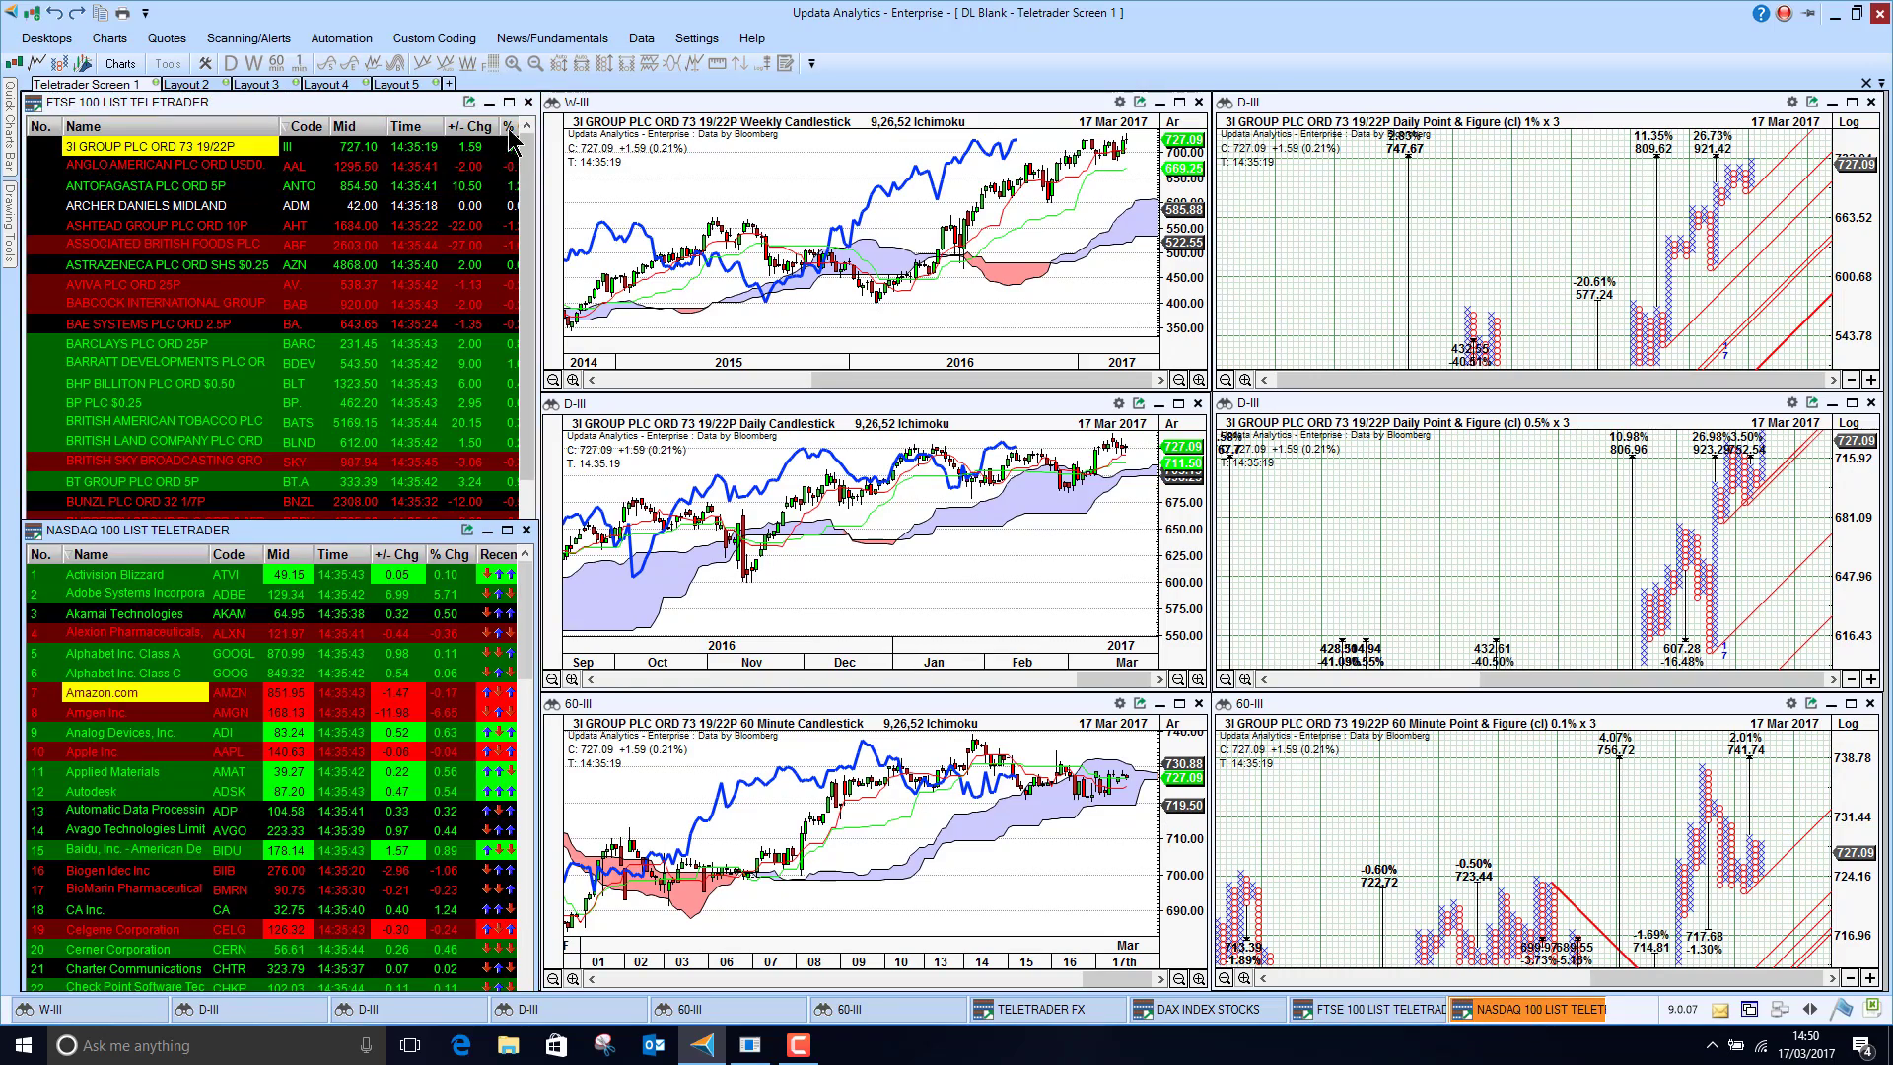
# Chart Activision Blizzard, Akamai and Adobe from NASDAQ 100, ending back on Activision Blizzard
pyautogui.click(114, 573)
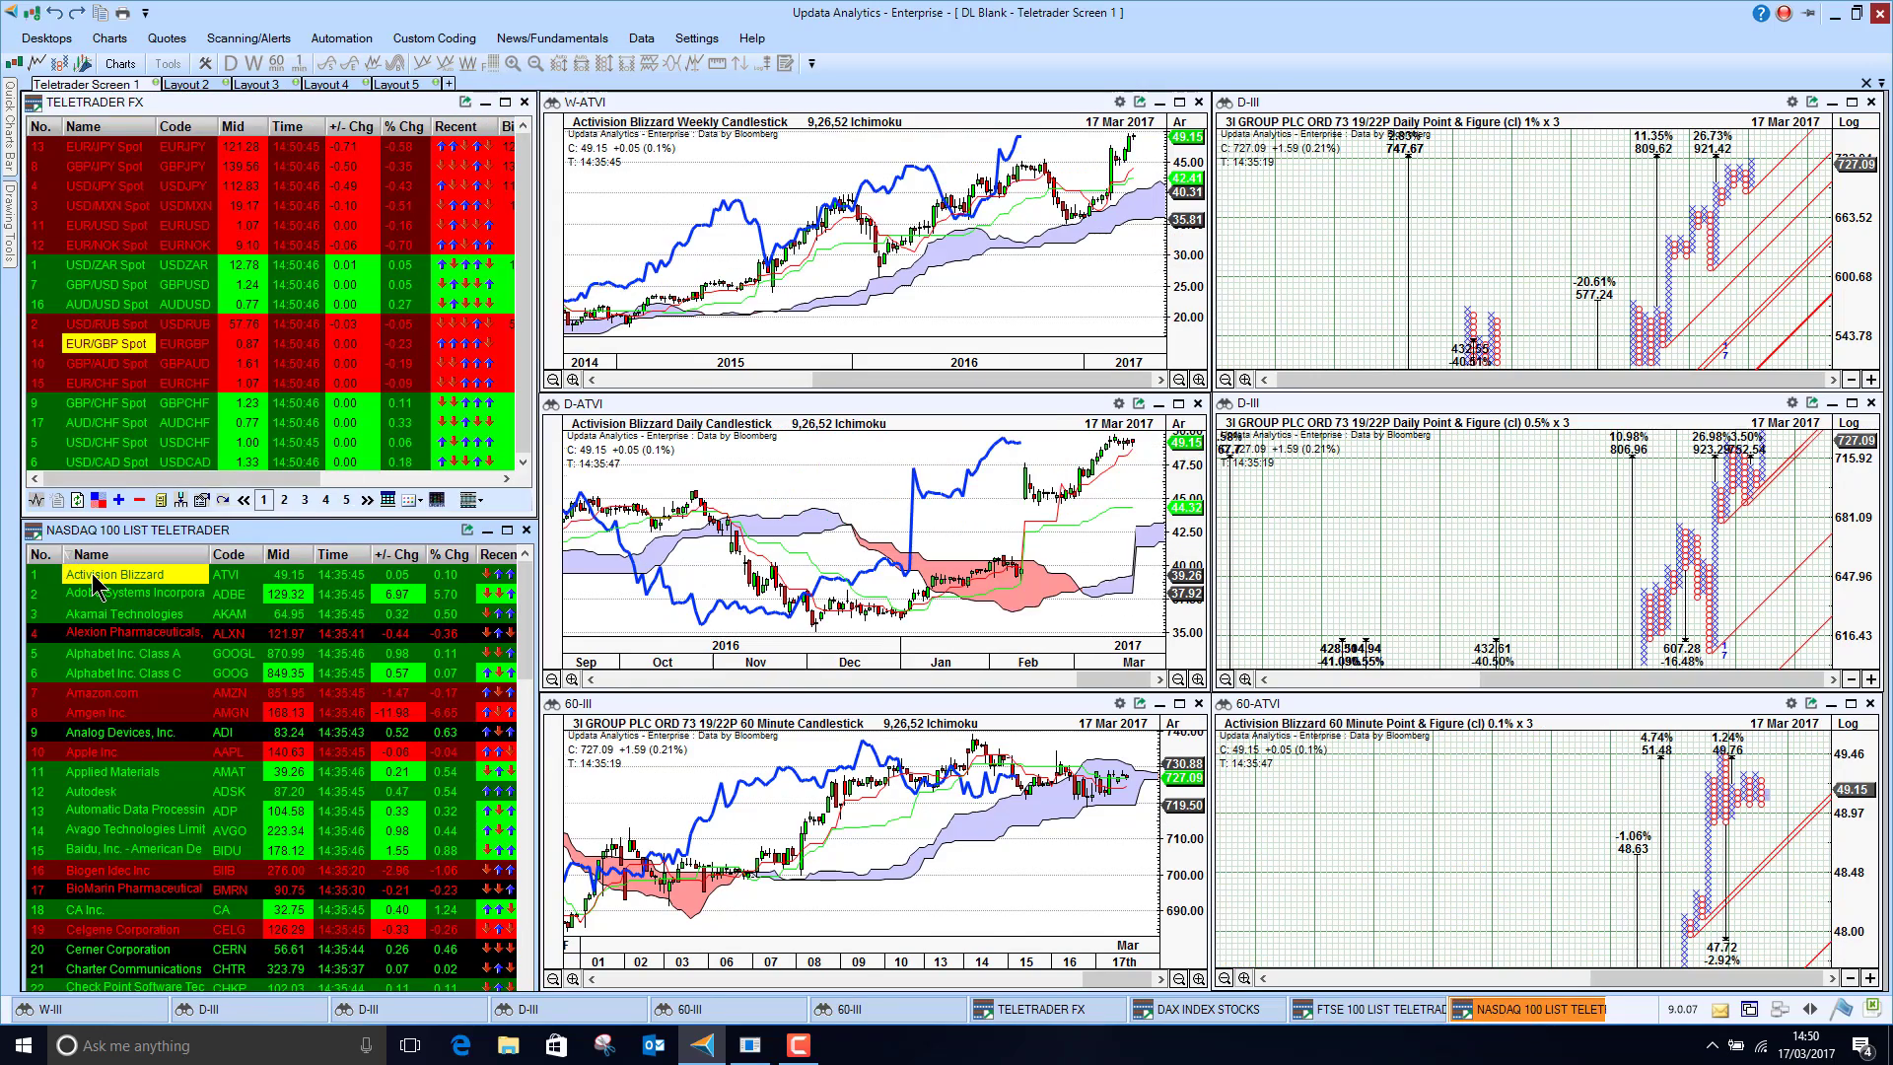
pyautogui.click(109, 614)
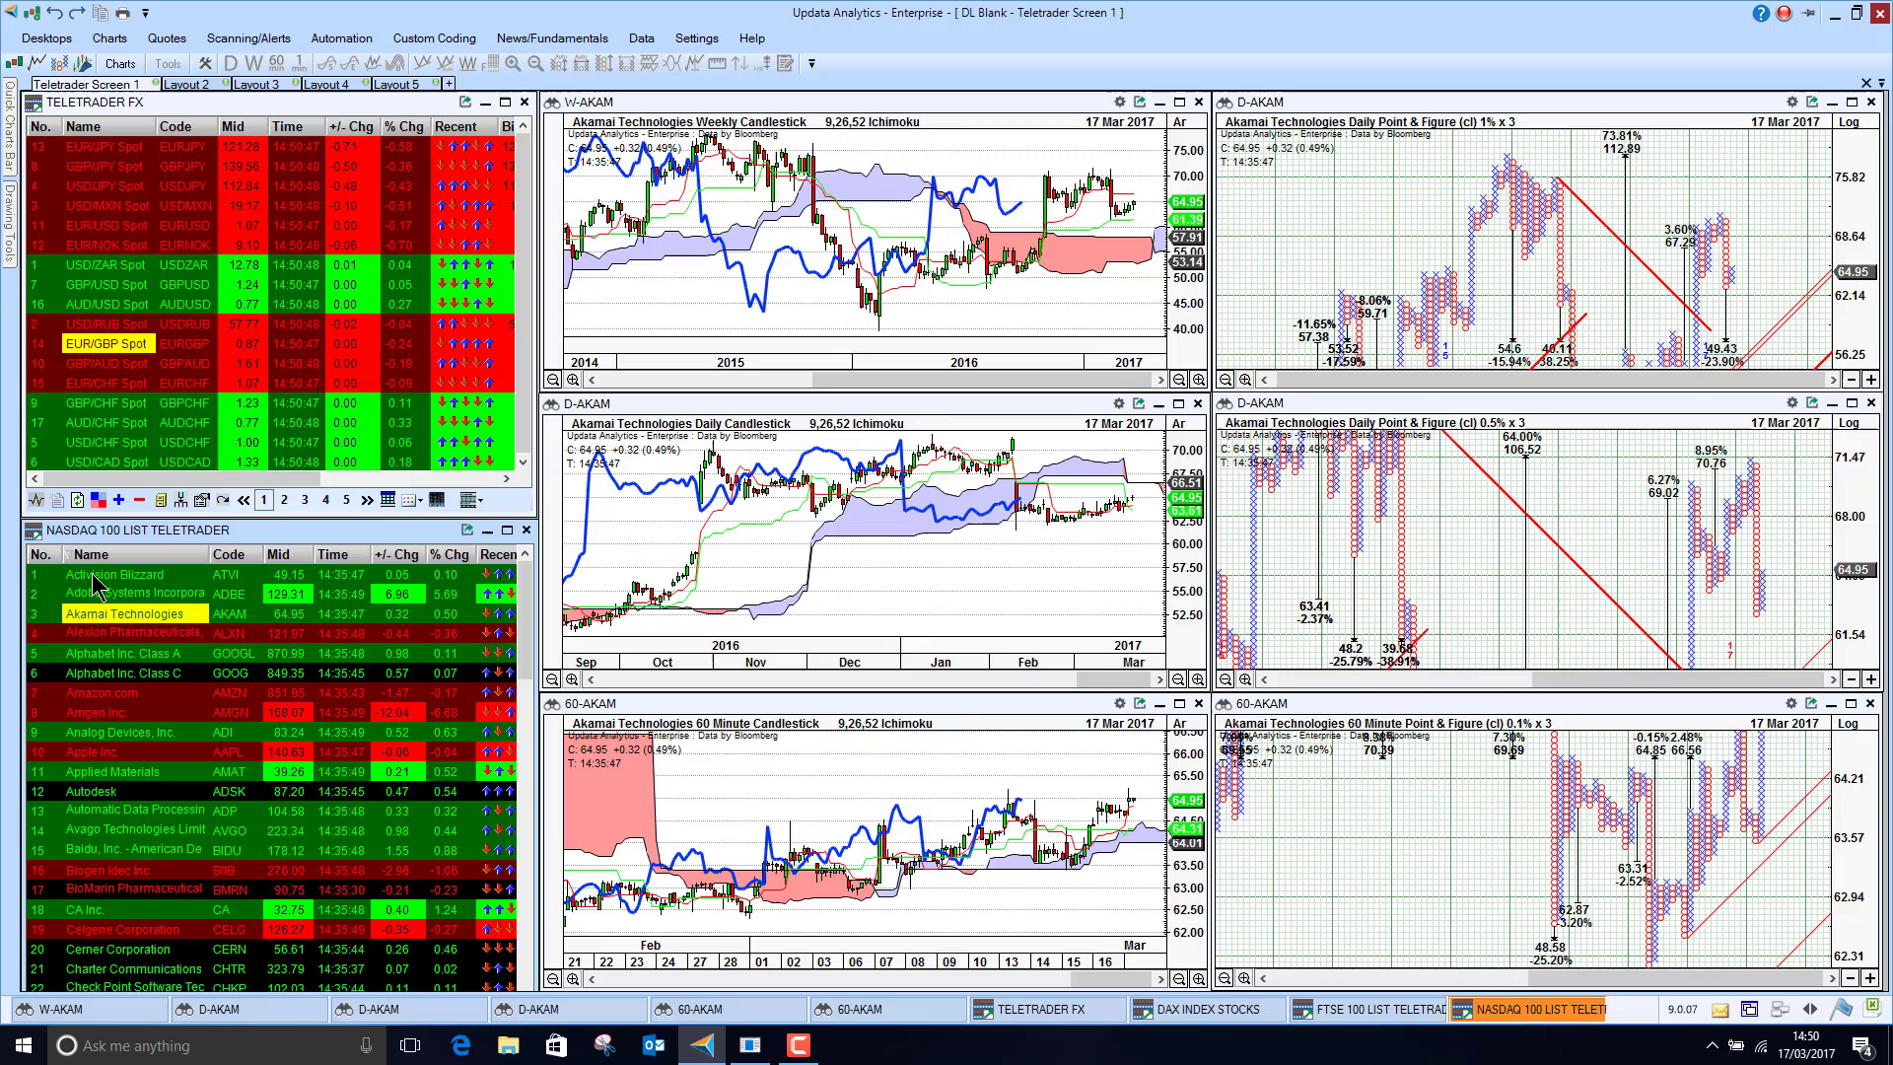
pyautogui.click(118, 593)
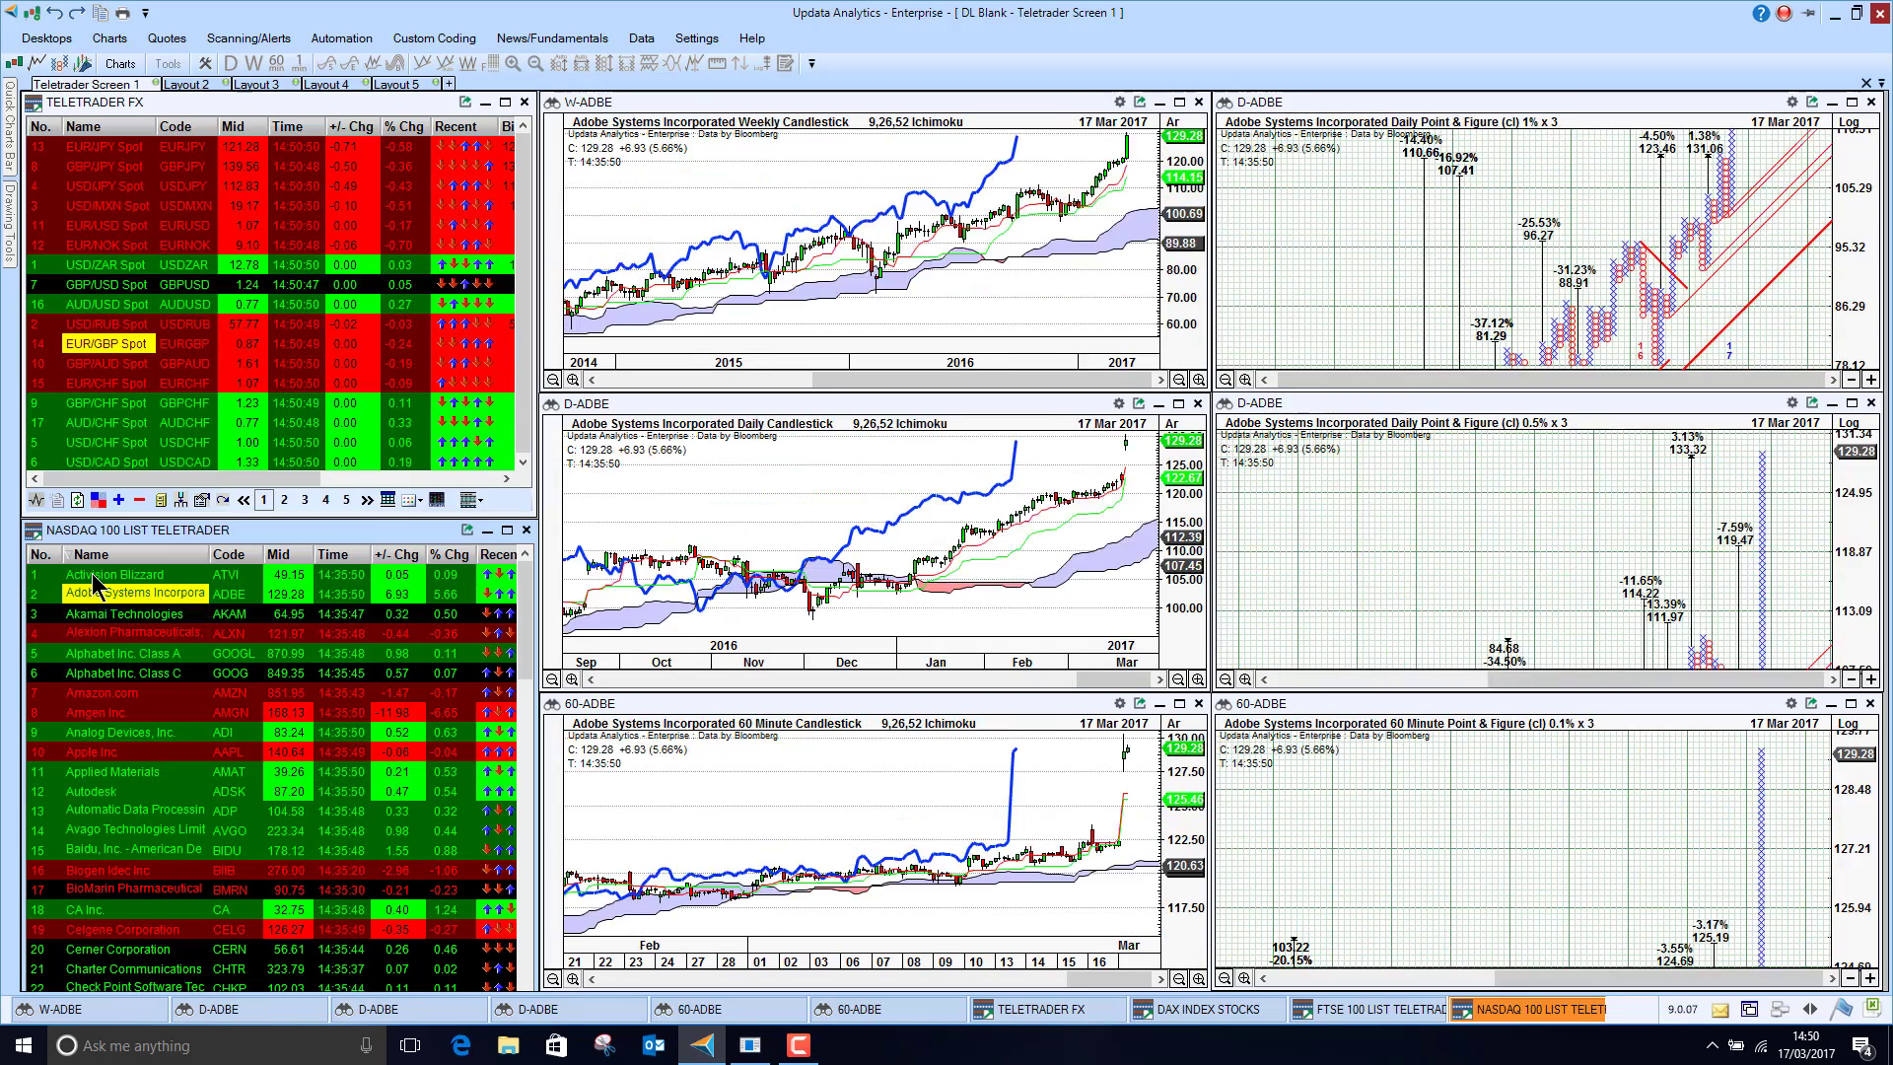
pyautogui.click(102, 573)
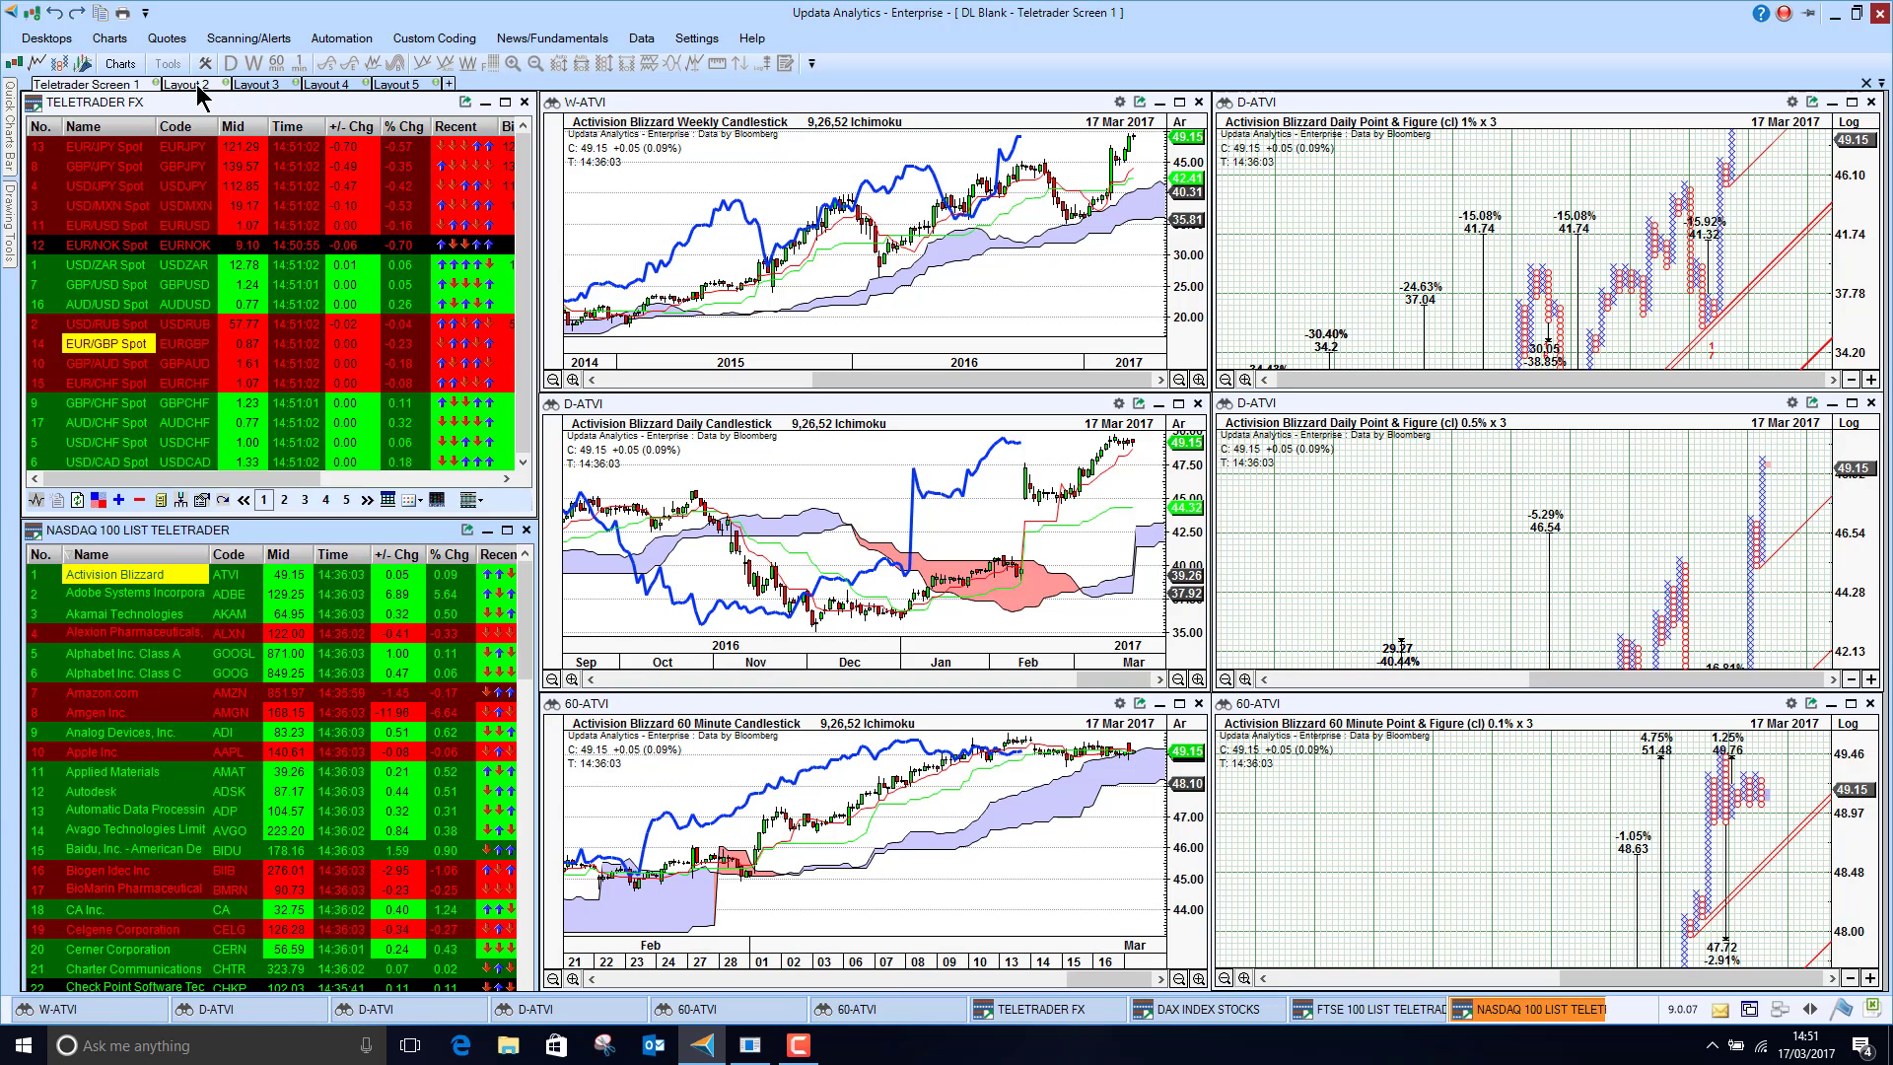
# Run the PnF1pc-30pc-upside scan over the FTSE 100 watchlist from the scanning layout
pyautogui.click(198, 83)
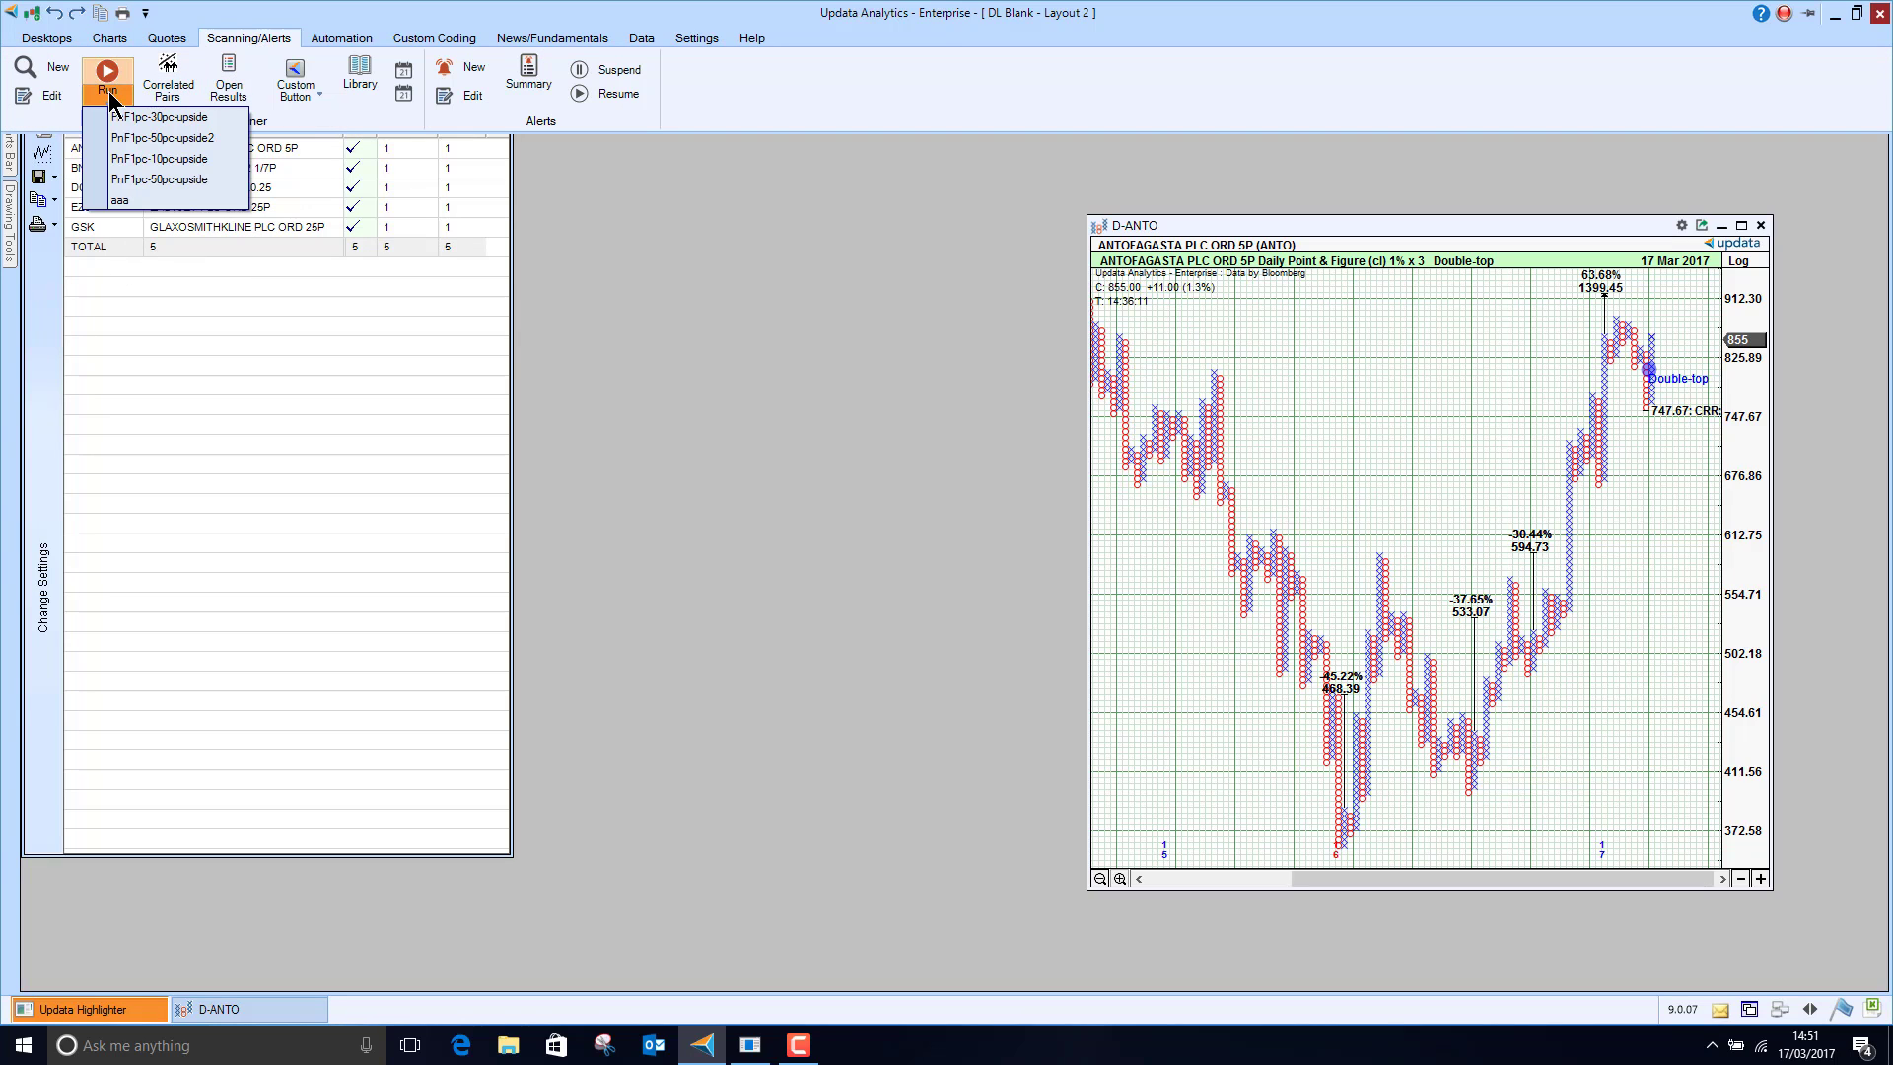
pyautogui.click(162, 118)
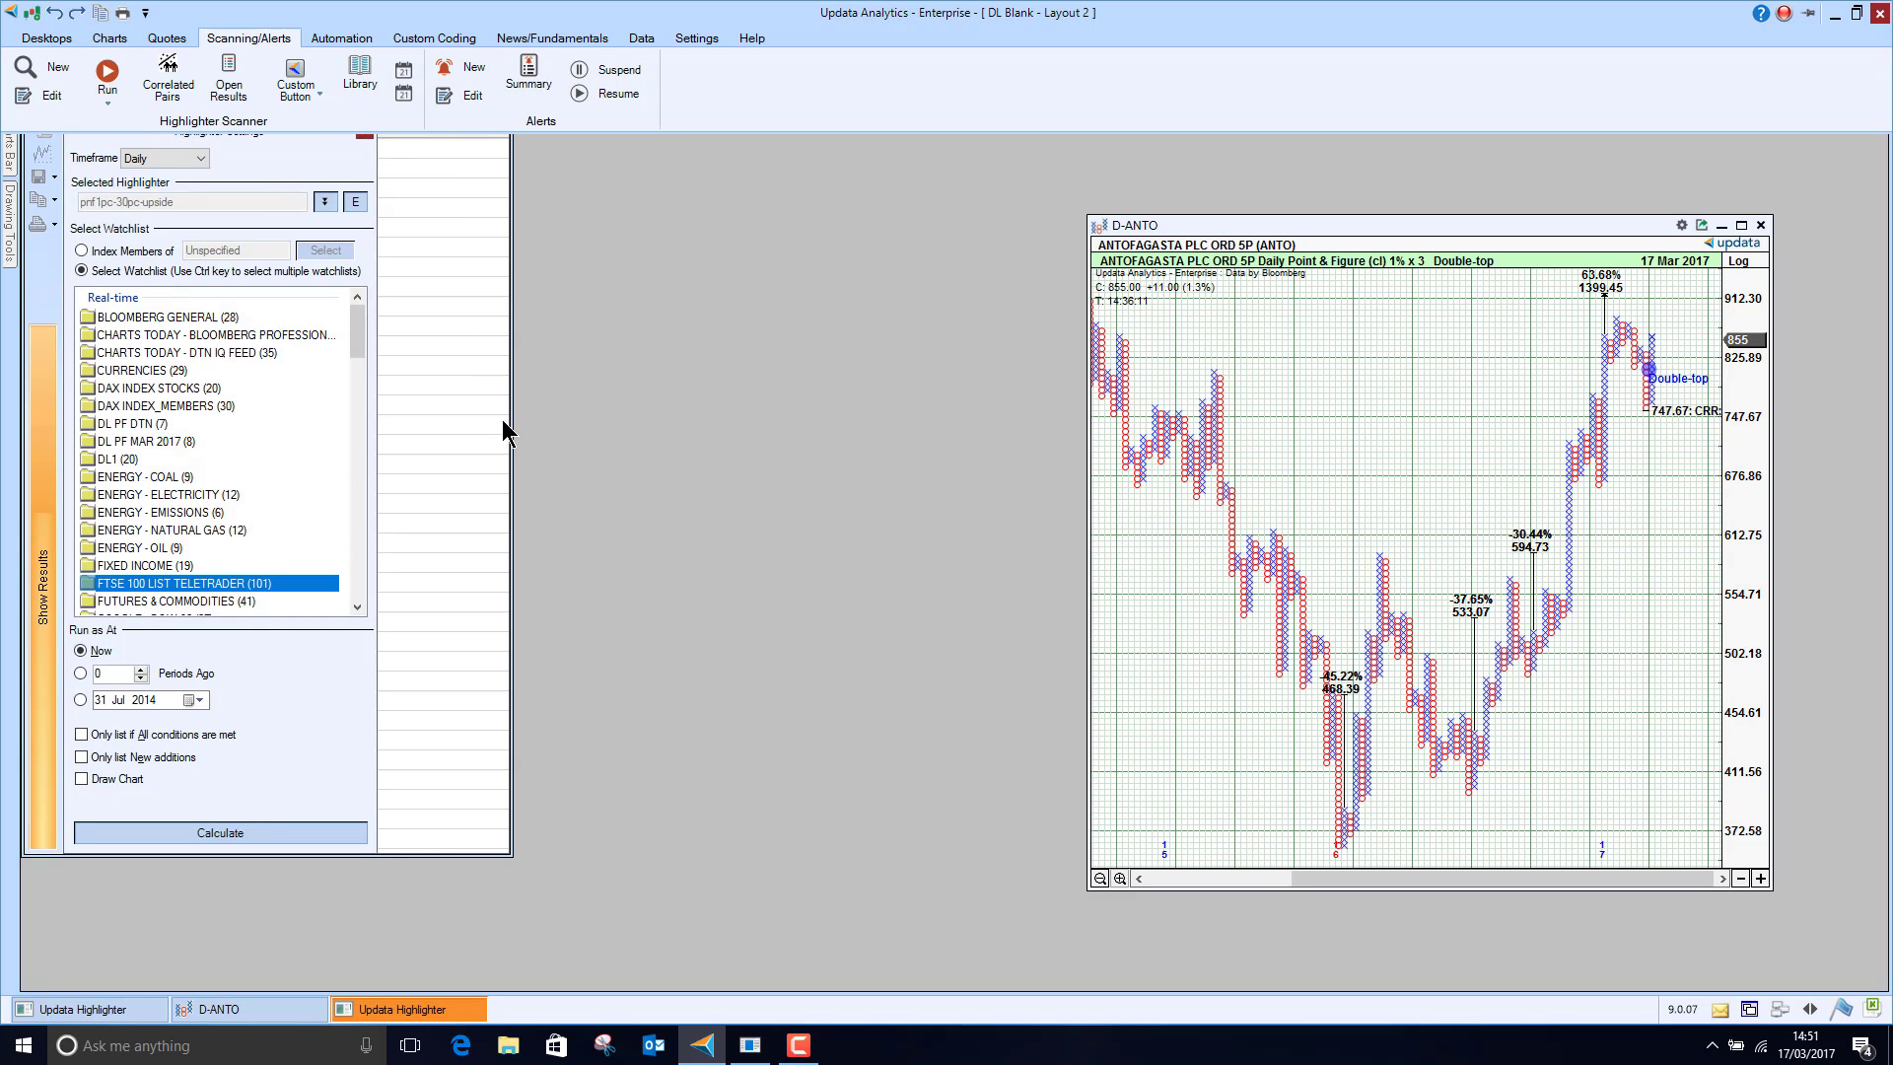
pyautogui.click(221, 832)
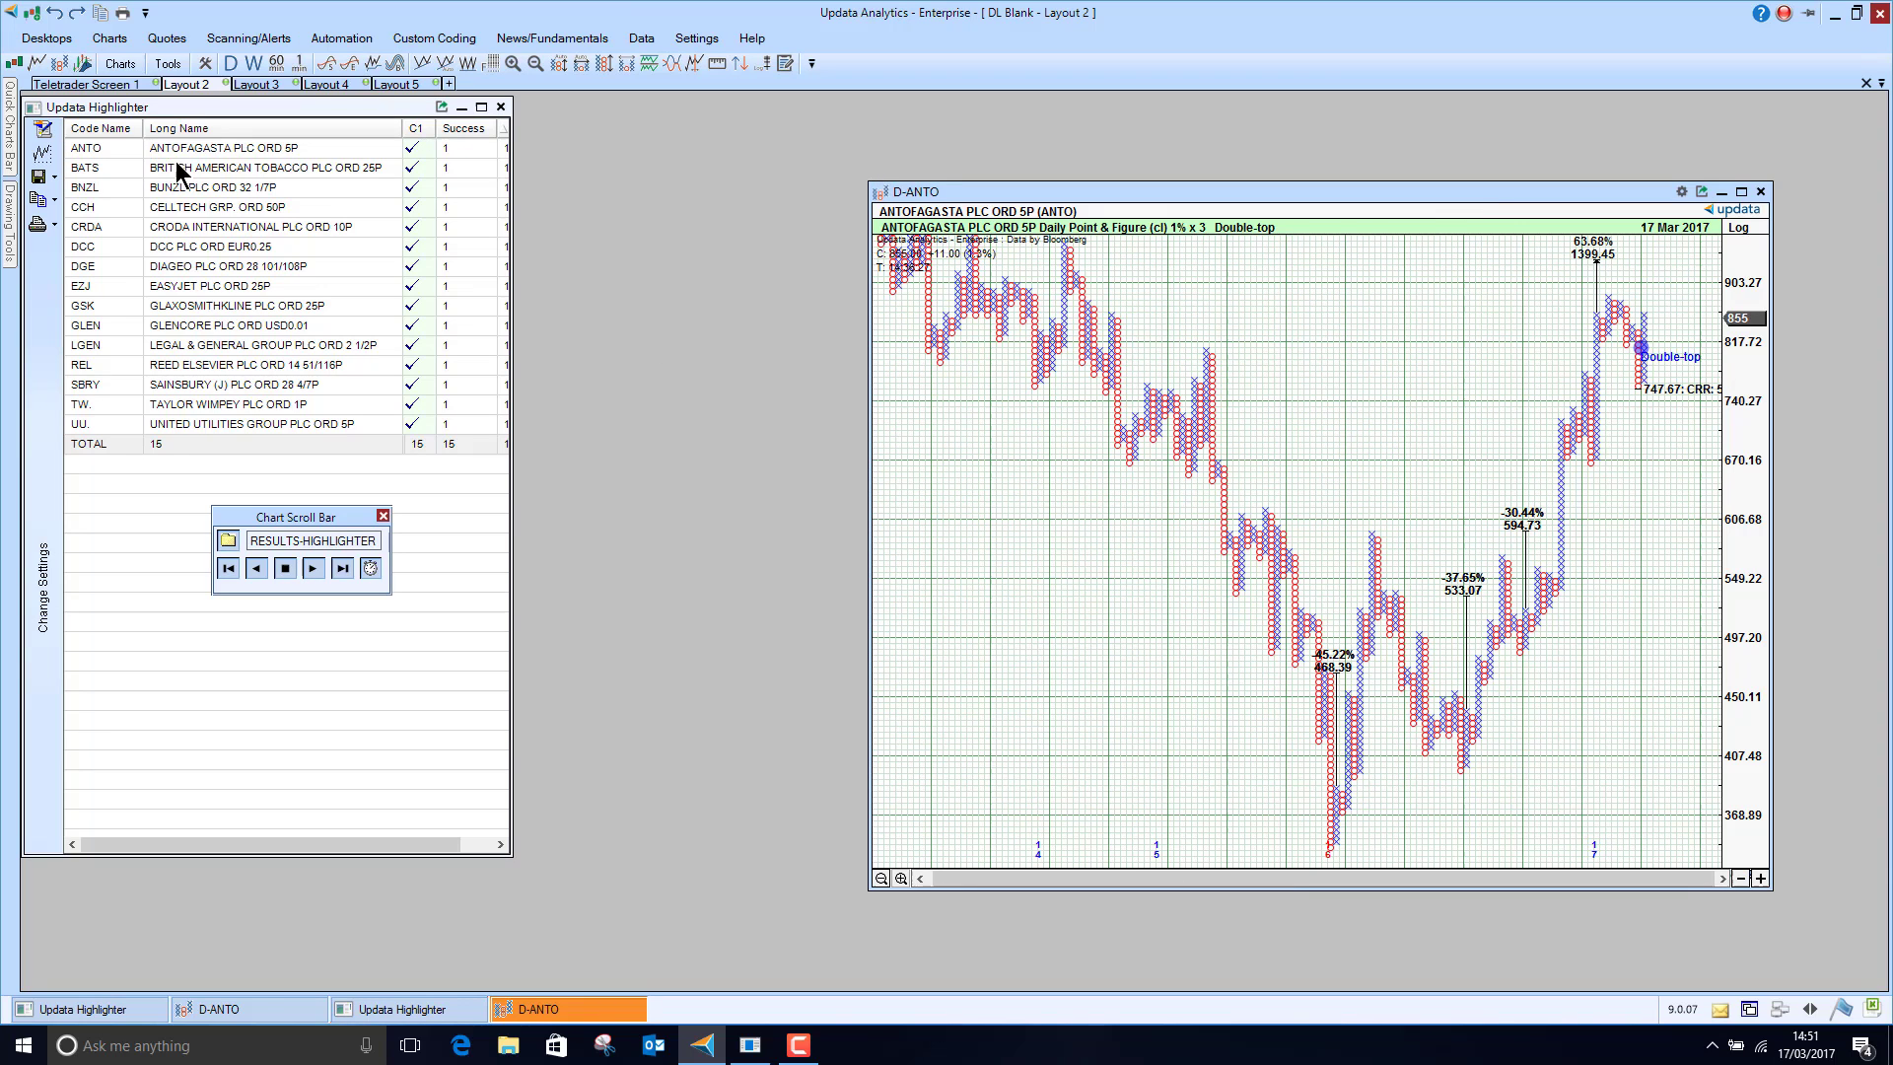
# Step through the 15 FTSE 100 scan results chart by chart up to easyJet
pyautogui.click(314, 568)
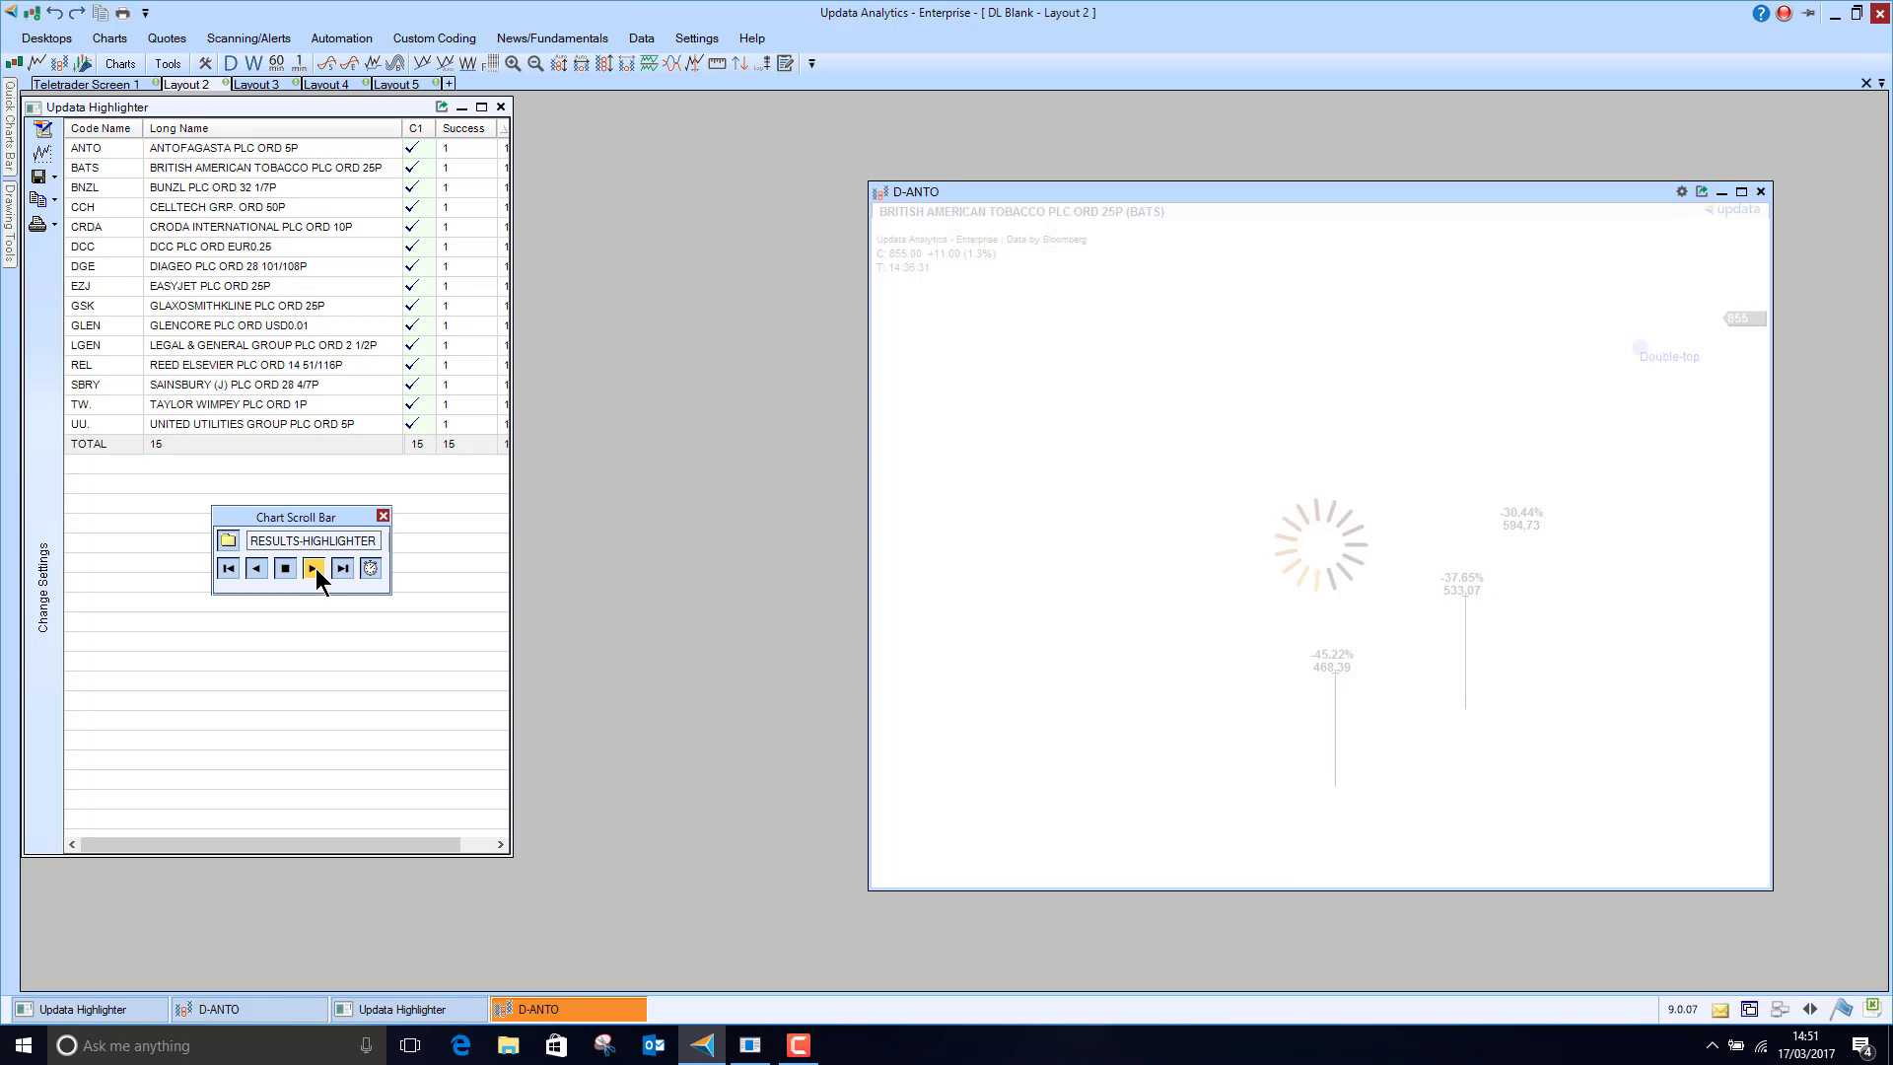
pyautogui.click(313, 568)
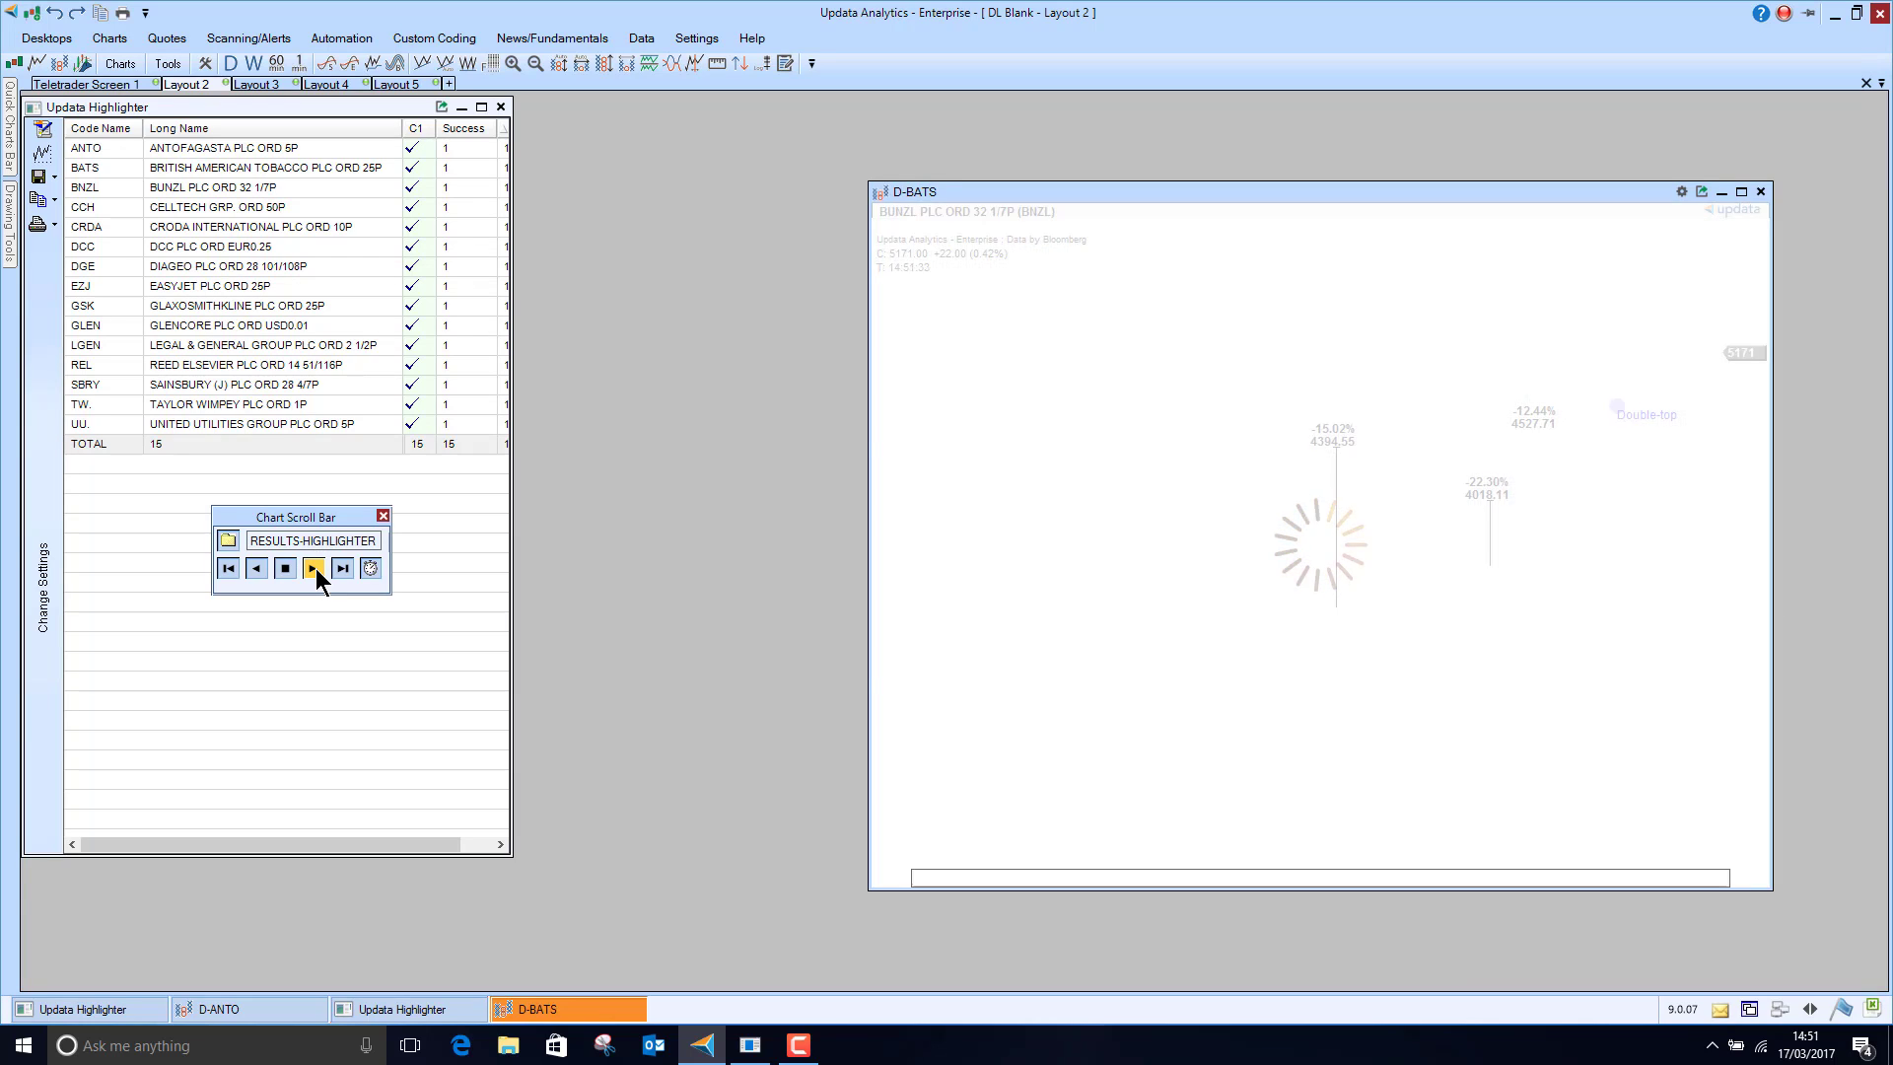
pyautogui.click(311, 568)
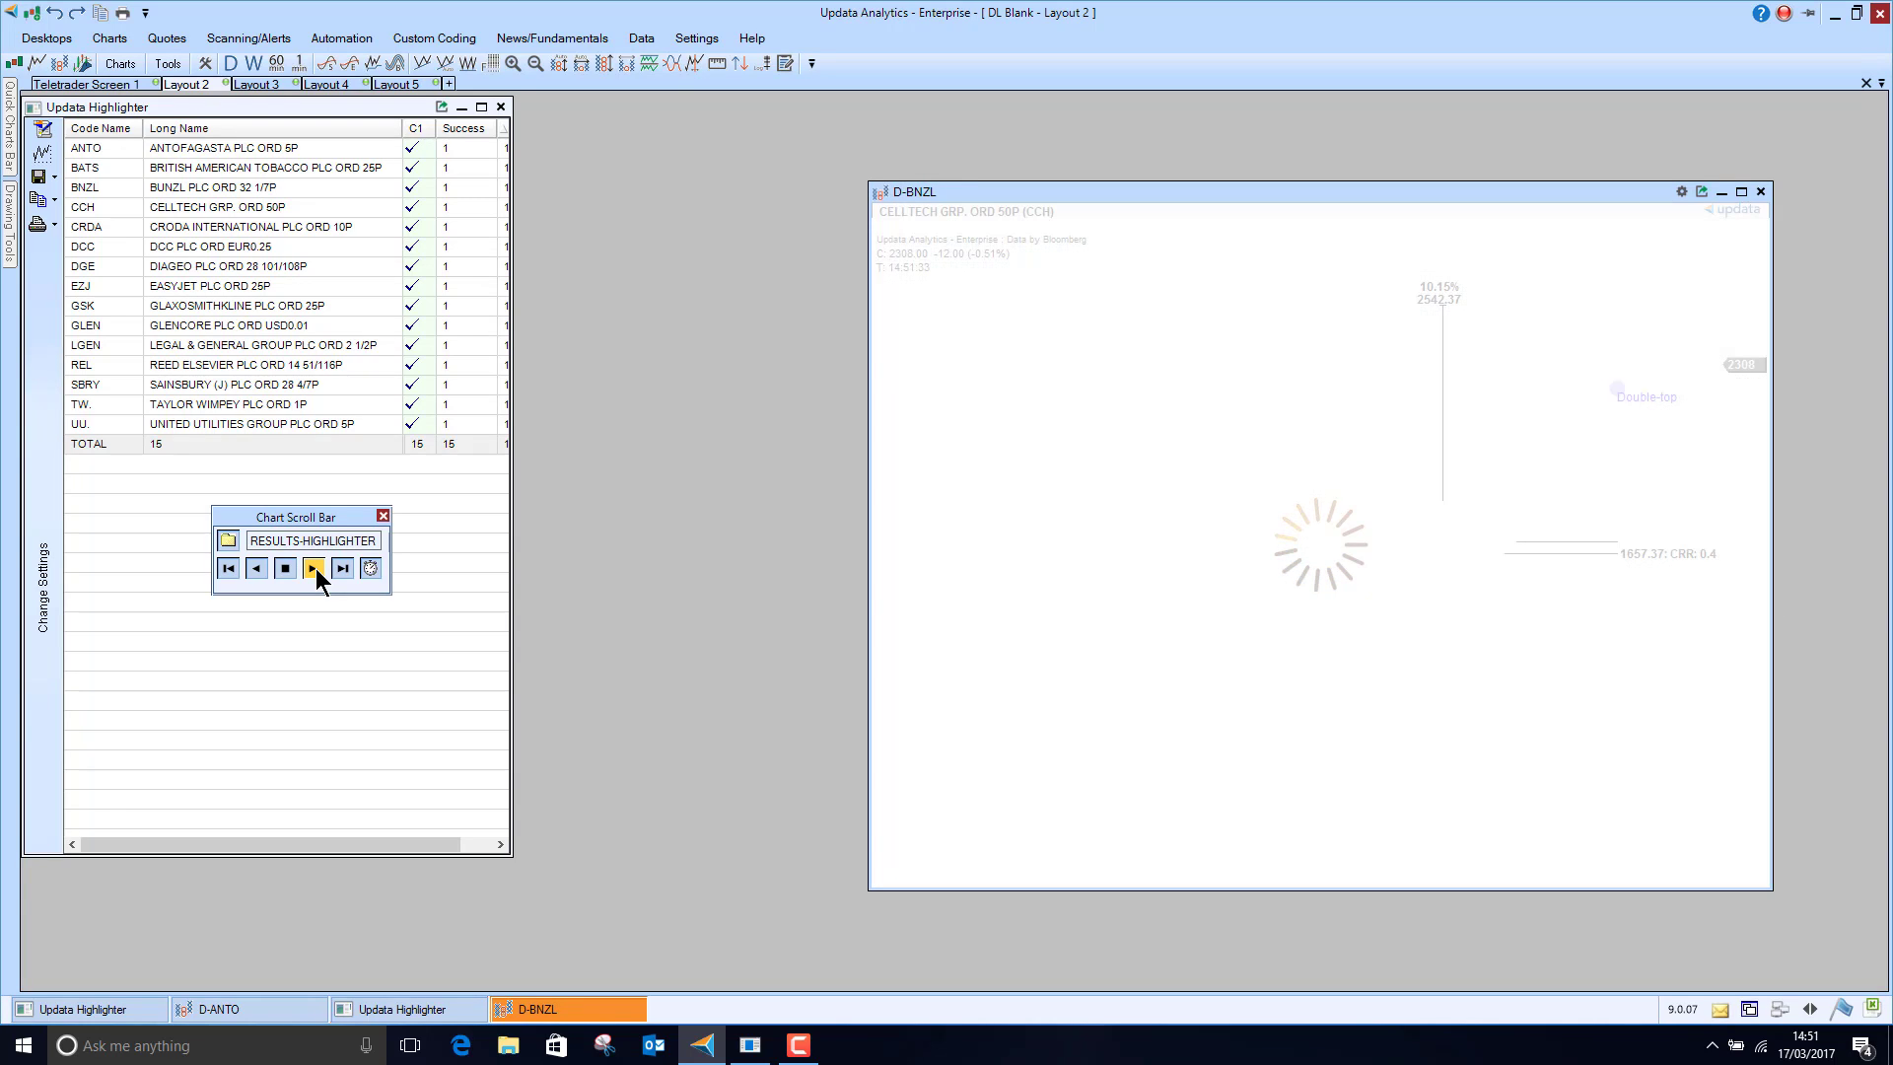
pyautogui.click(314, 567)
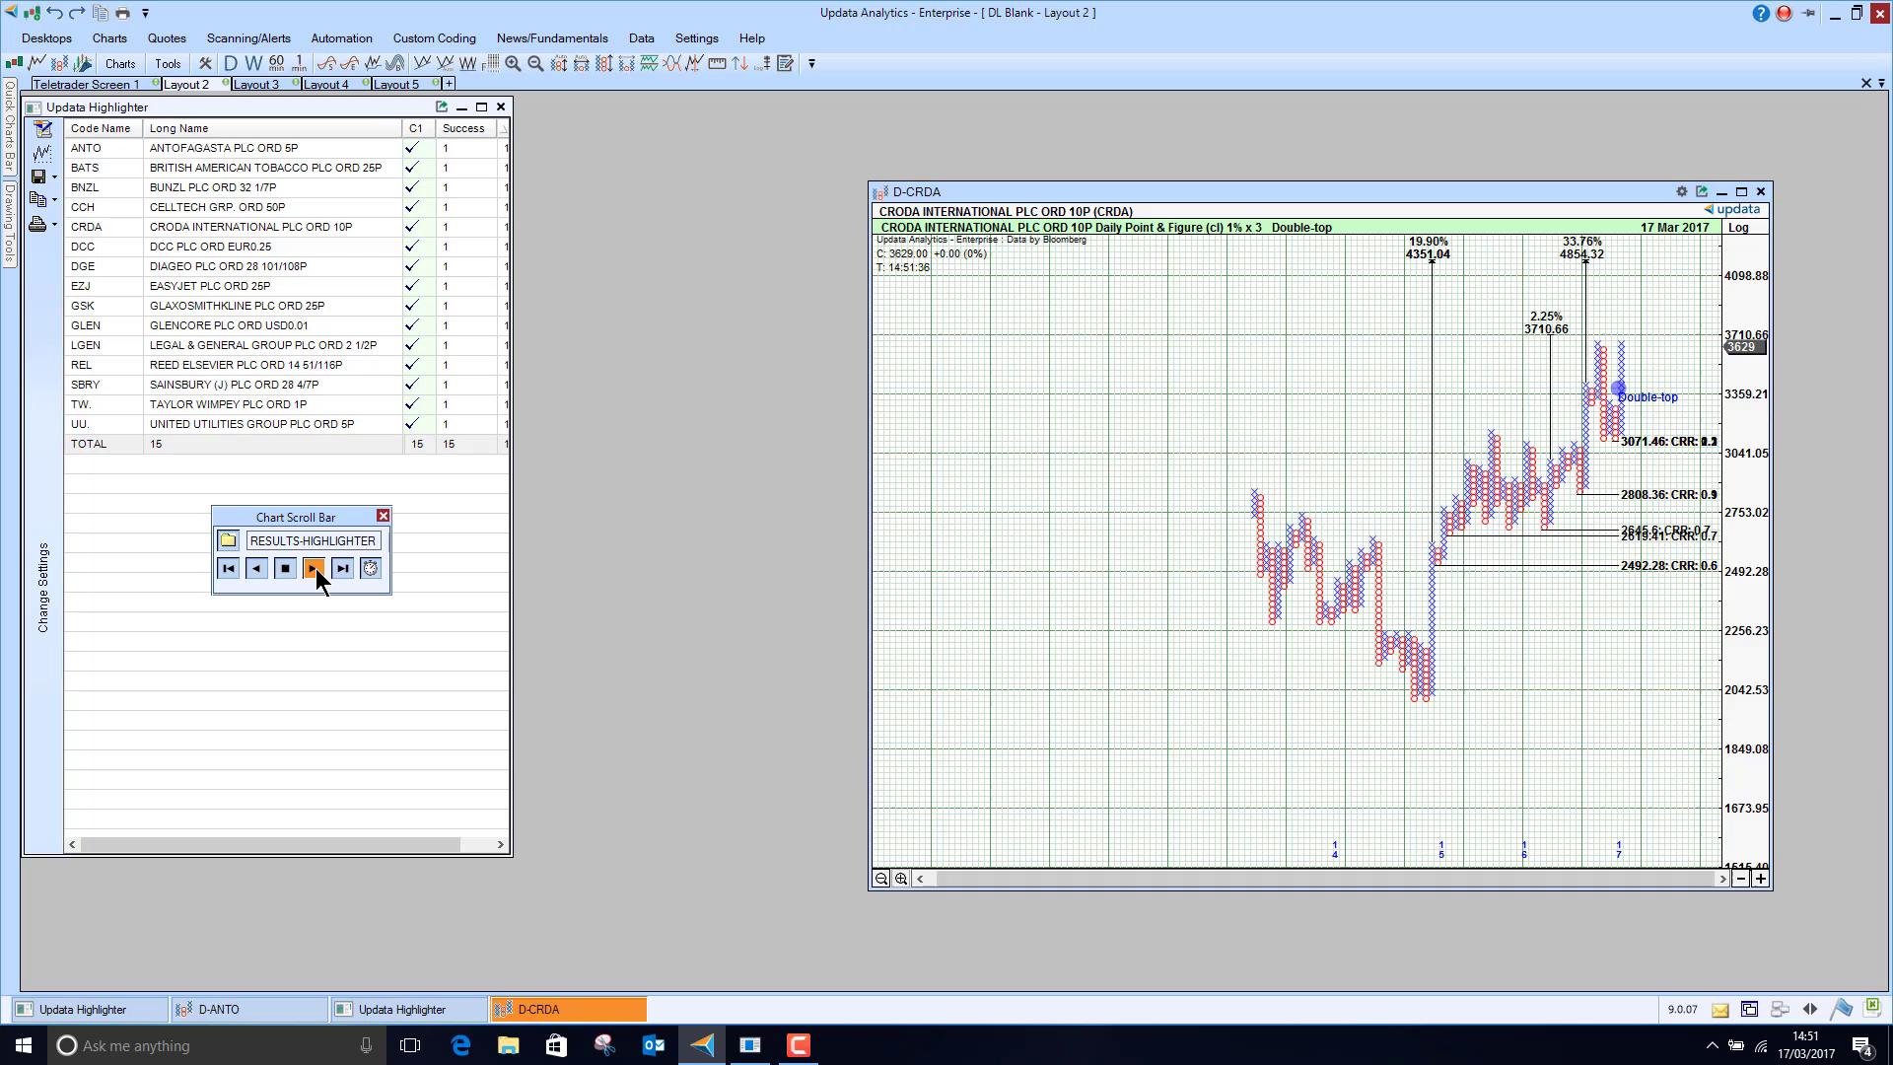
pyautogui.click(314, 567)
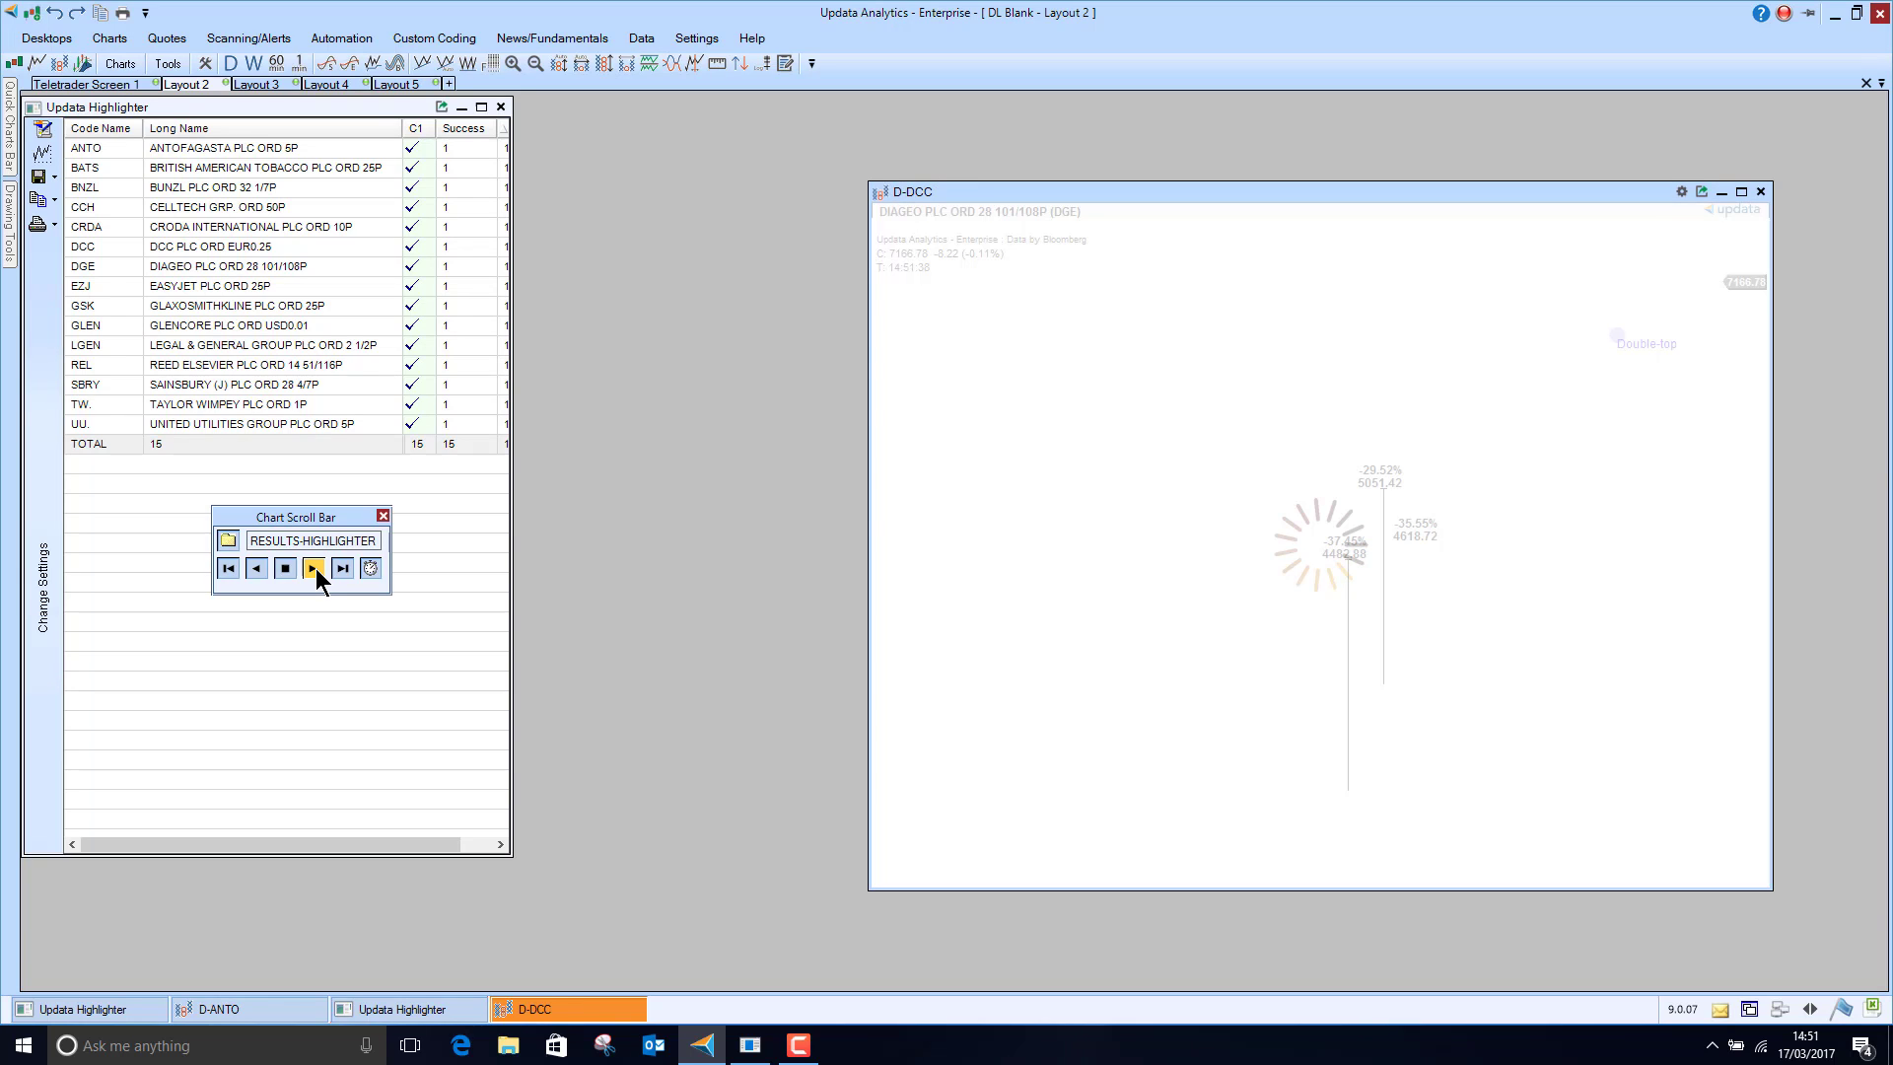
pyautogui.click(311, 568)
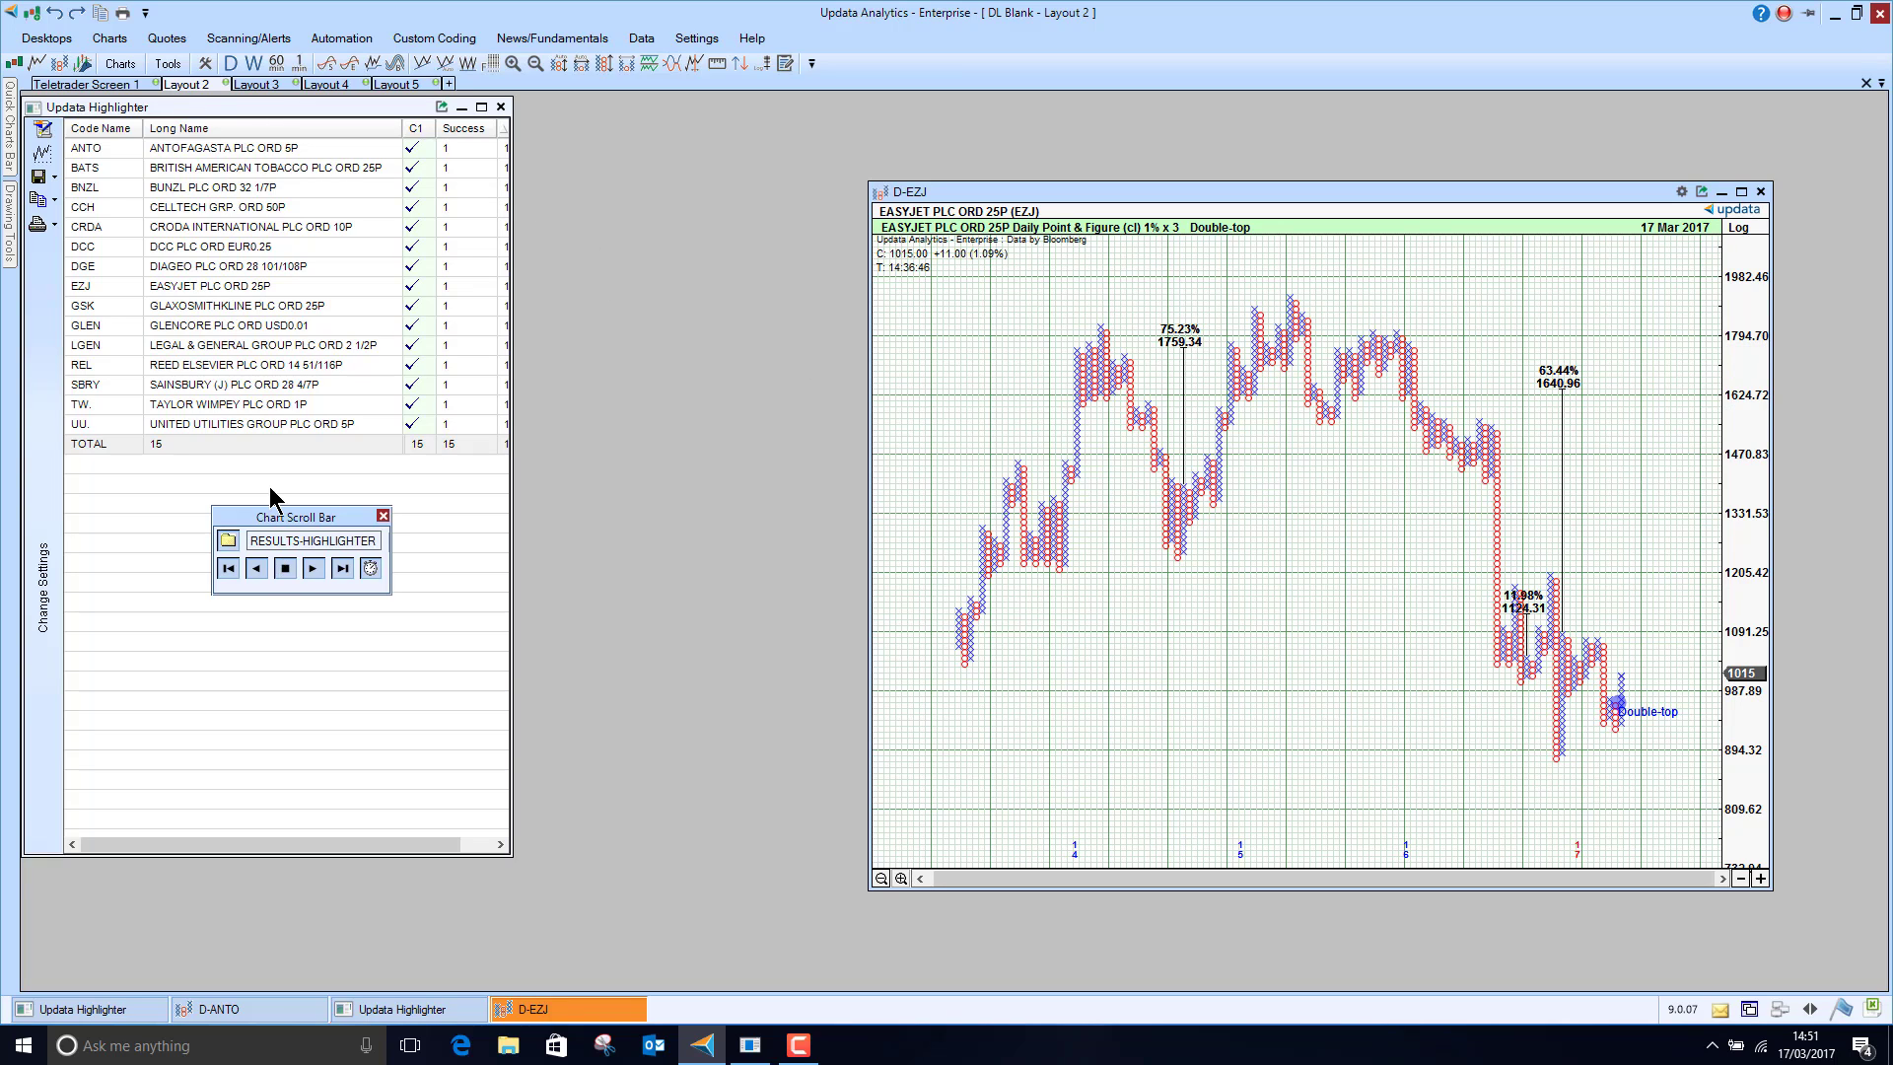
pyautogui.moveTo(183, 142)
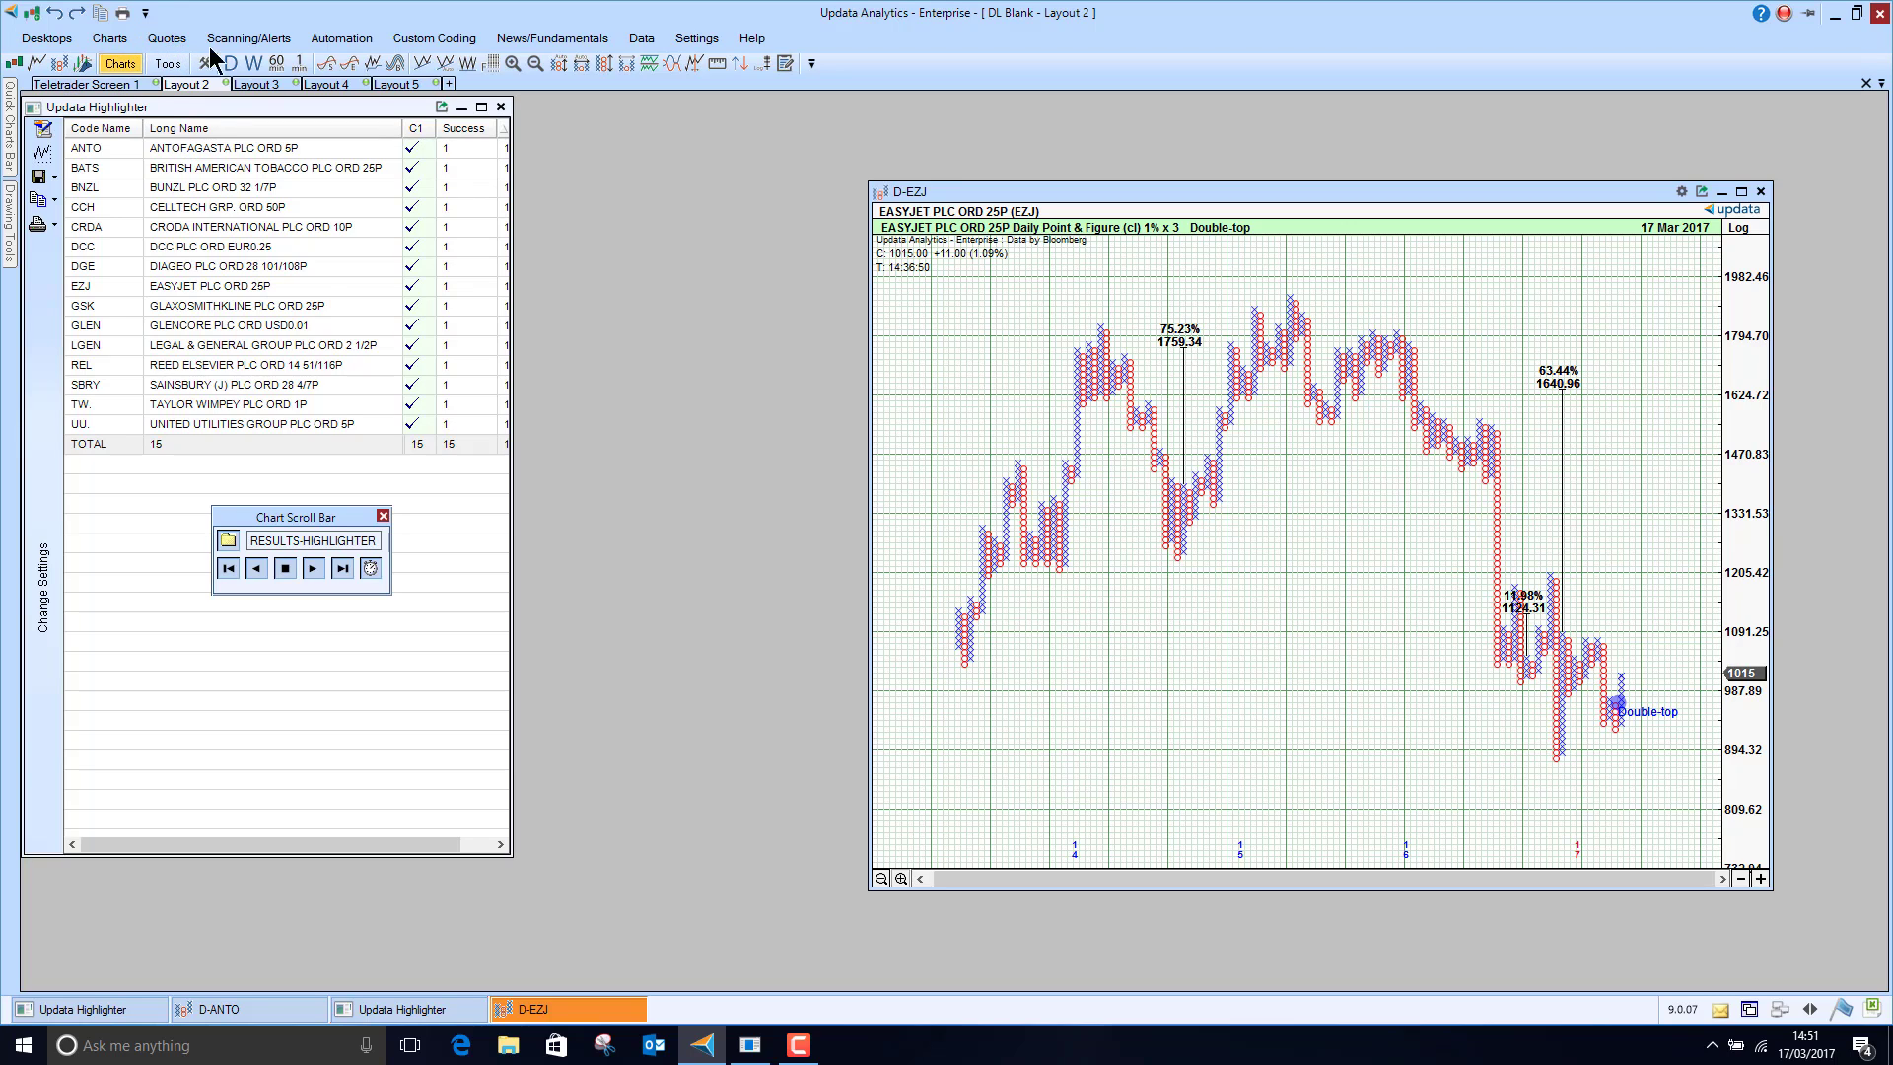
# Rerun the saved P&F double-top scan on the NASDAQ 100 LIST TELETRADER watchlist
pyautogui.click(87, 87)
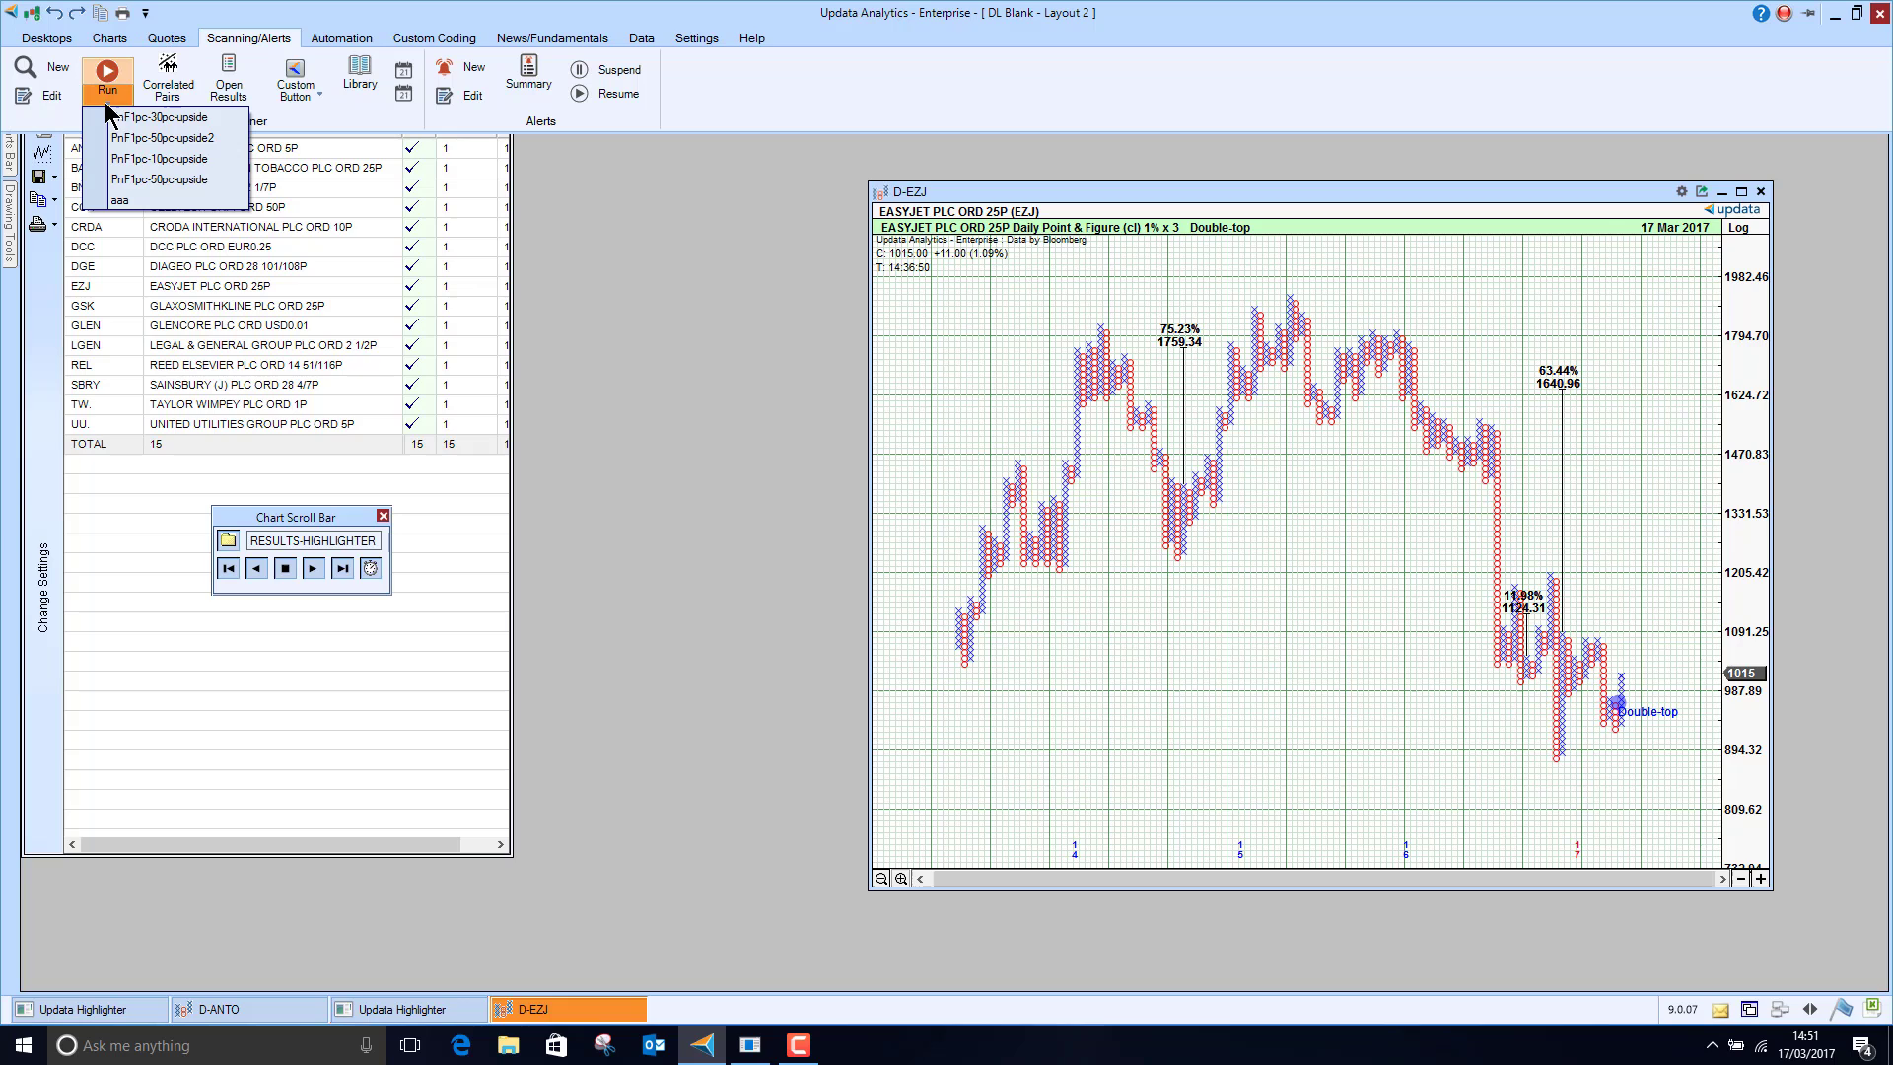
pyautogui.click(142, 118)
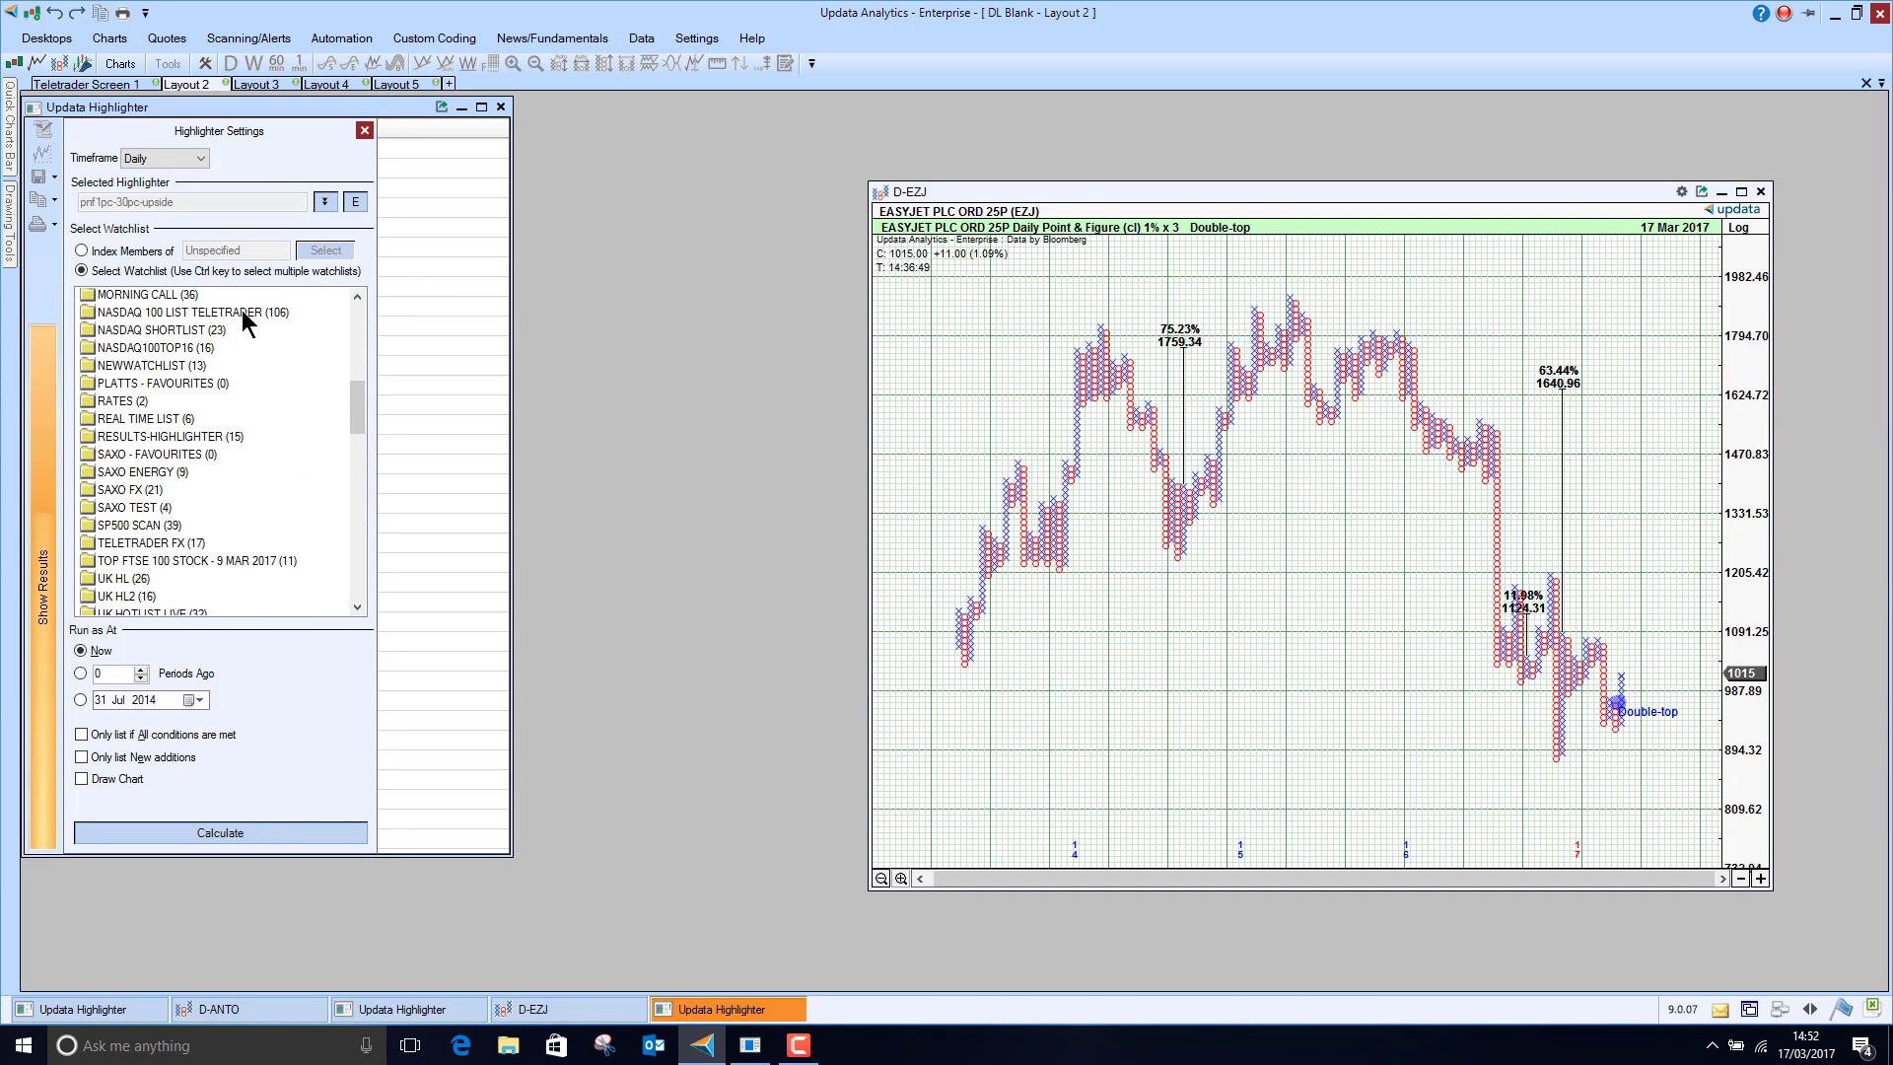
pyautogui.click(221, 832)
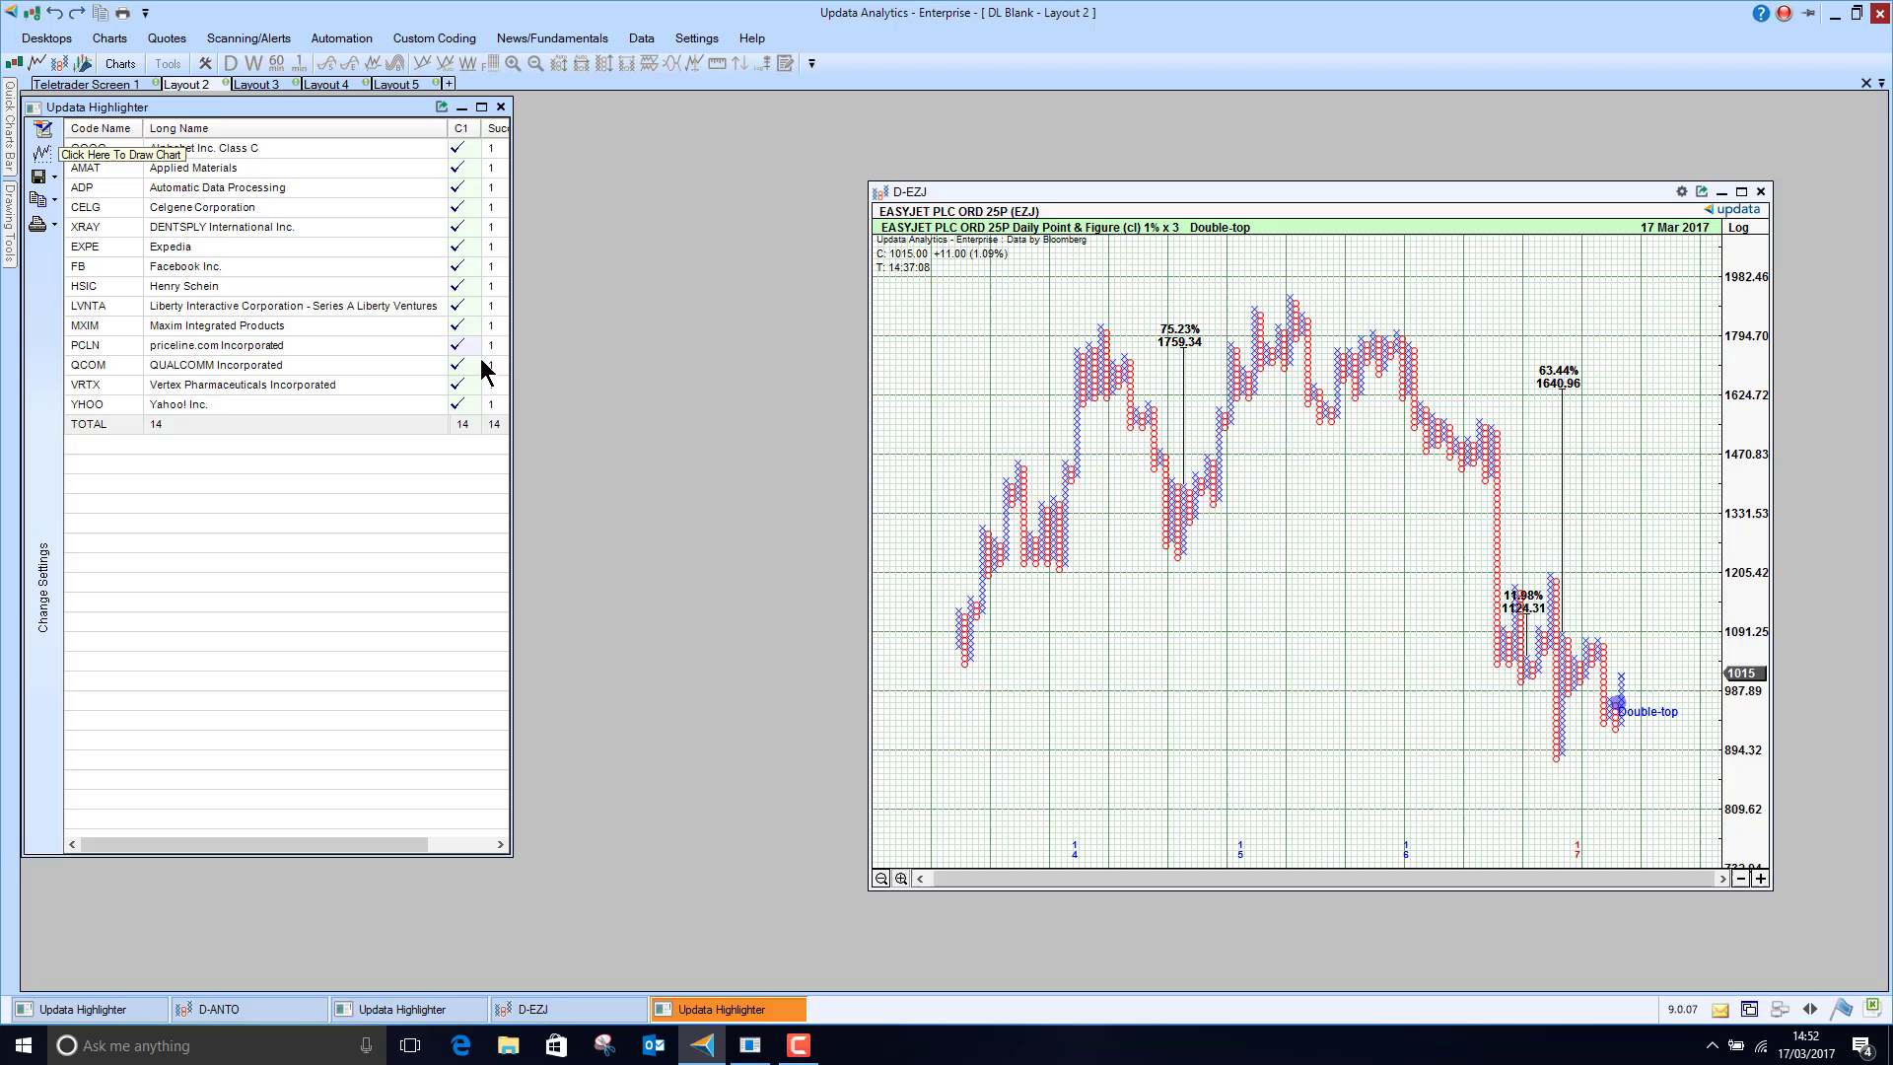
pyautogui.moveTo(197, 270)
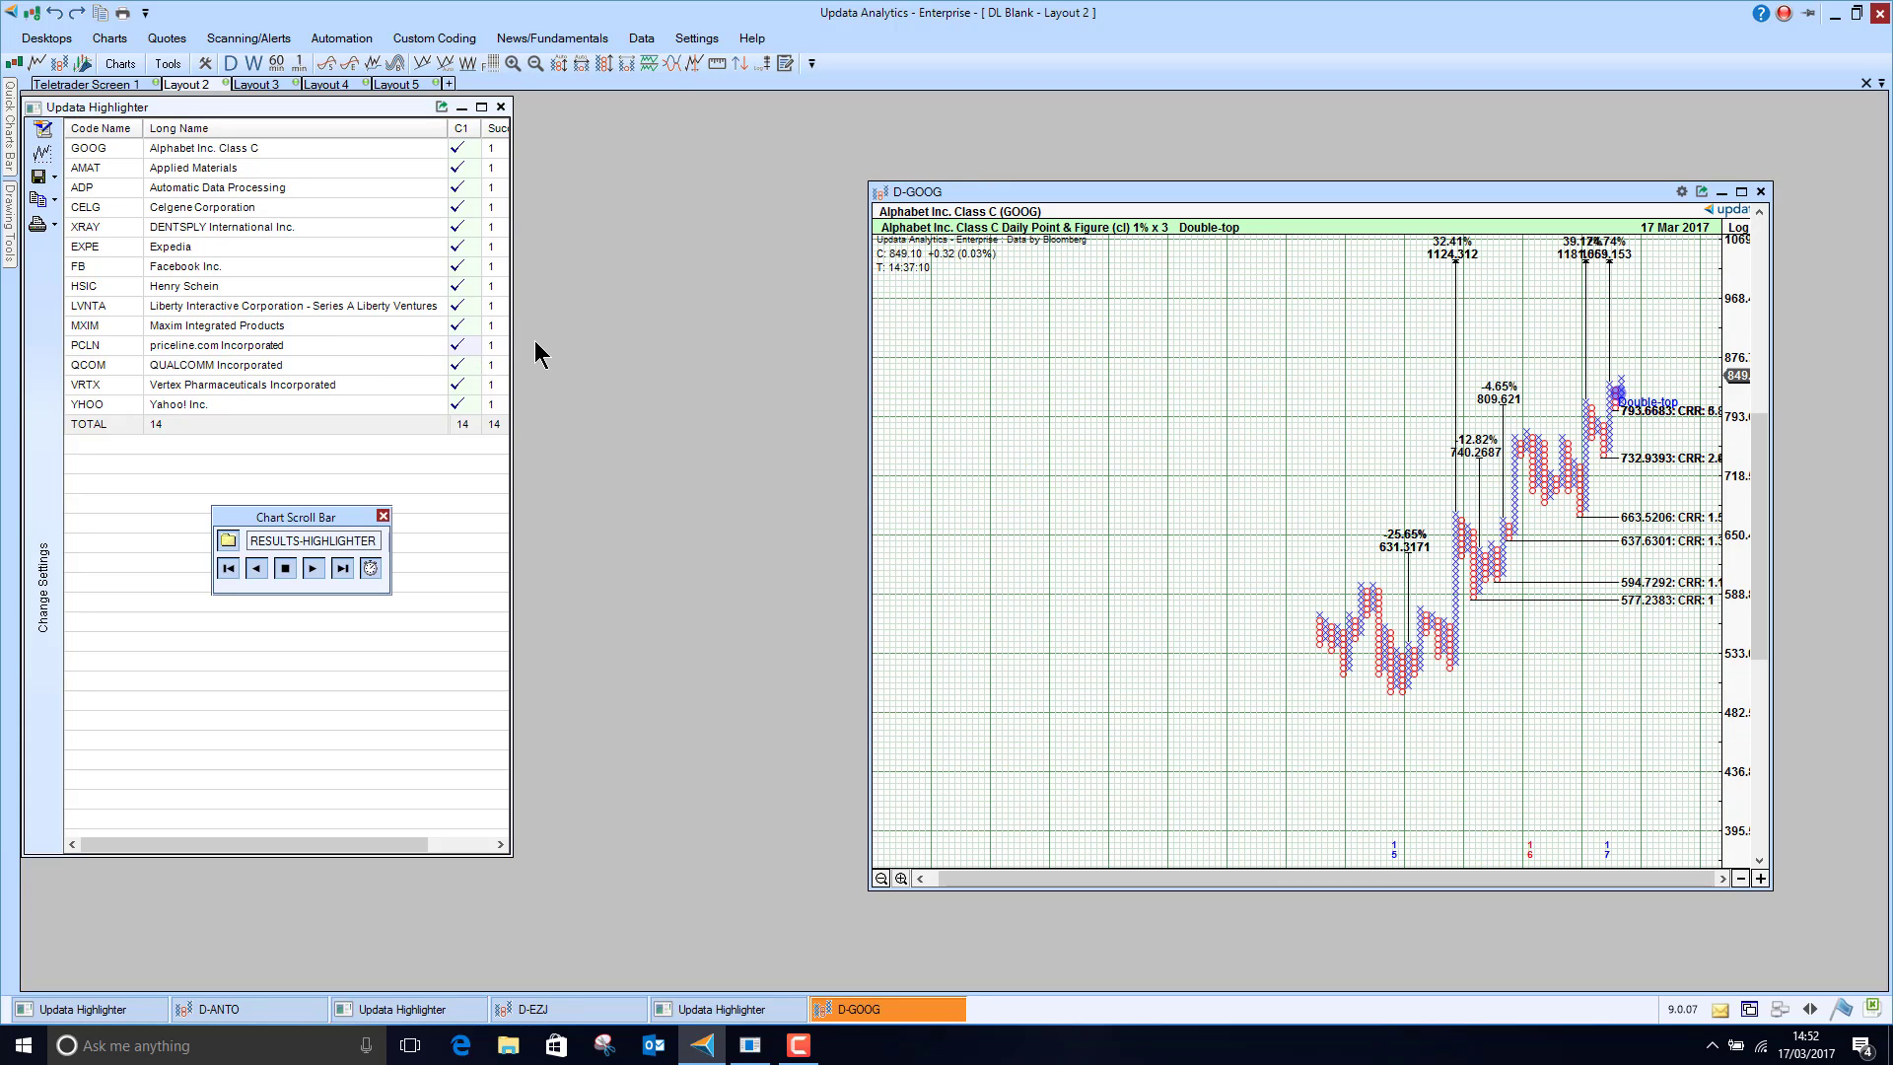
# Step through the 14 NASDAQ double-top charts up to priceline.com, then move to Layout 3
pyautogui.click(312, 568)
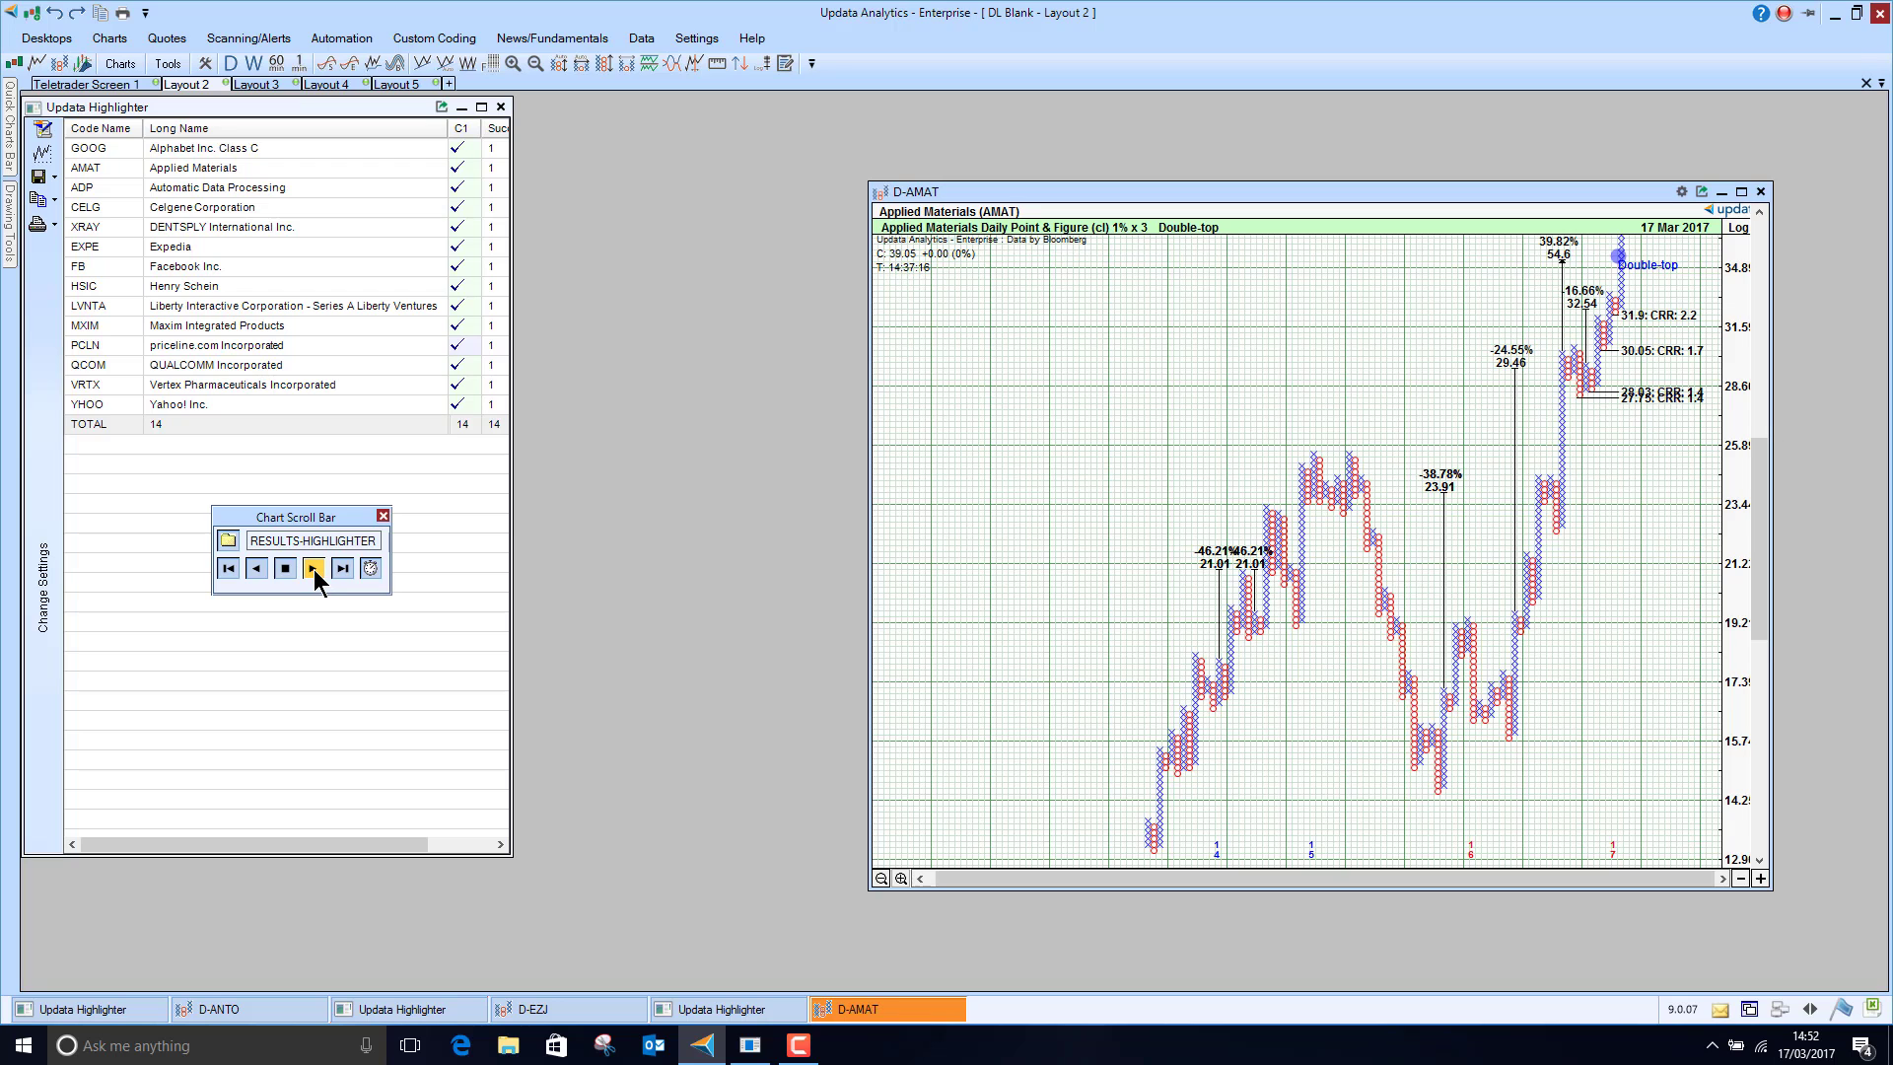
pyautogui.click(312, 568)
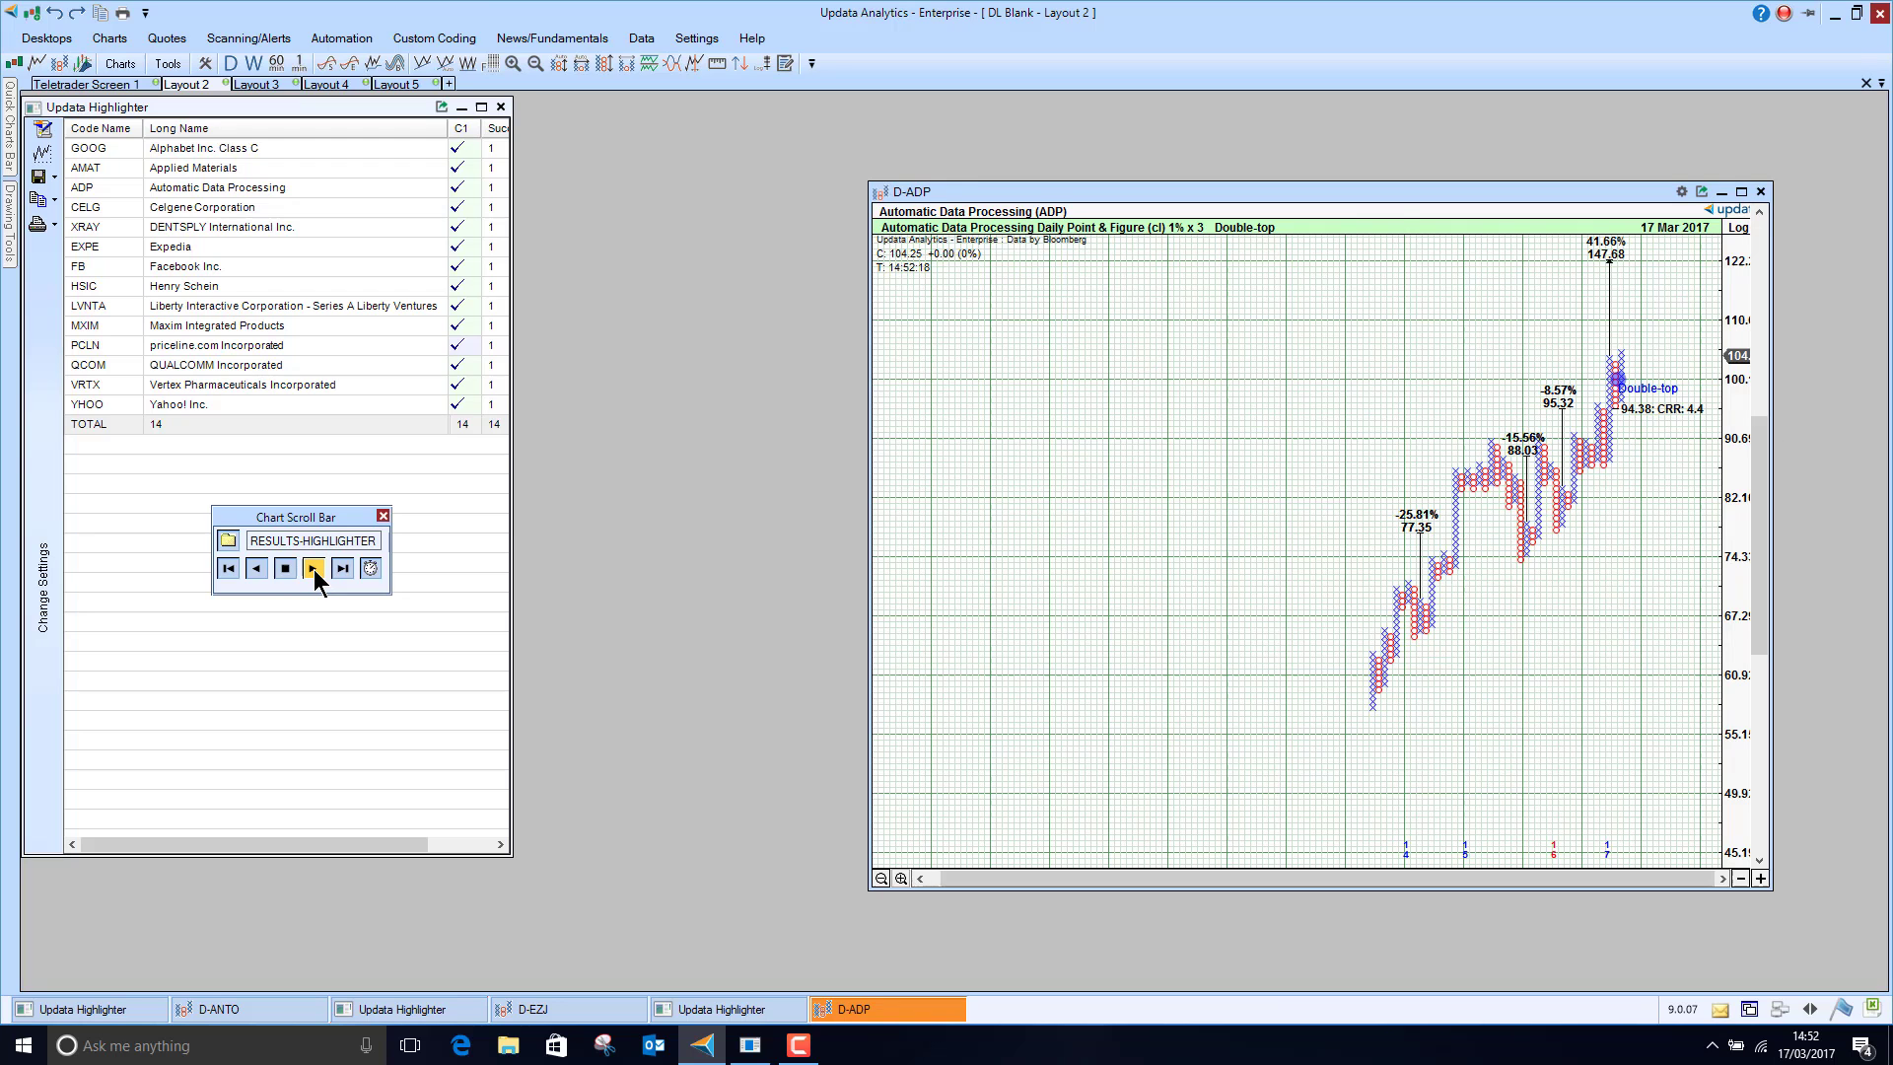
pyautogui.click(313, 567)
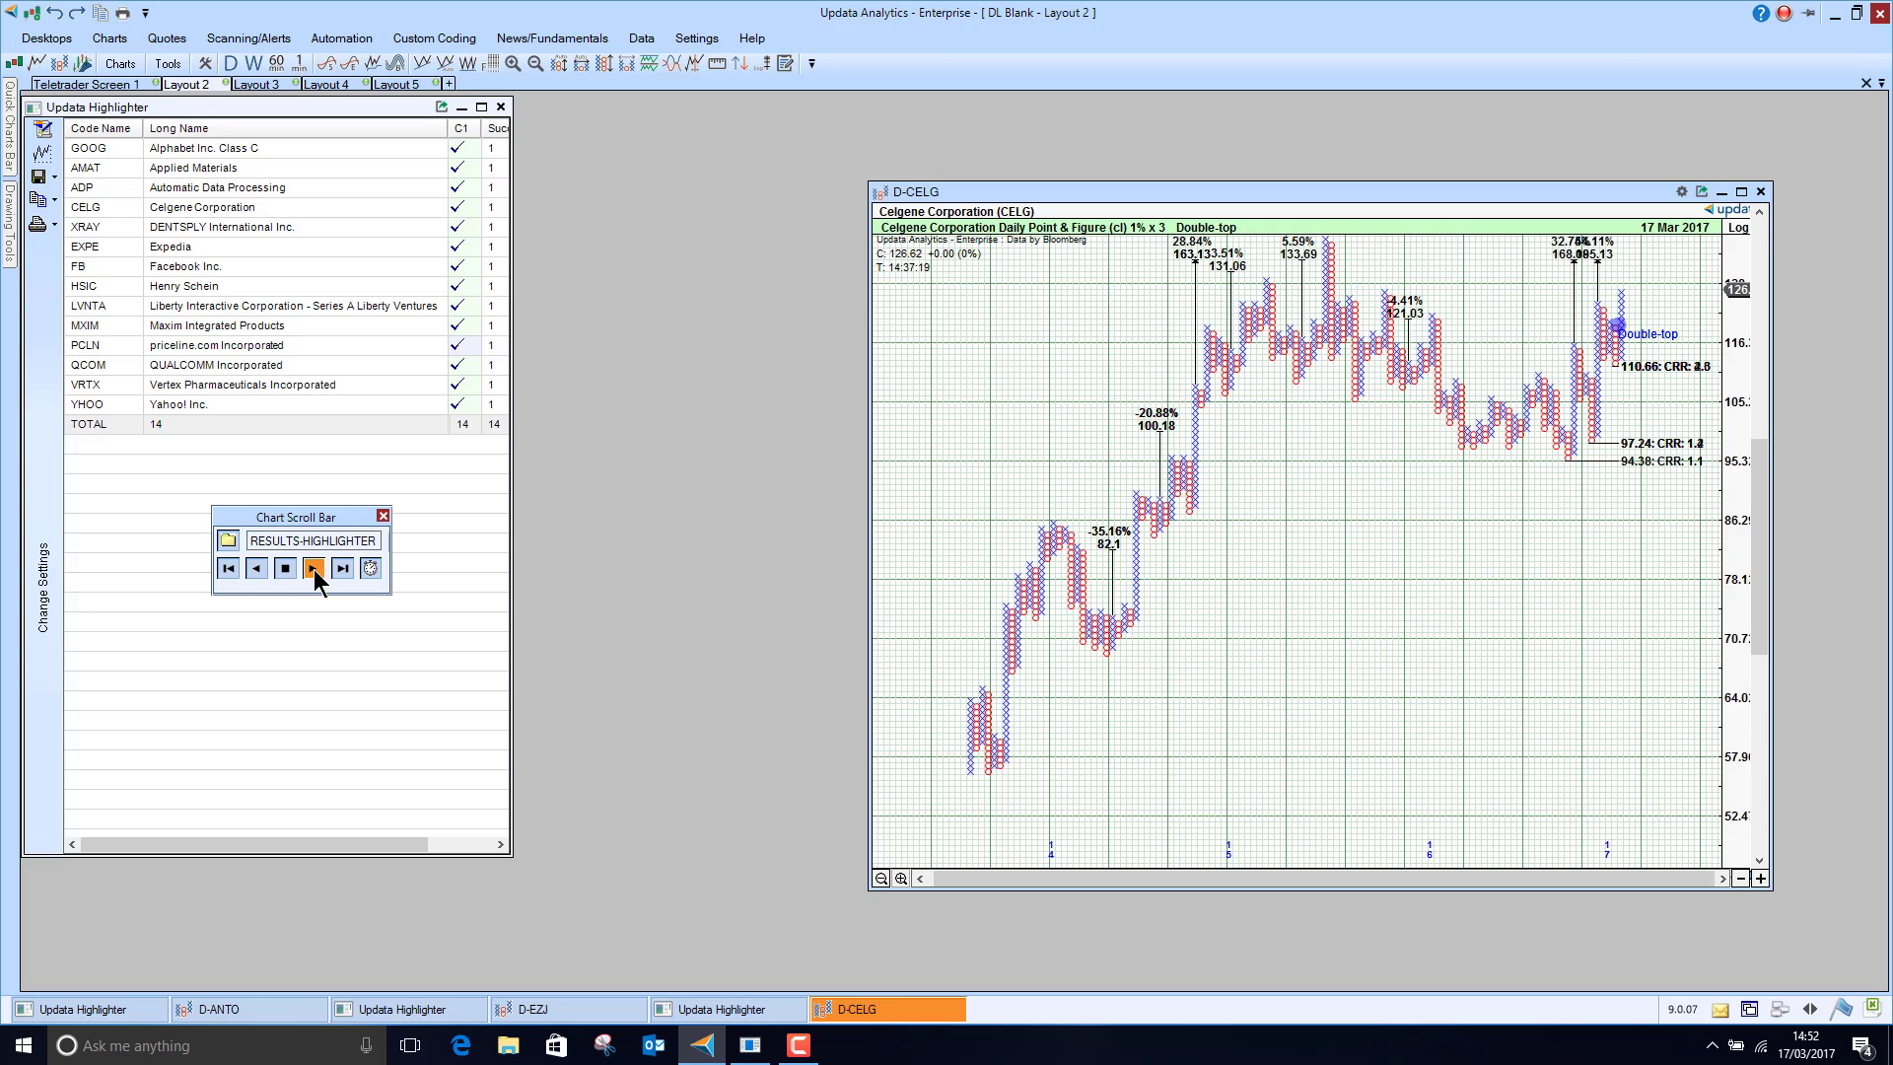
pyautogui.click(312, 568)
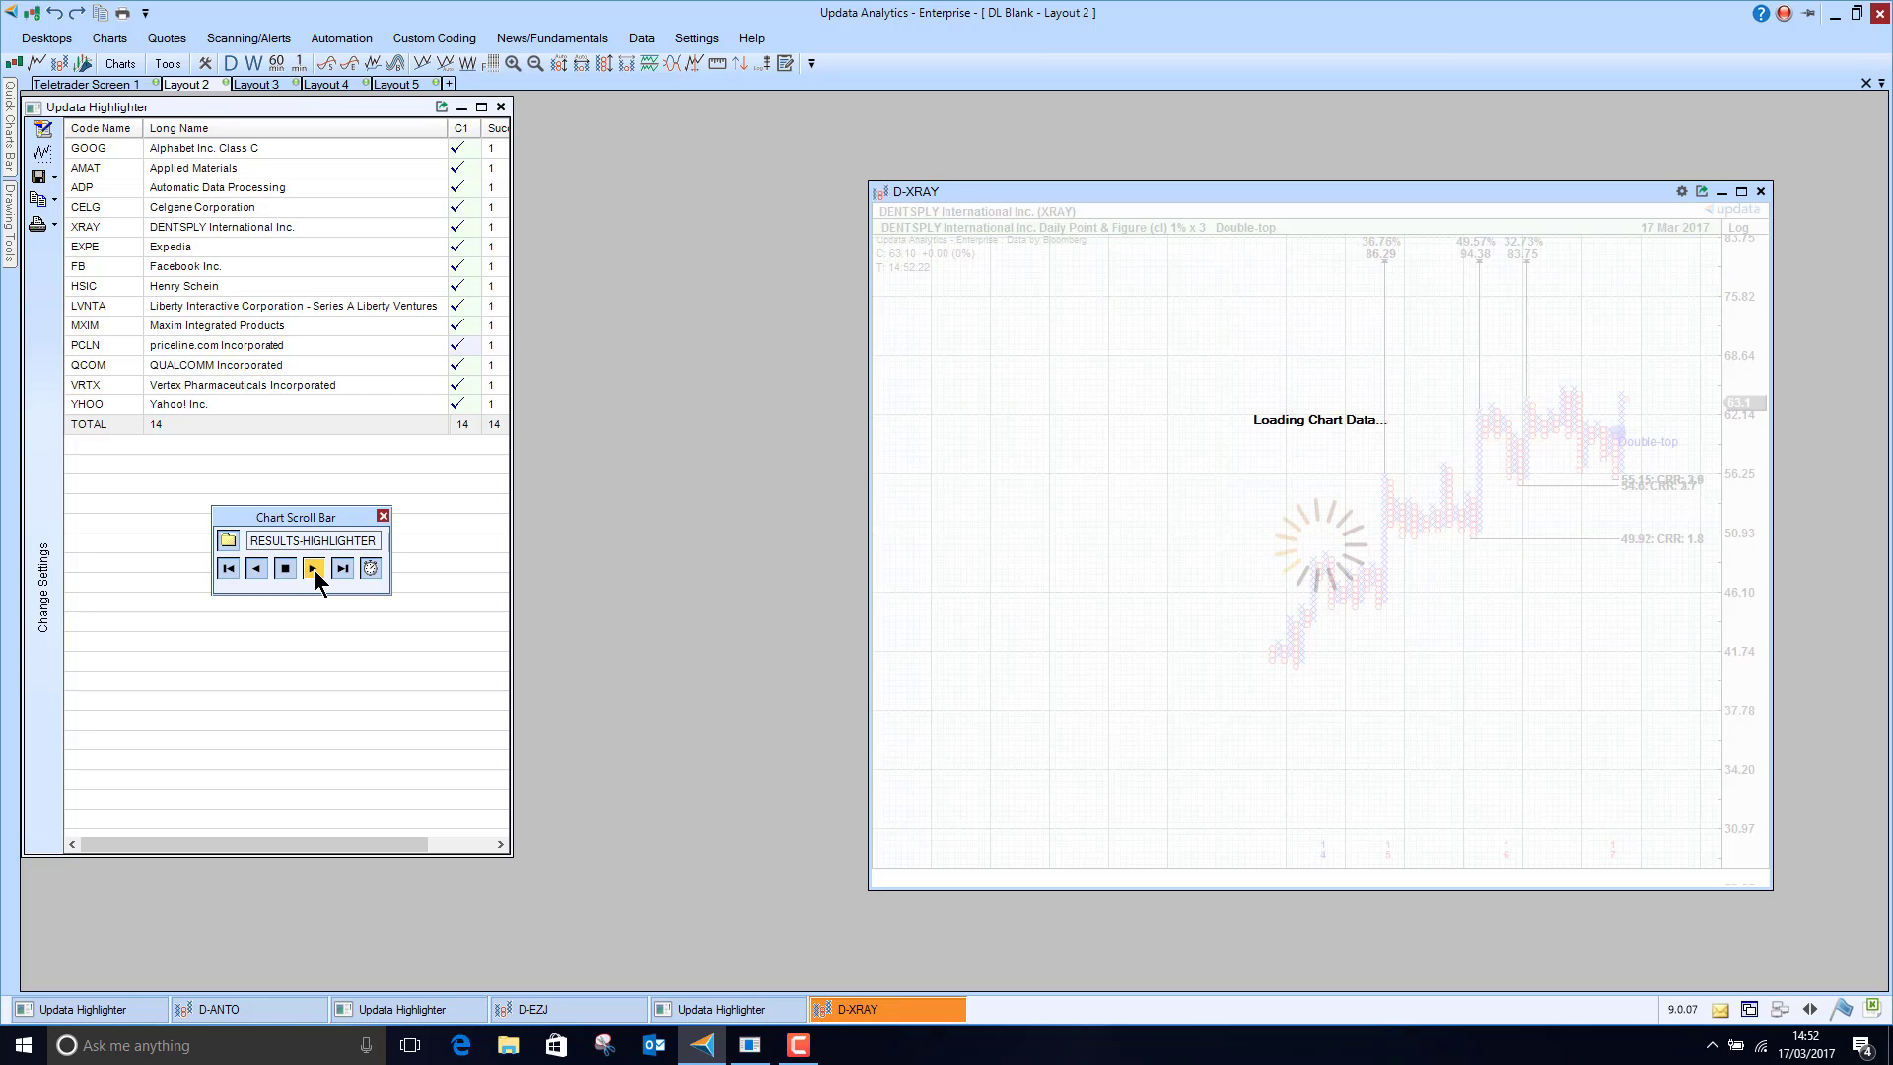
pyautogui.click(314, 568)
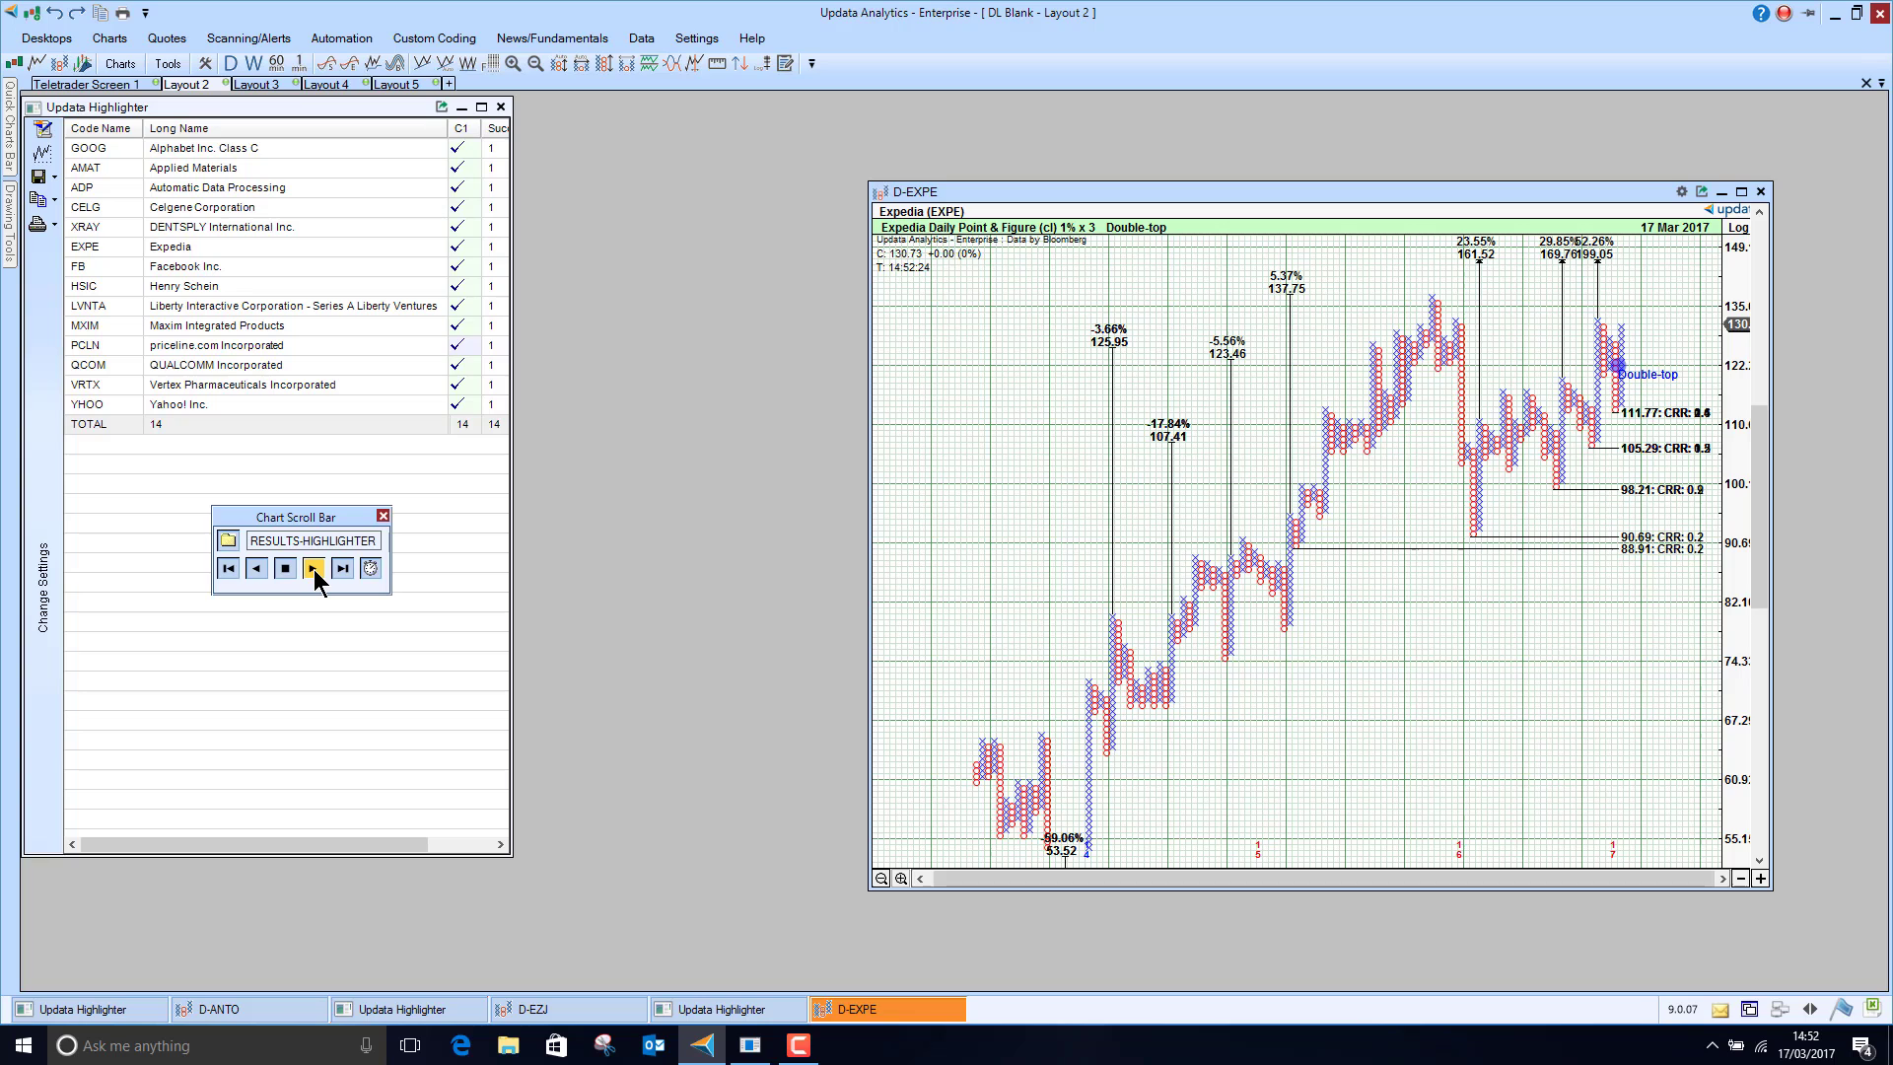
pyautogui.click(312, 567)
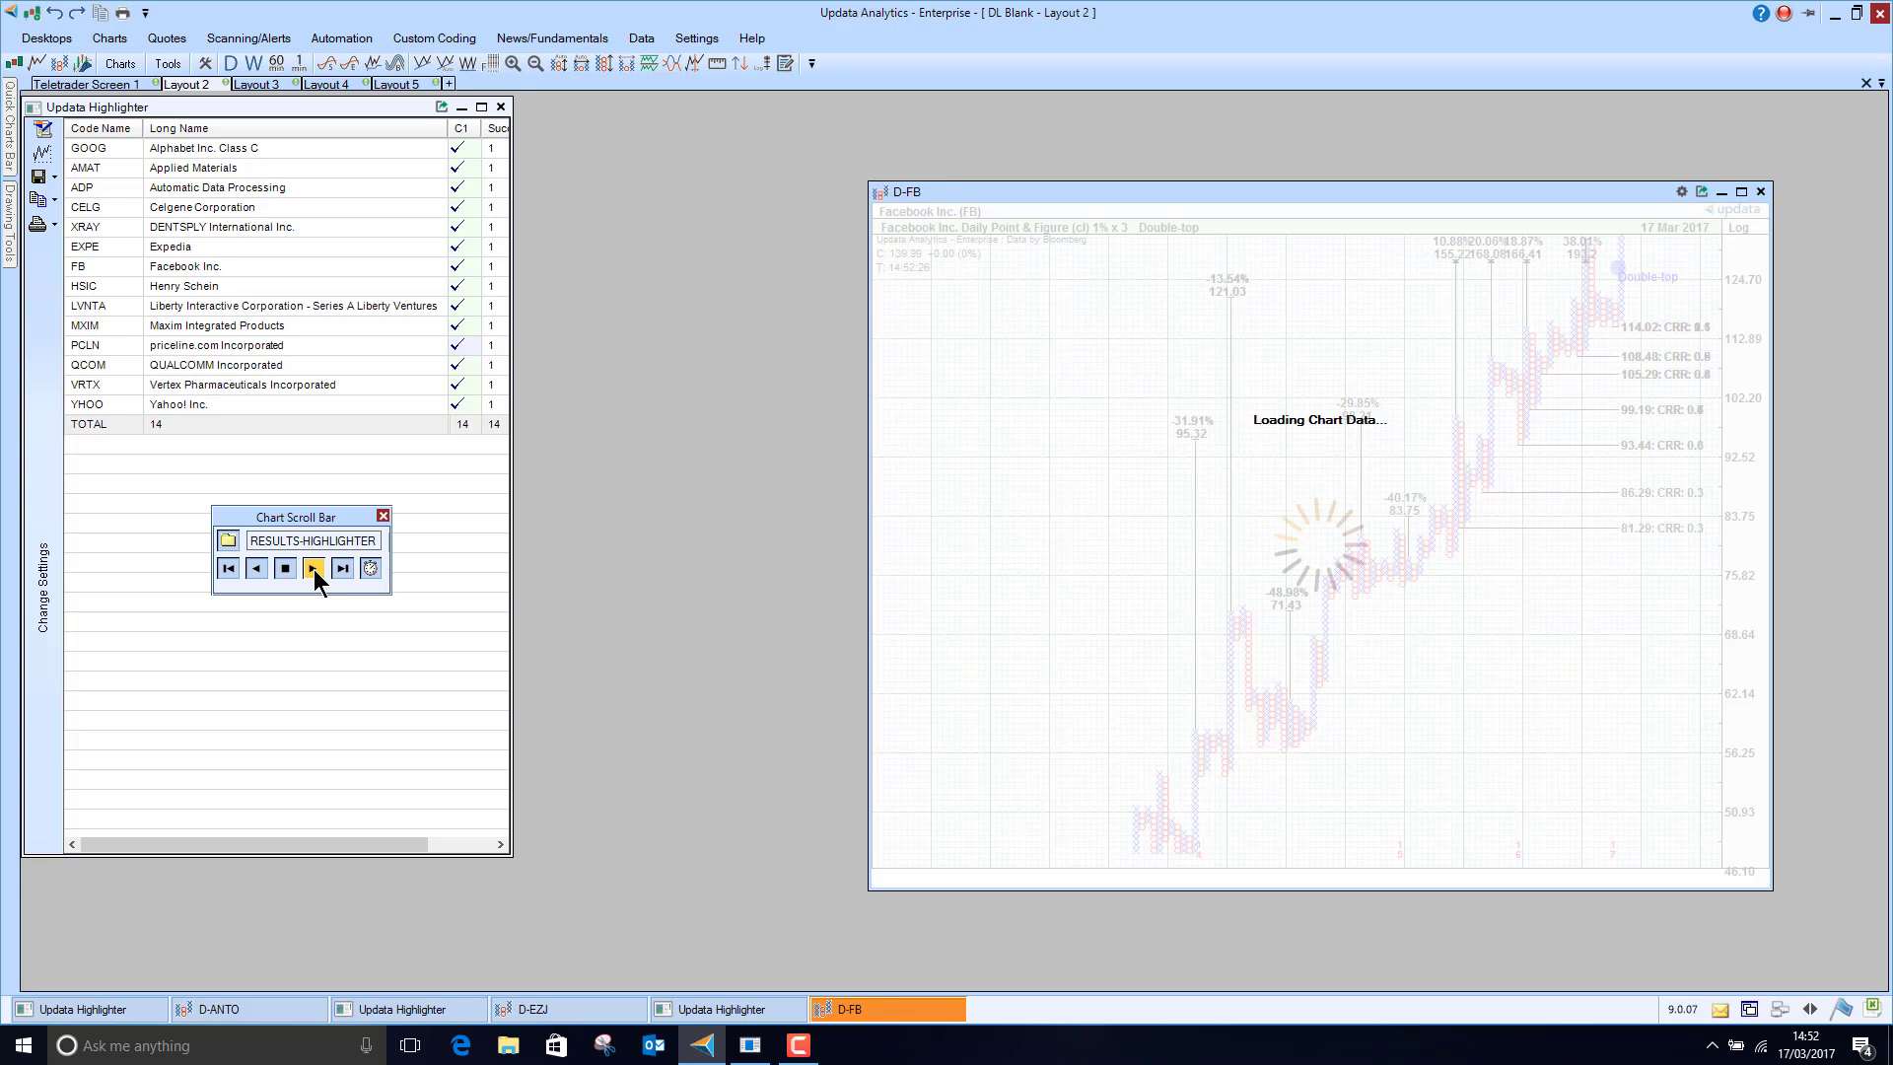
pyautogui.click(312, 568)
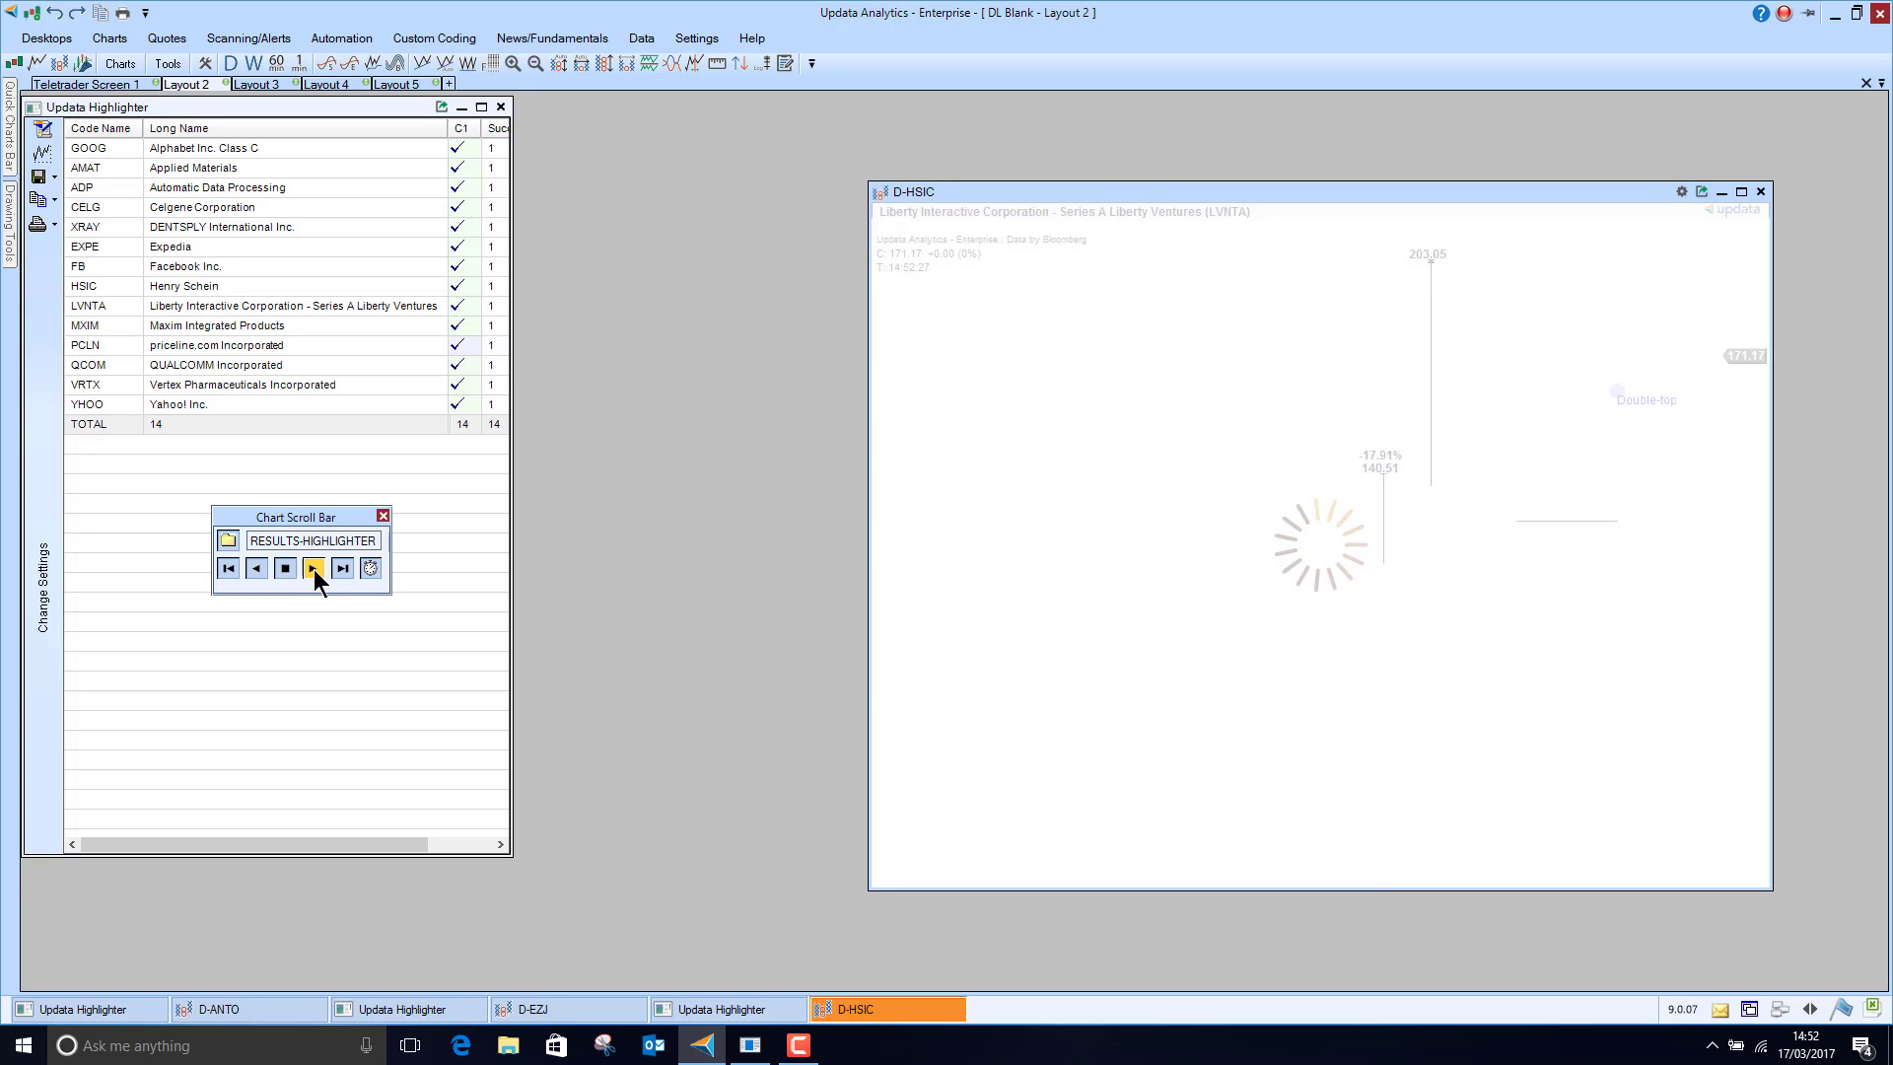
pyautogui.click(312, 567)
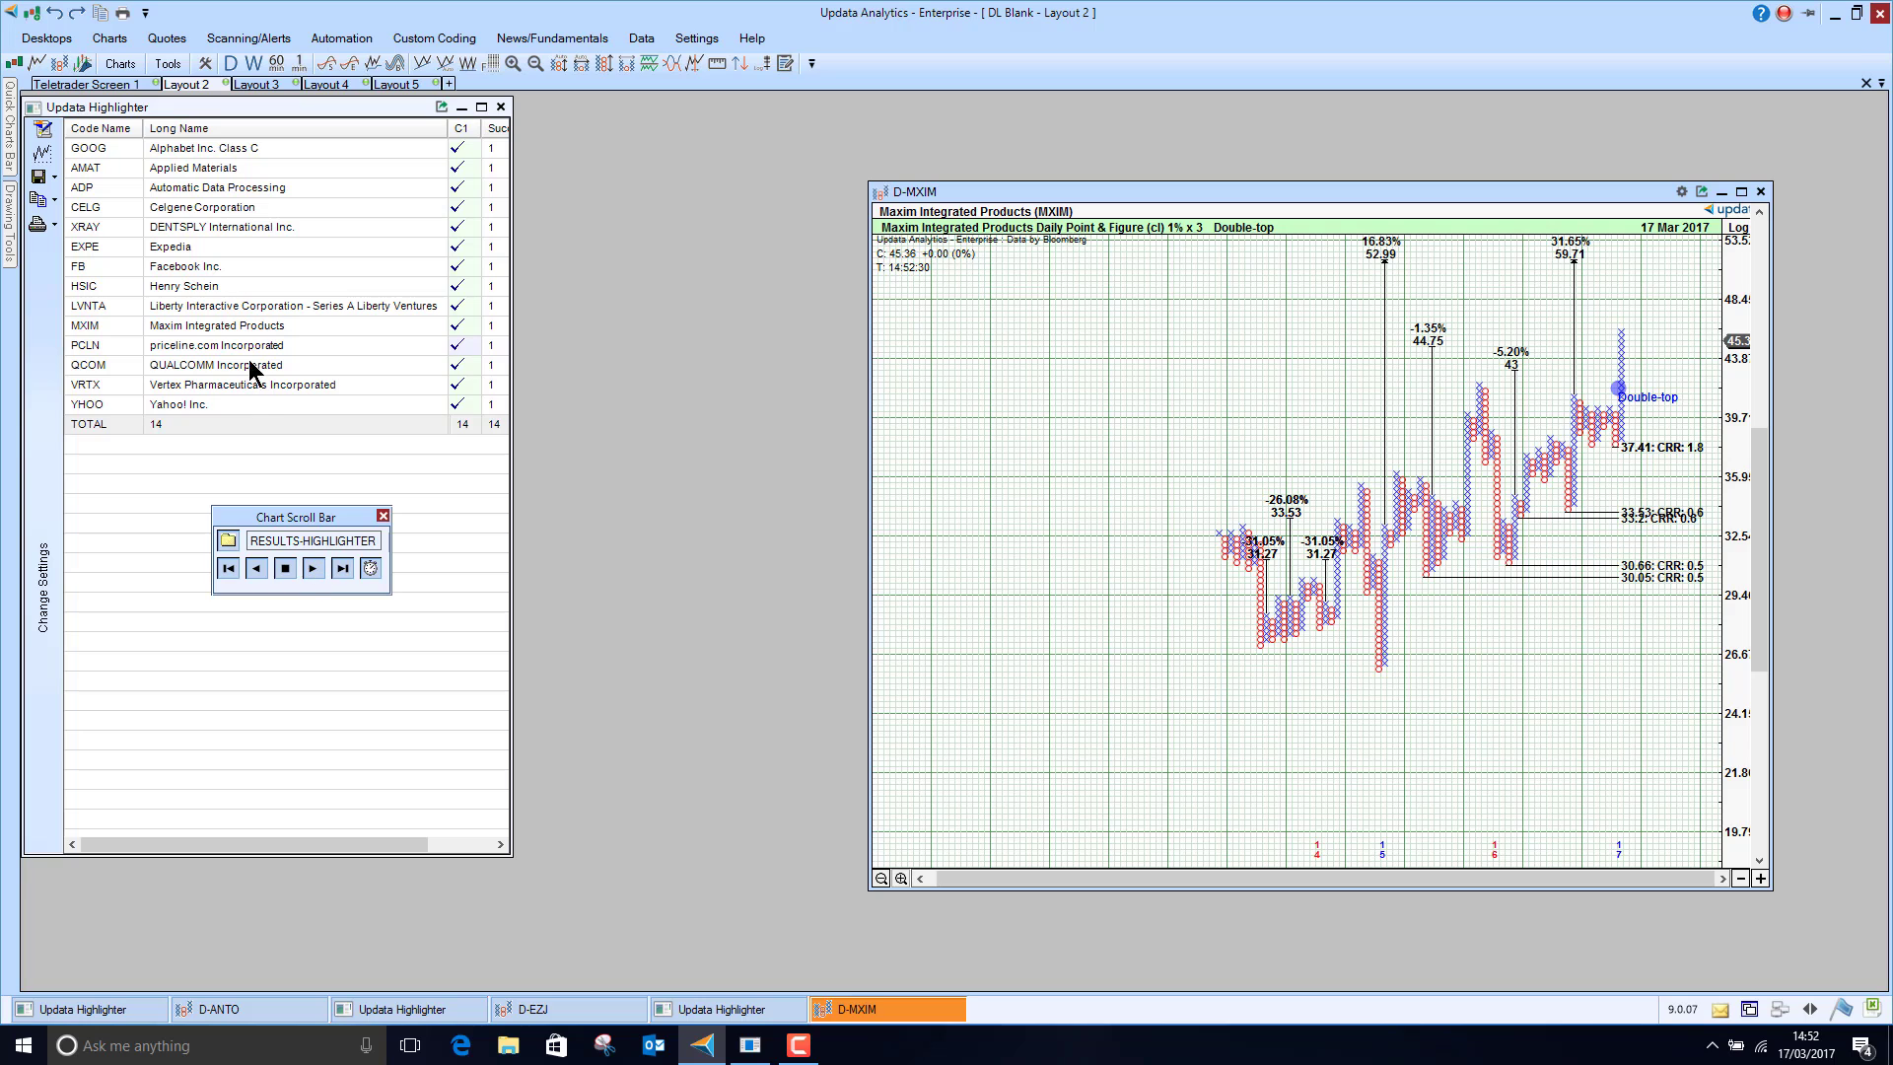
pyautogui.click(311, 568)
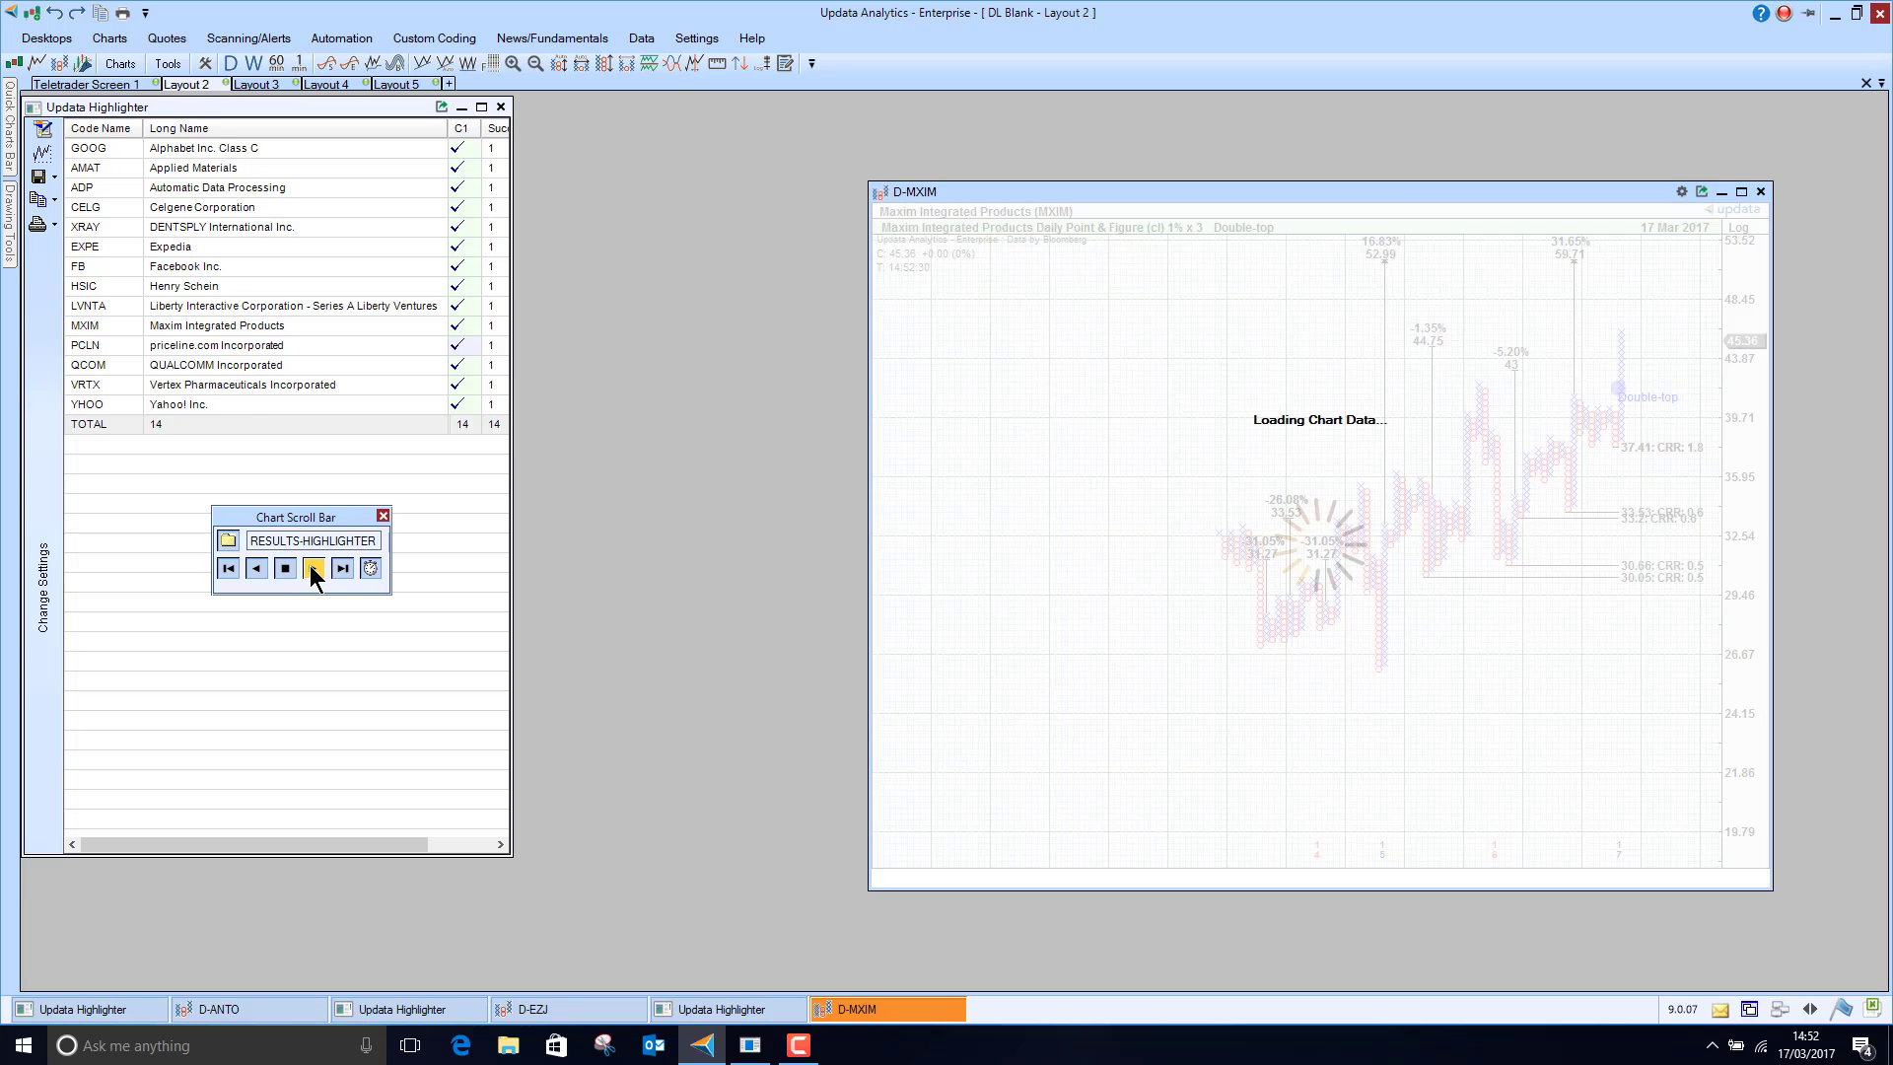
pyautogui.click(312, 568)
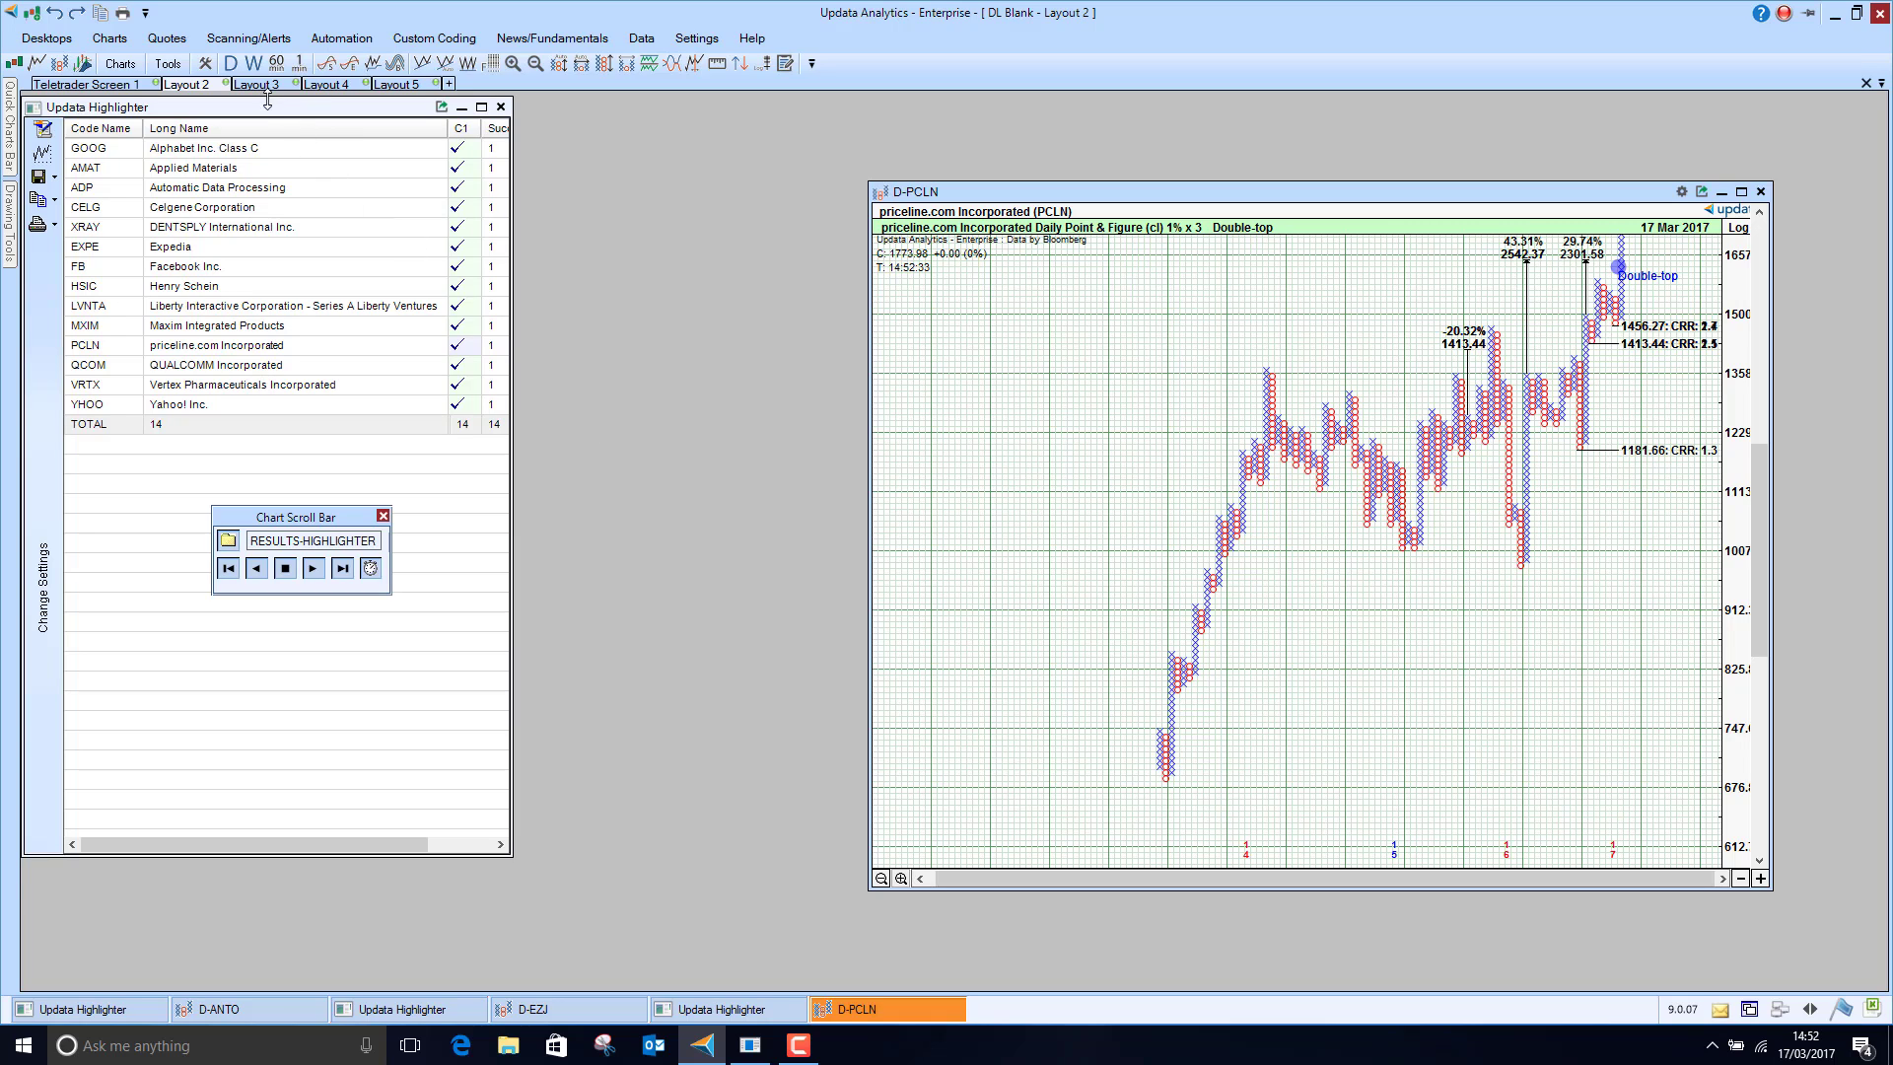
pyautogui.click(259, 83)
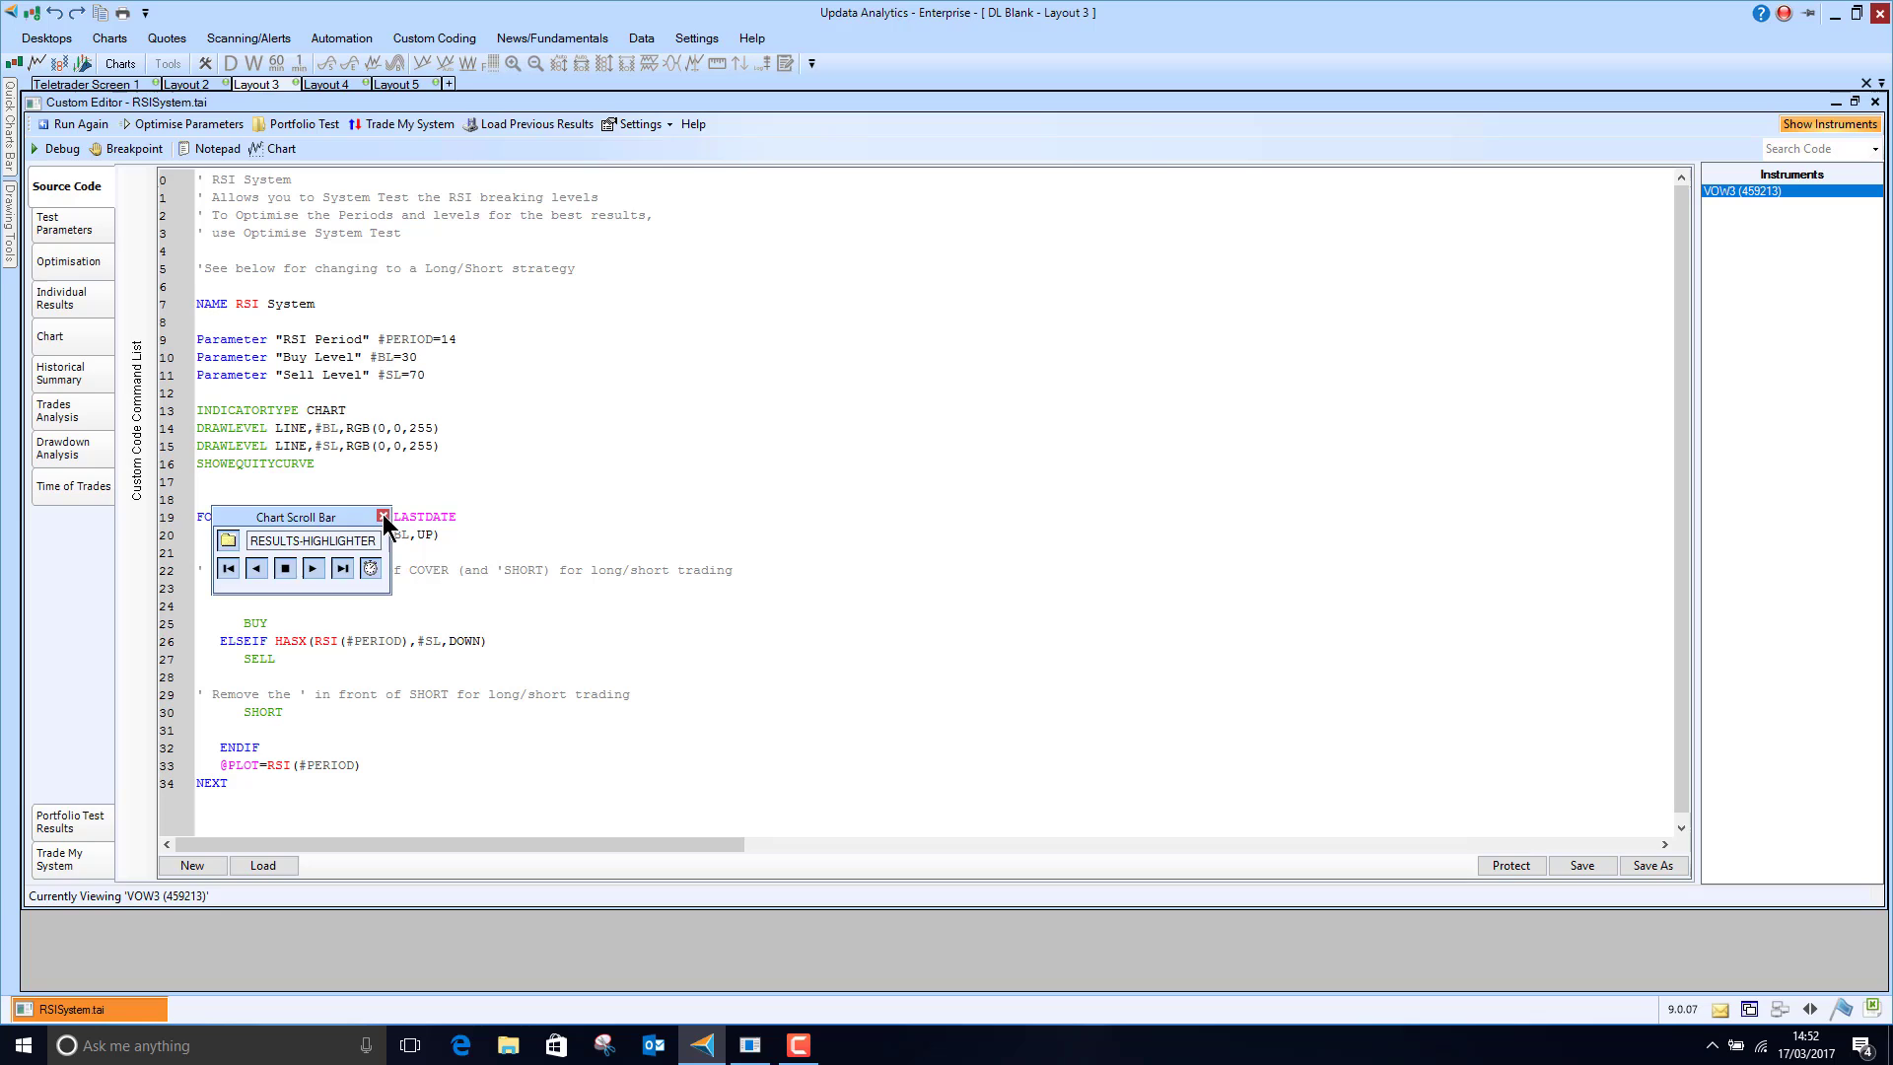
# Close the Chart Scroll Bar and open the System Test Library from the Custom Coding ribbon
pyautogui.click(379, 517)
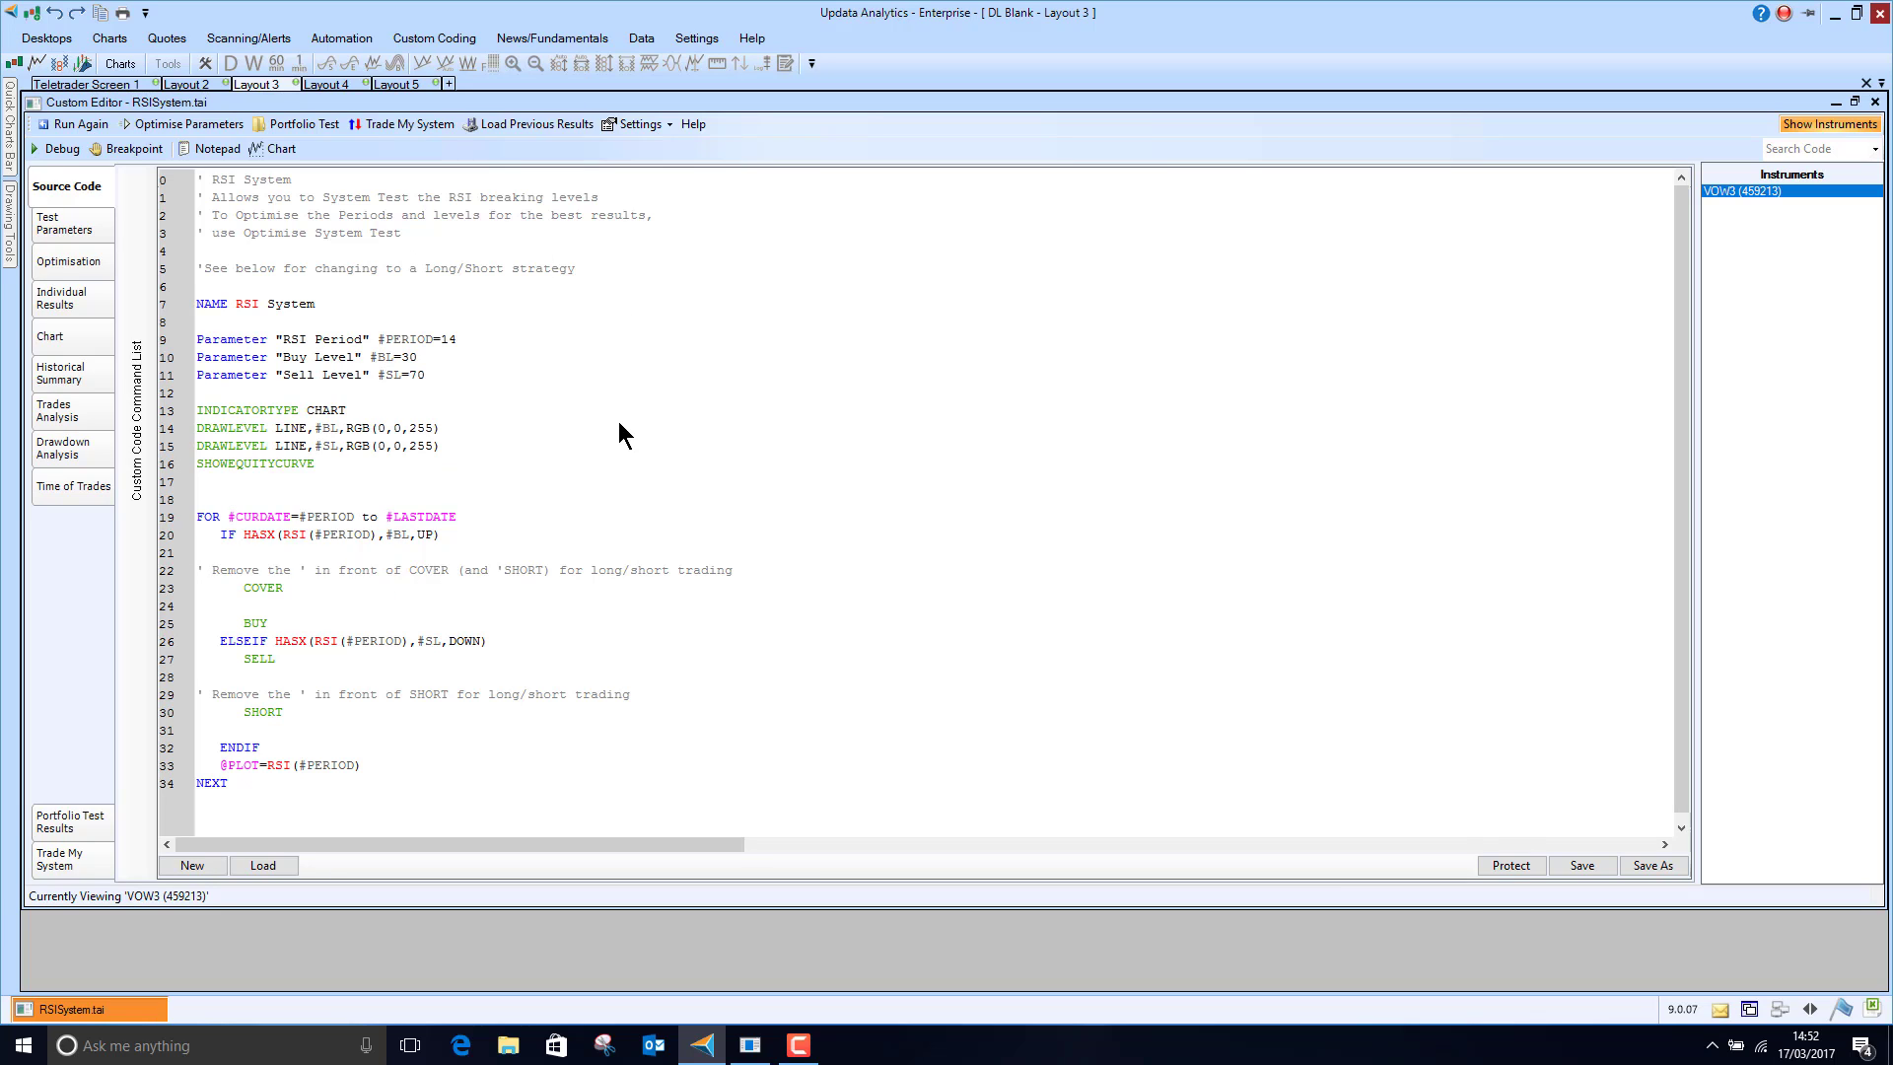
pyautogui.moveTo(333, 446)
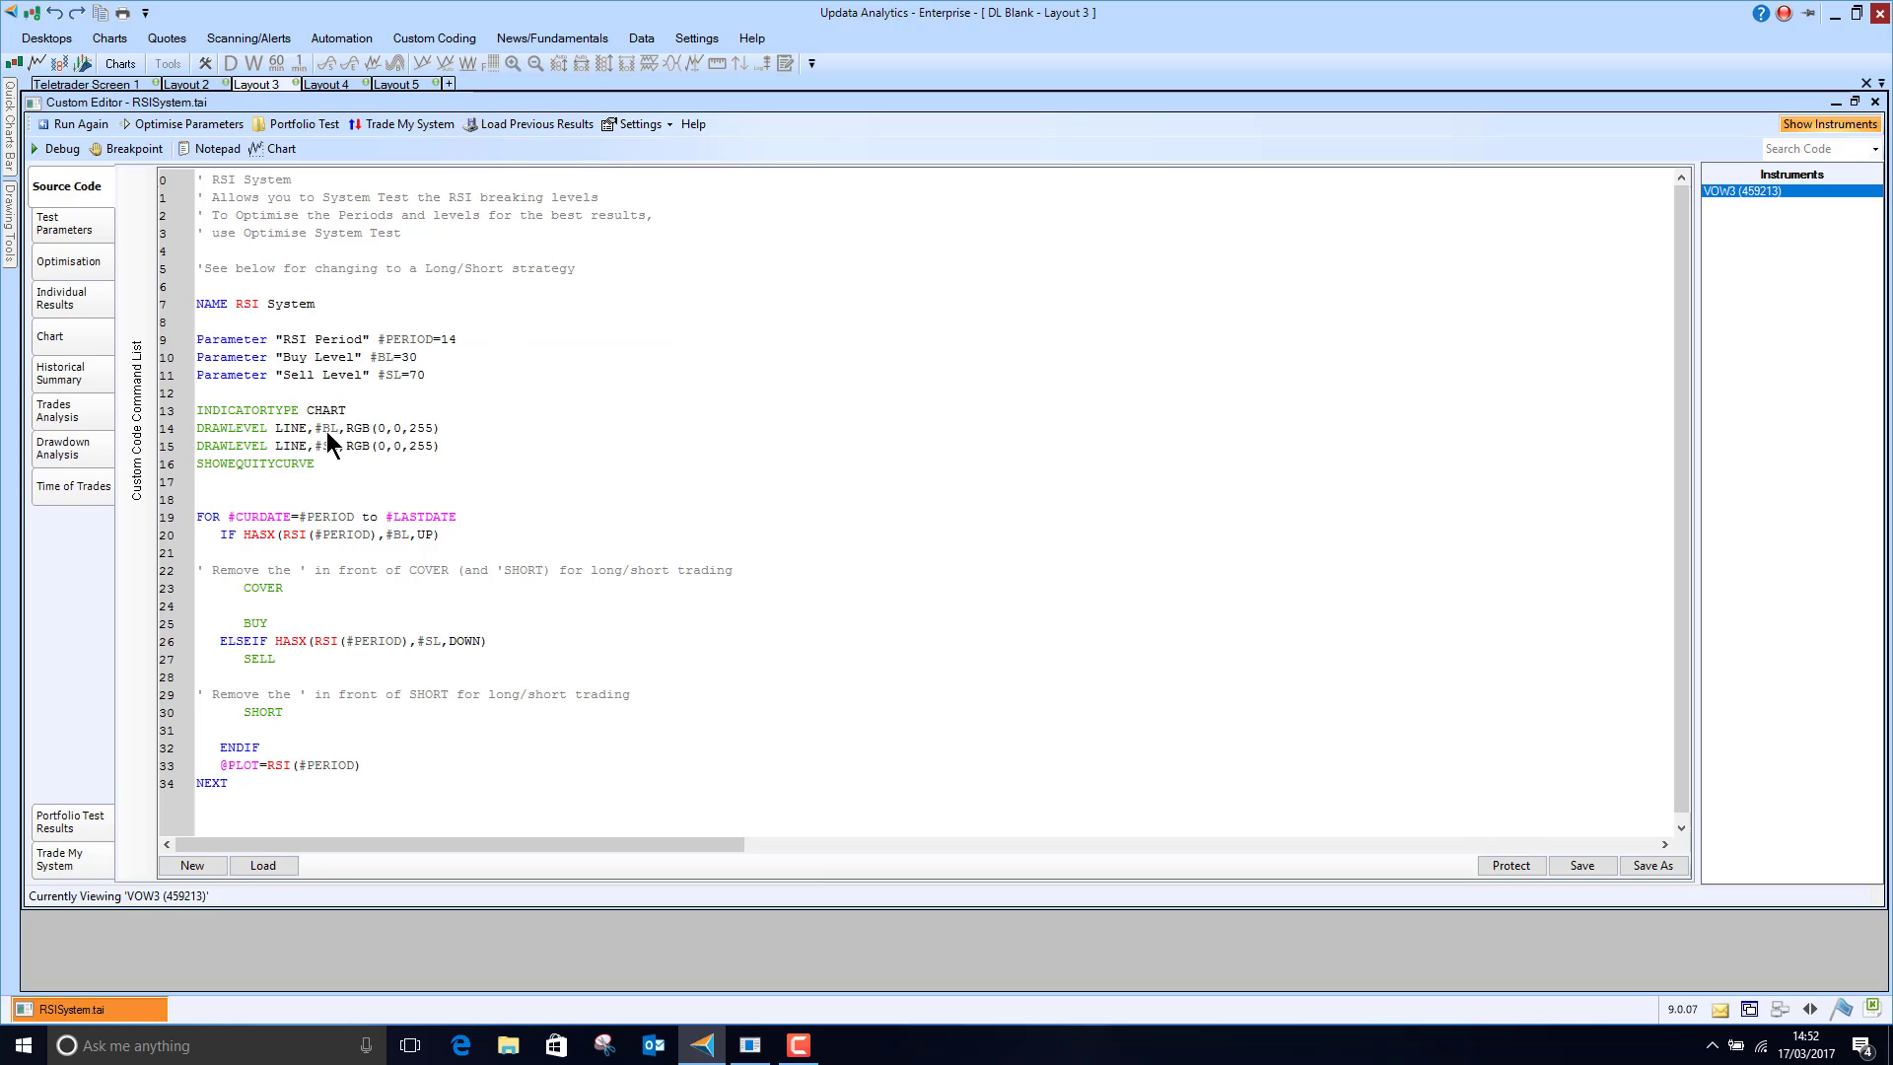
pyautogui.moveTo(252, 37)
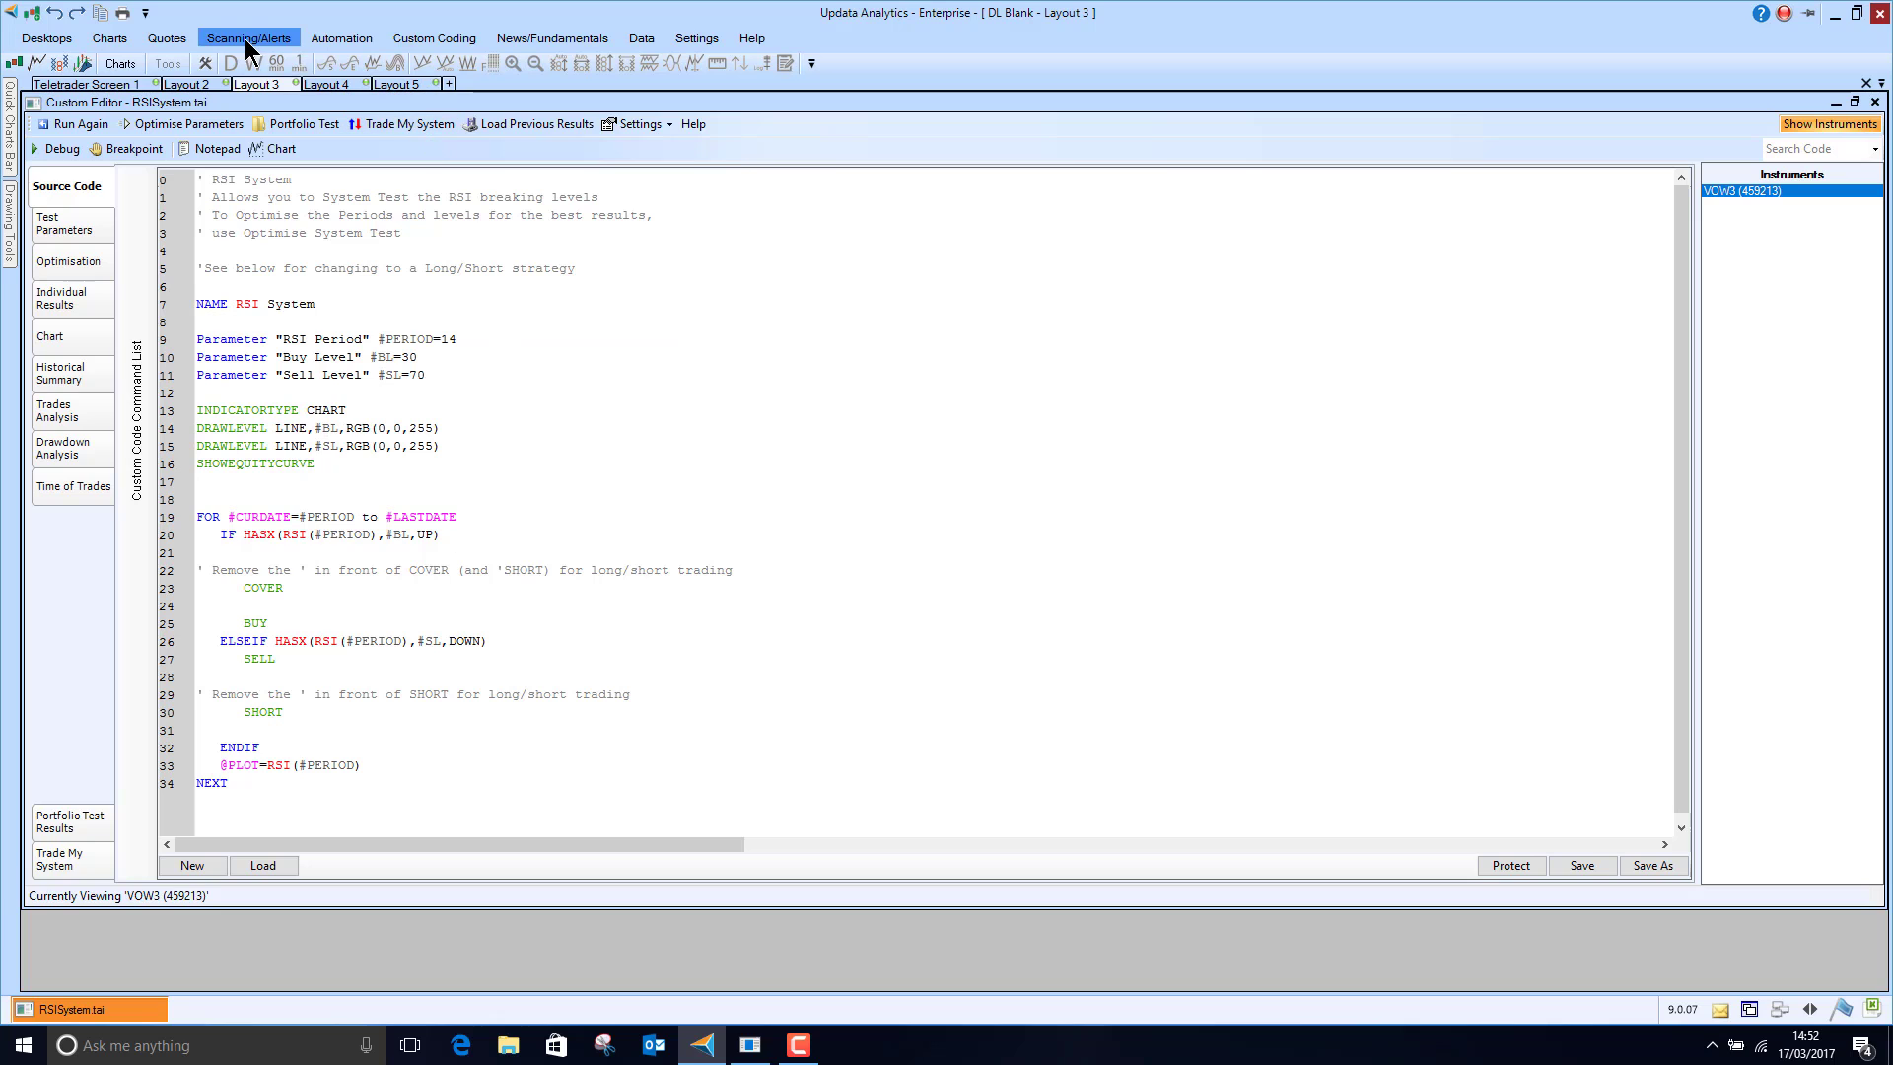
pyautogui.click(434, 38)
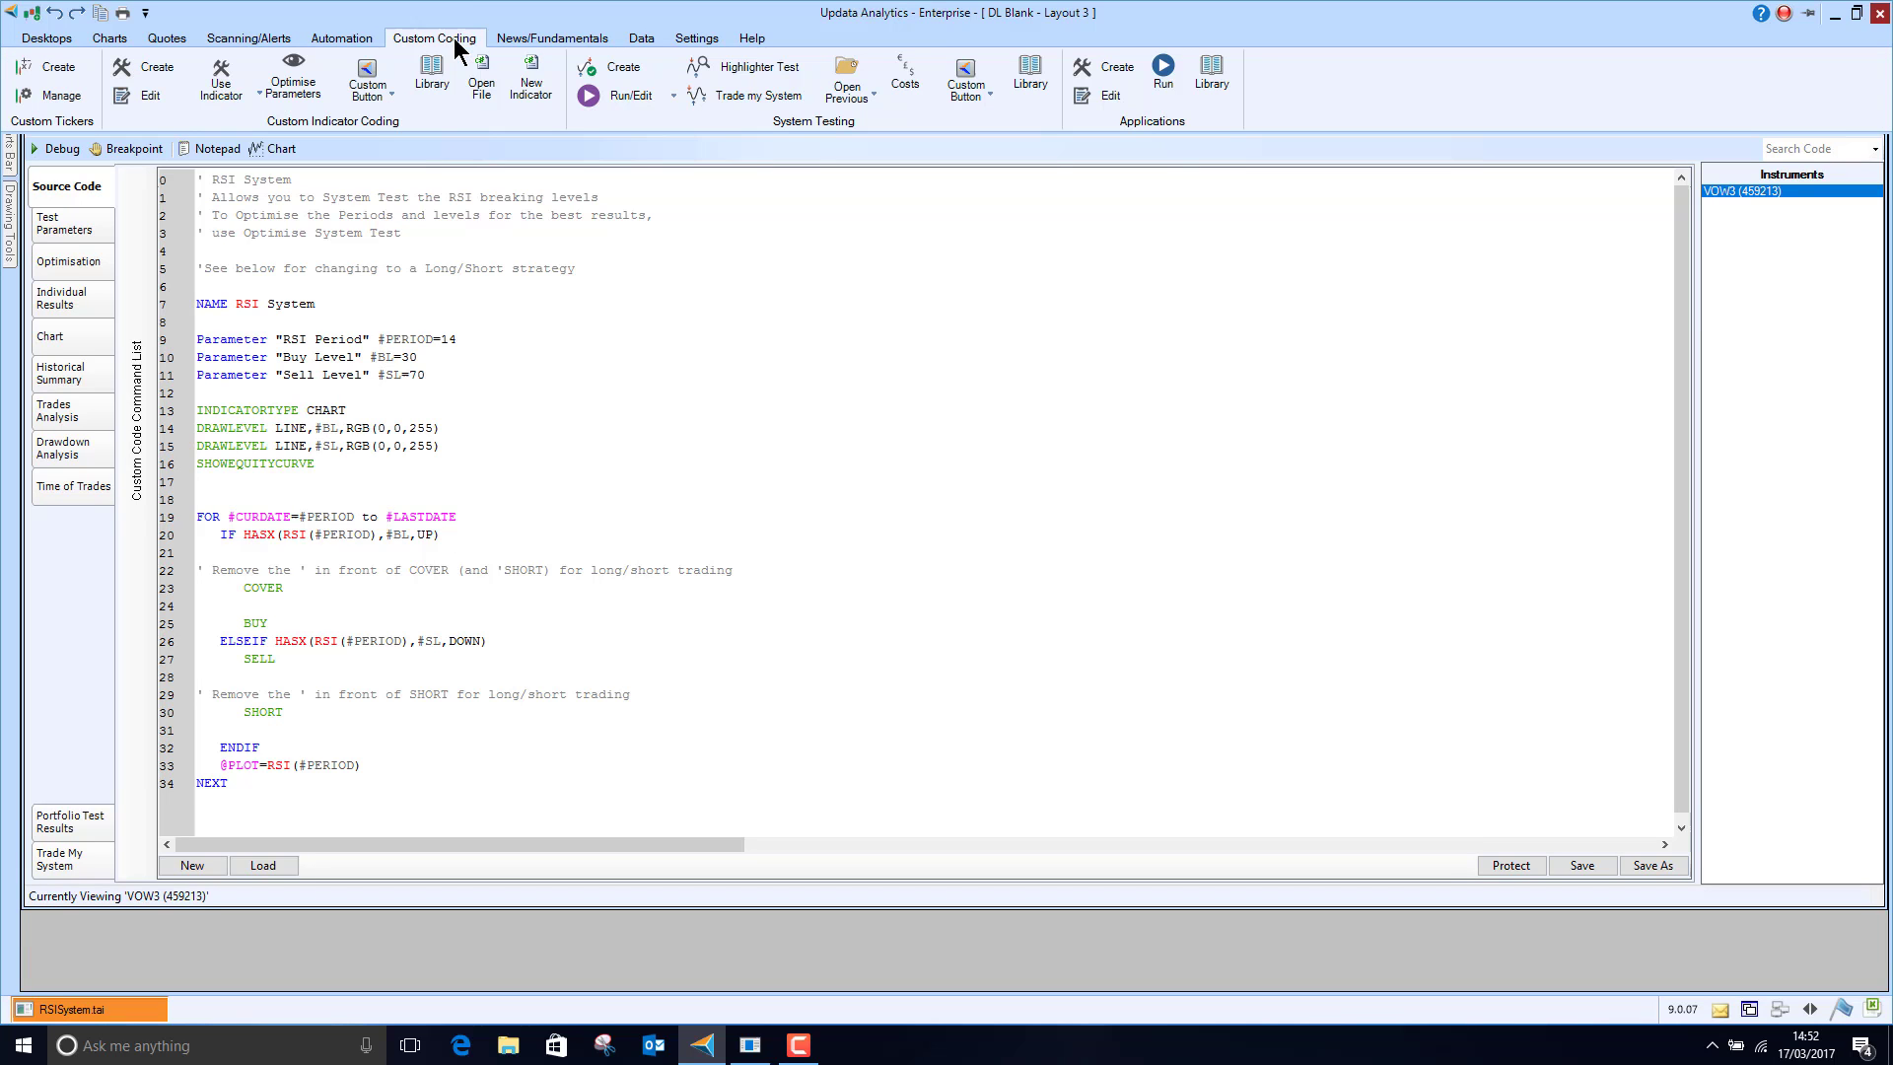
pyautogui.click(1031, 67)
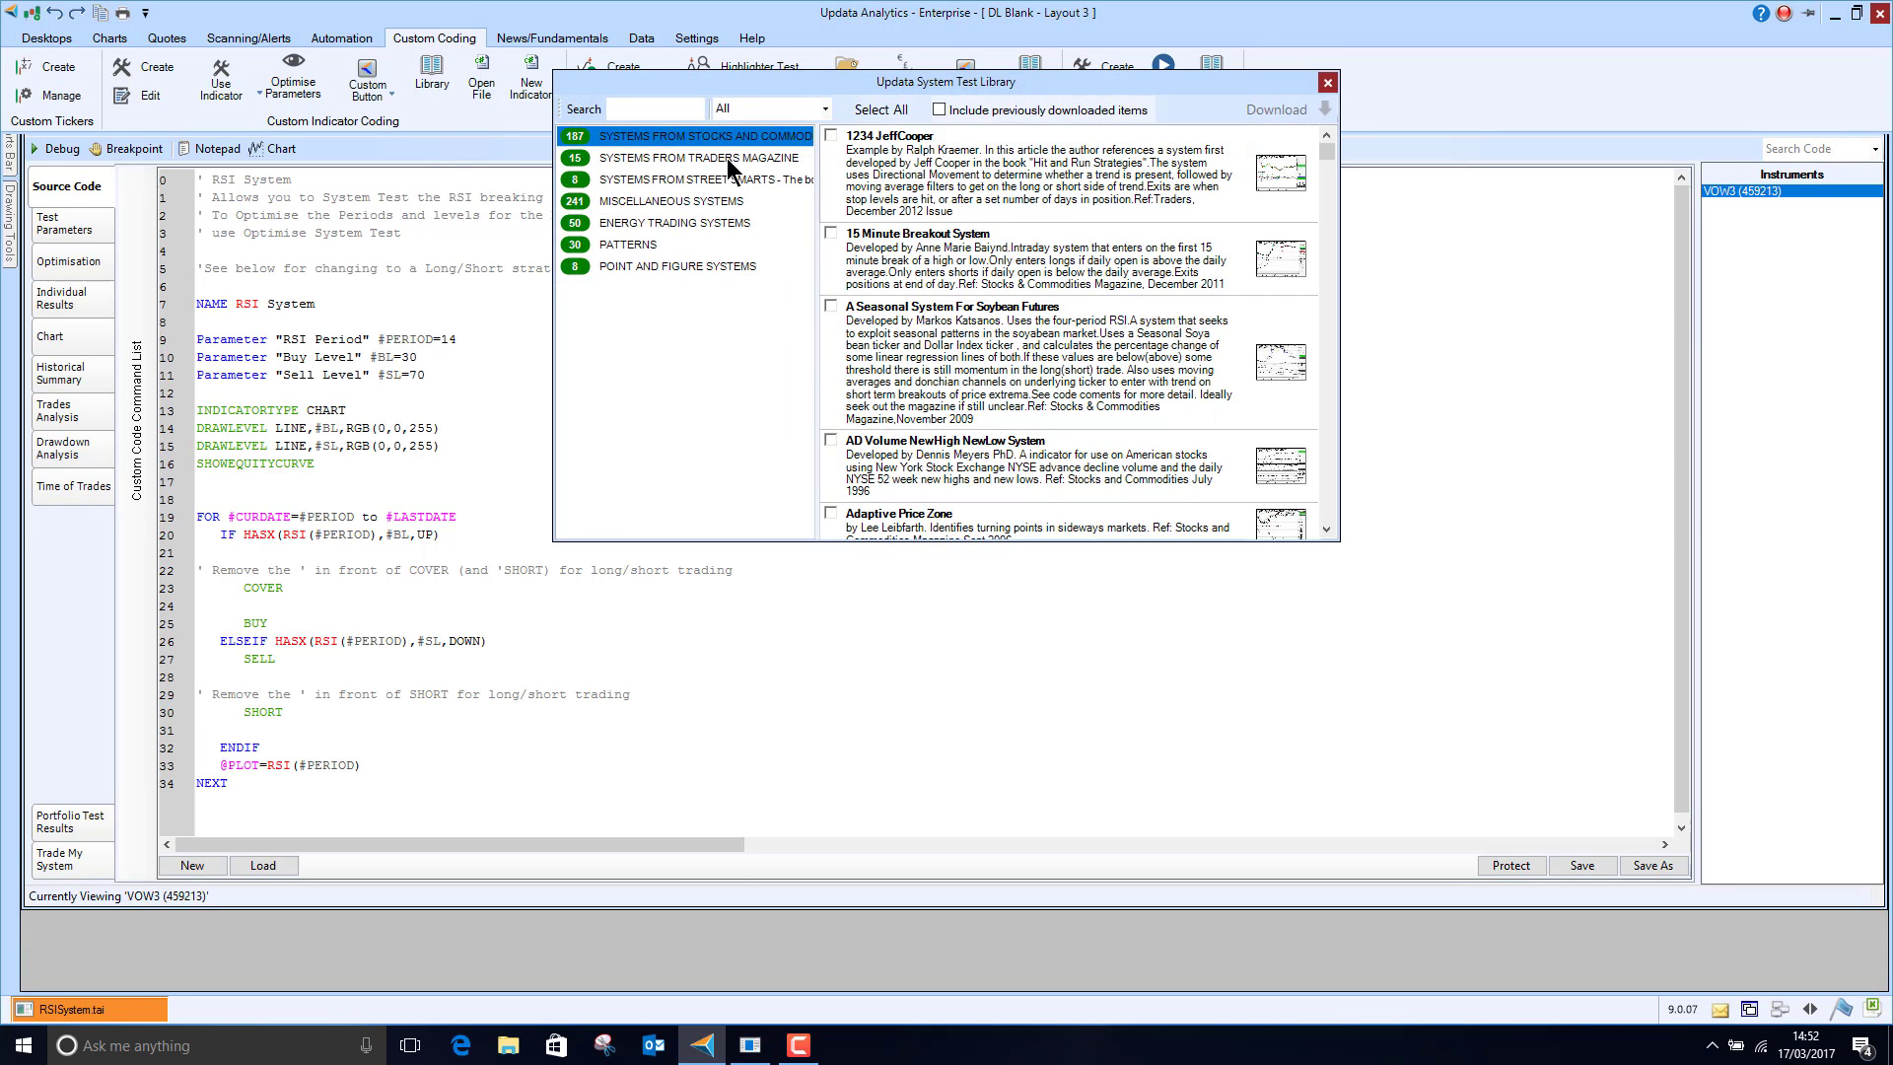
pyautogui.moveTo(1160, 245)
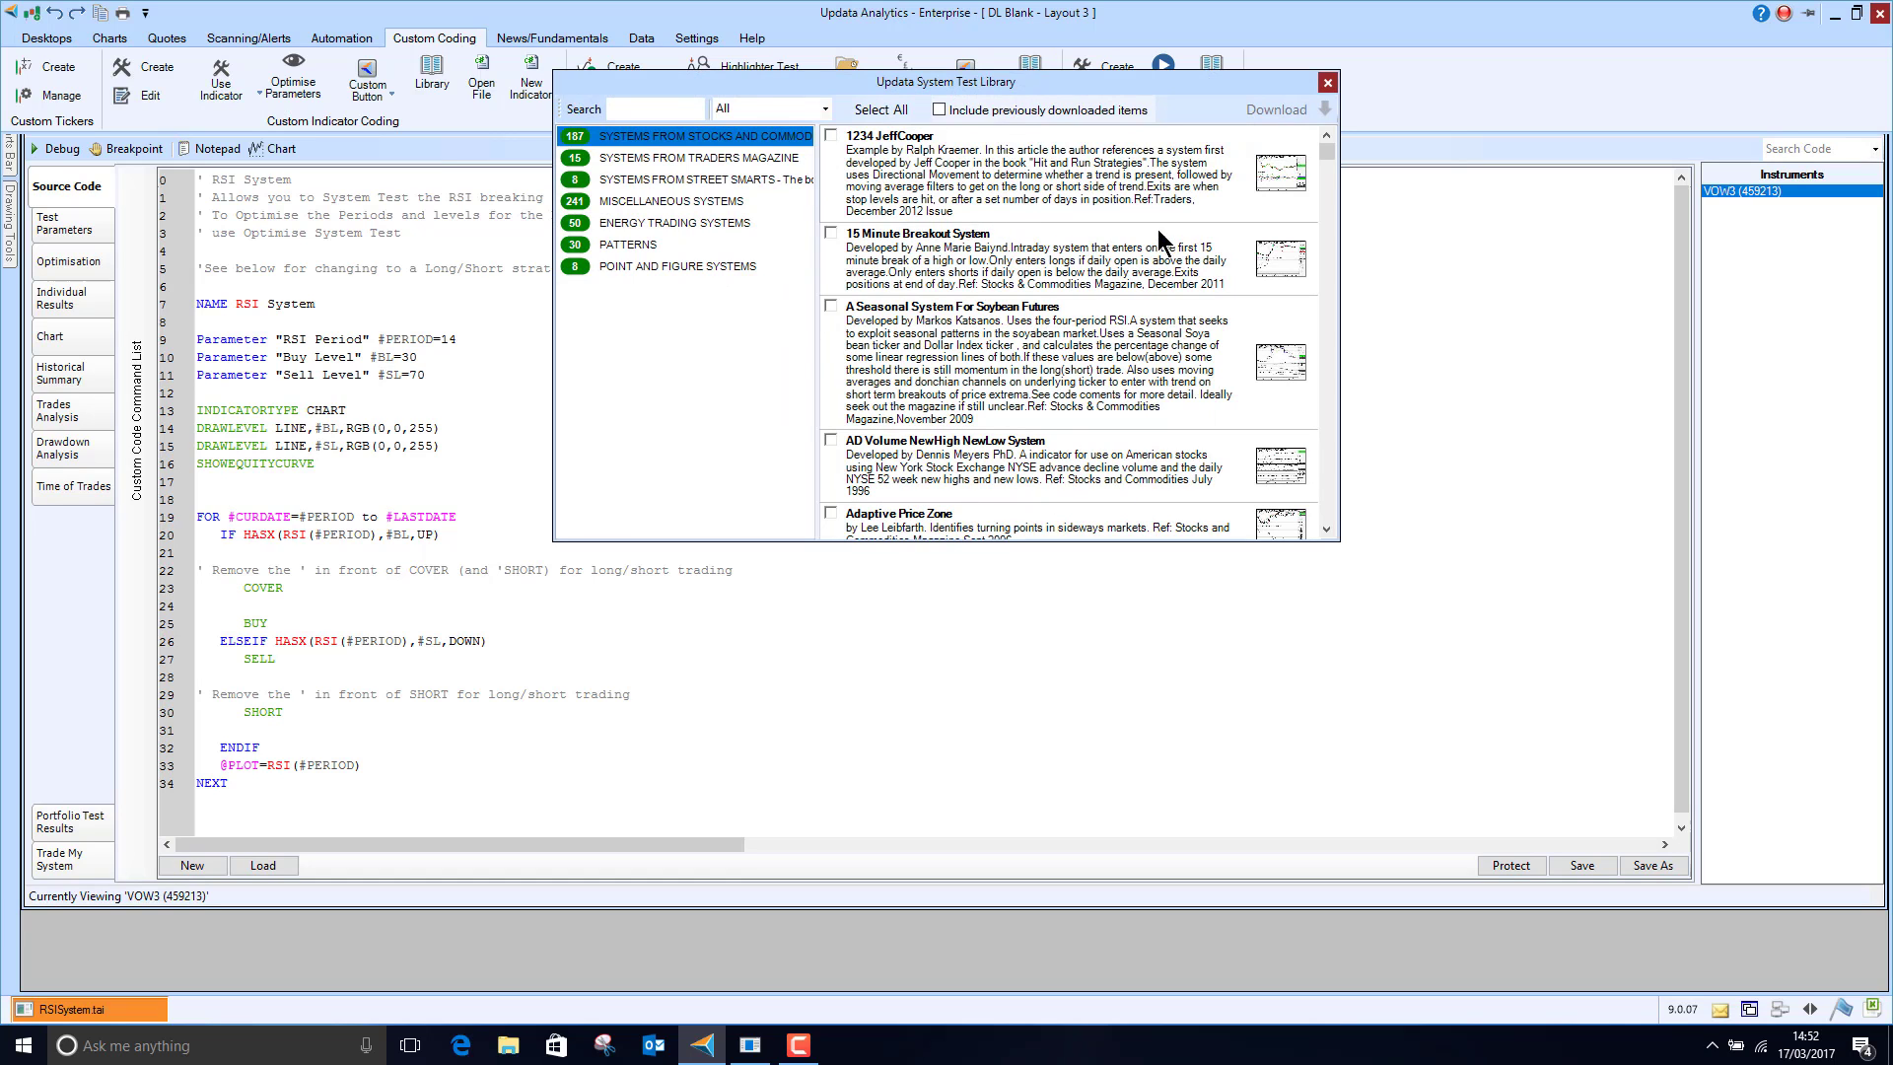
pyautogui.moveTo(1286, 266)
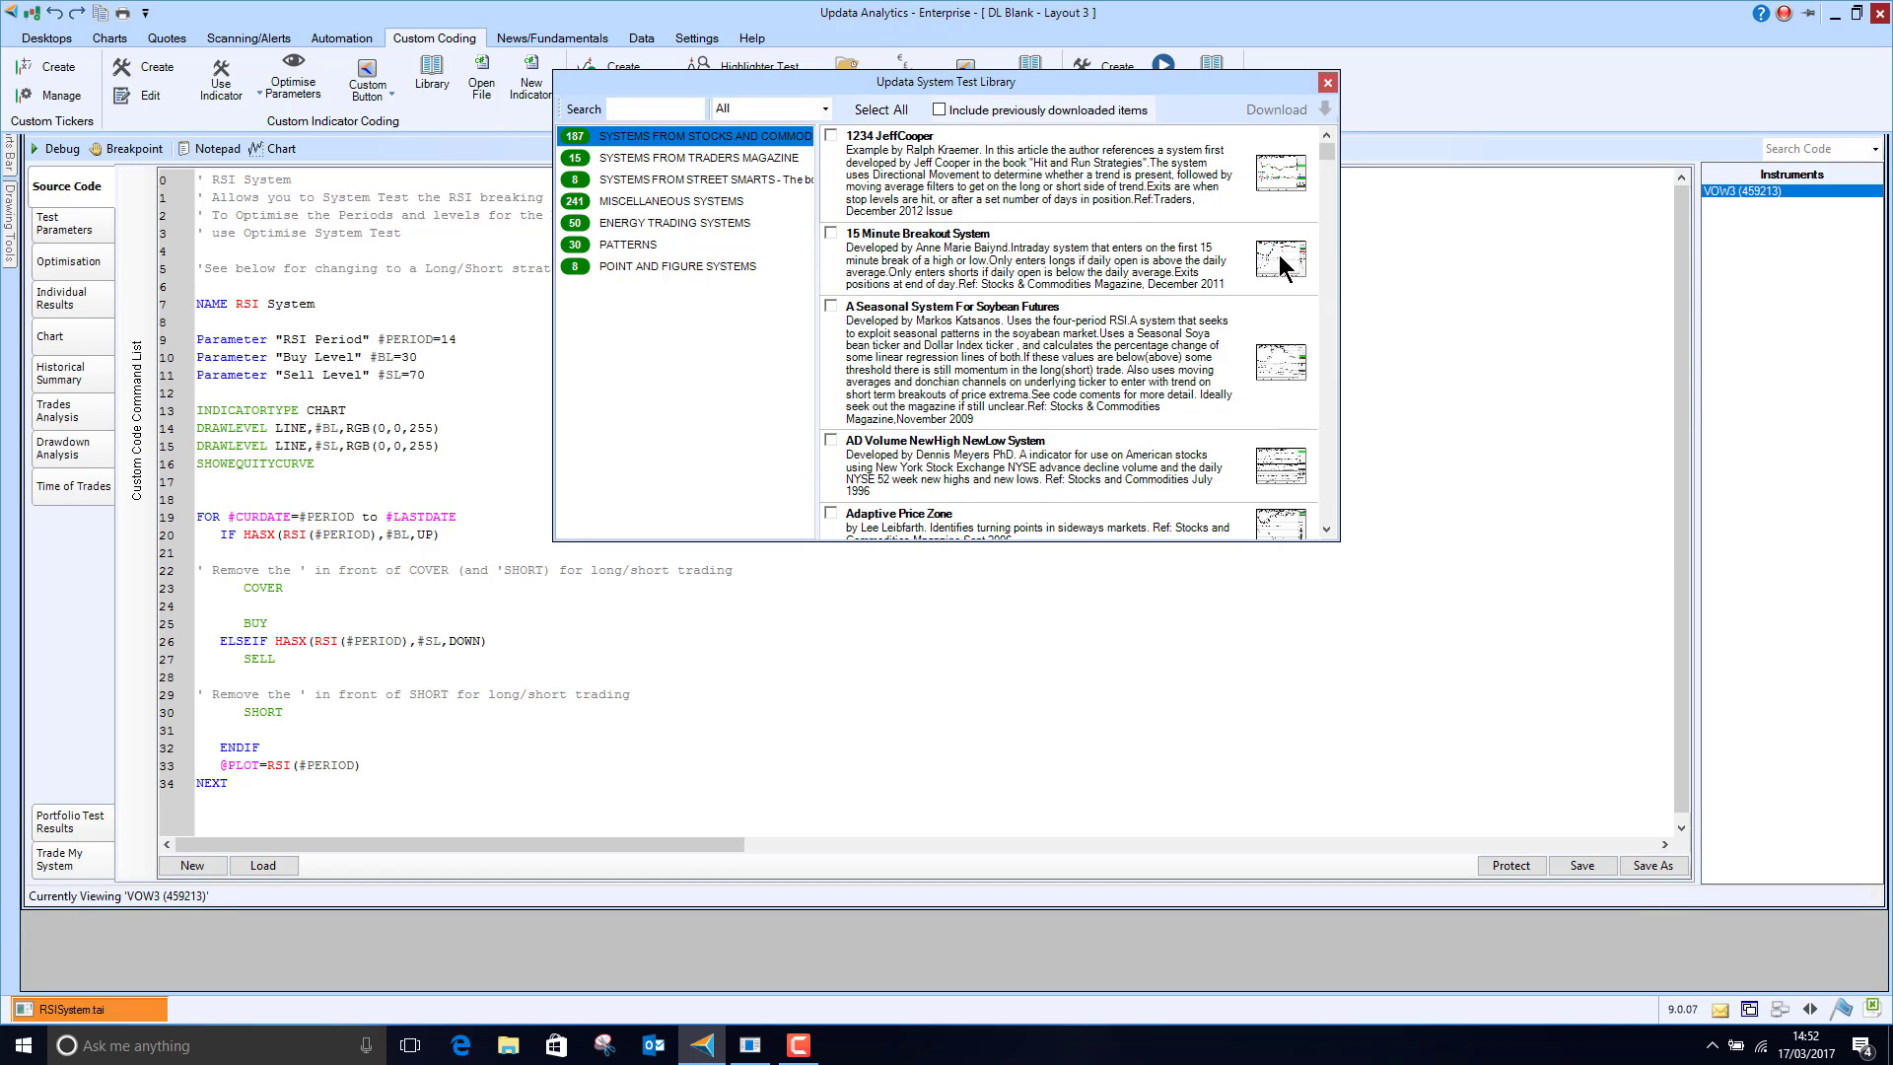
pyautogui.moveTo(1325, 106)
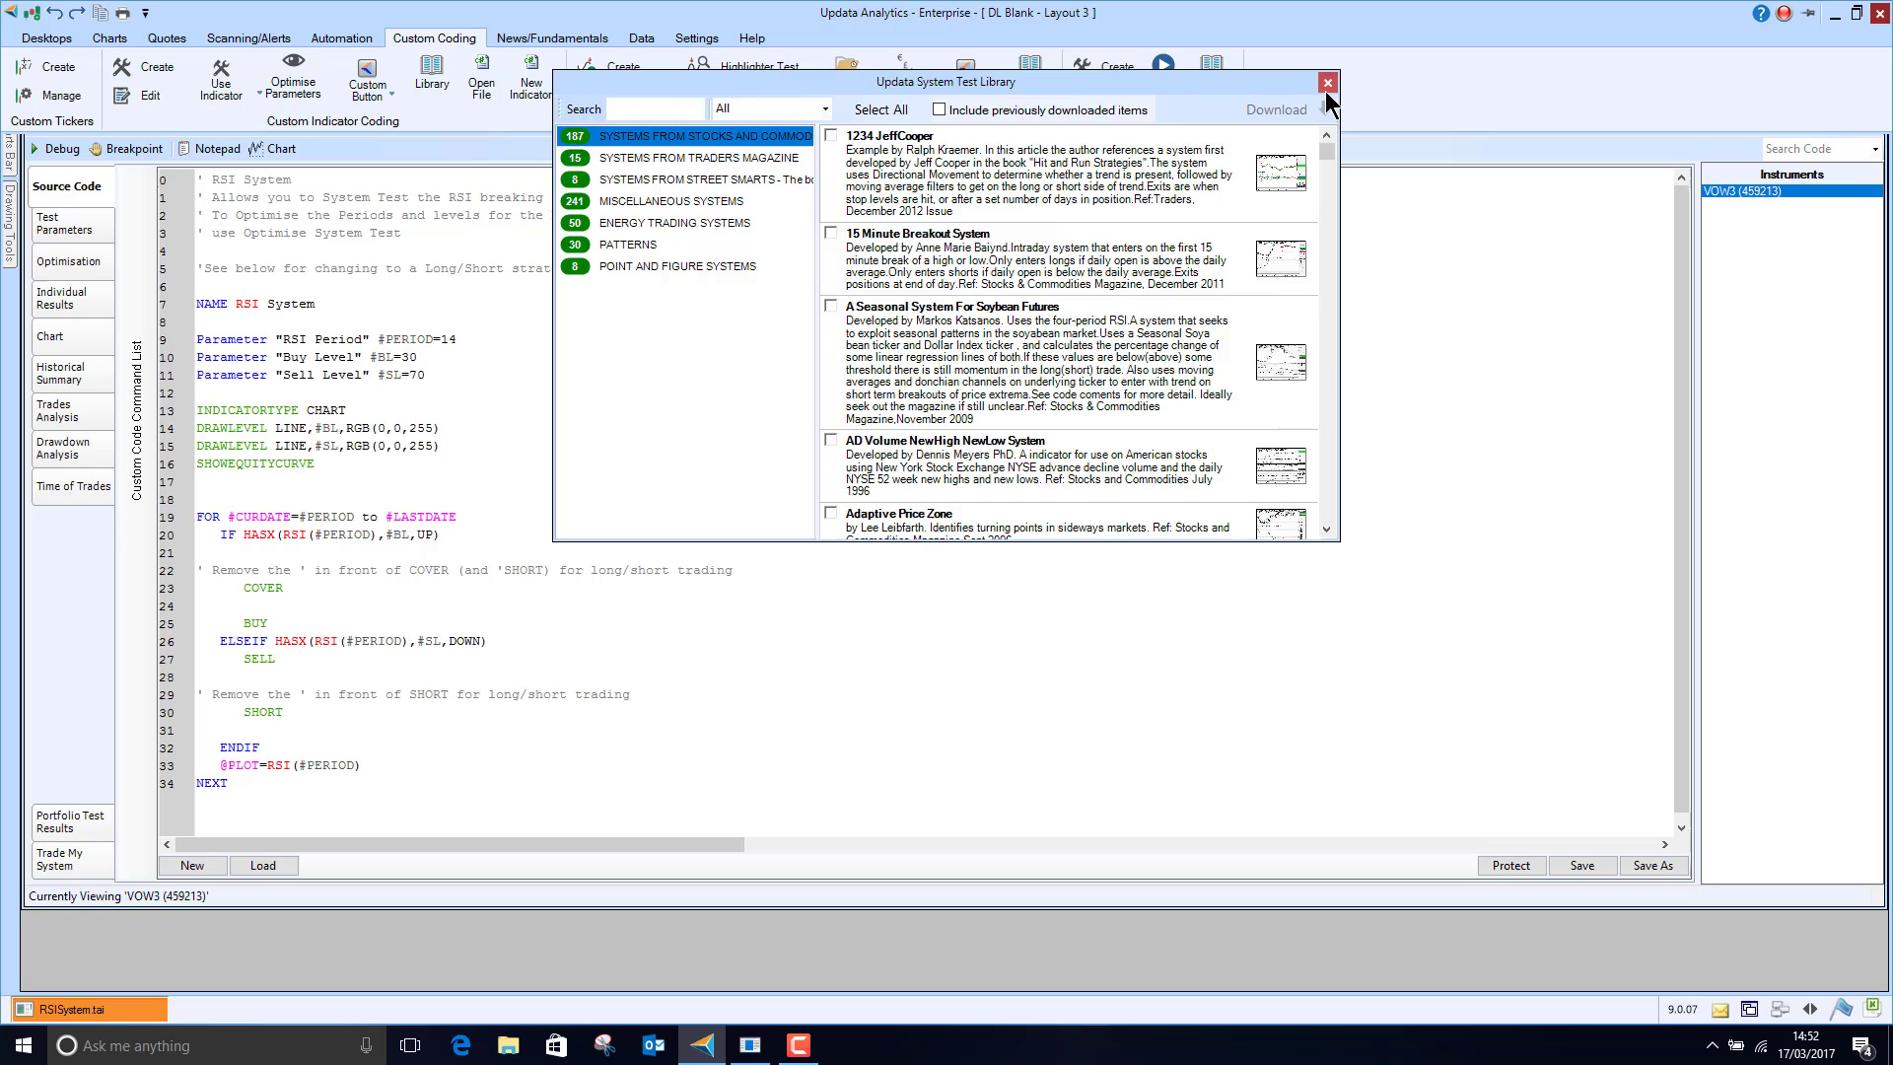
# Close the library and show the RSI System's optimisation heatmap of PERIOD versus BL
pyautogui.click(1320, 83)
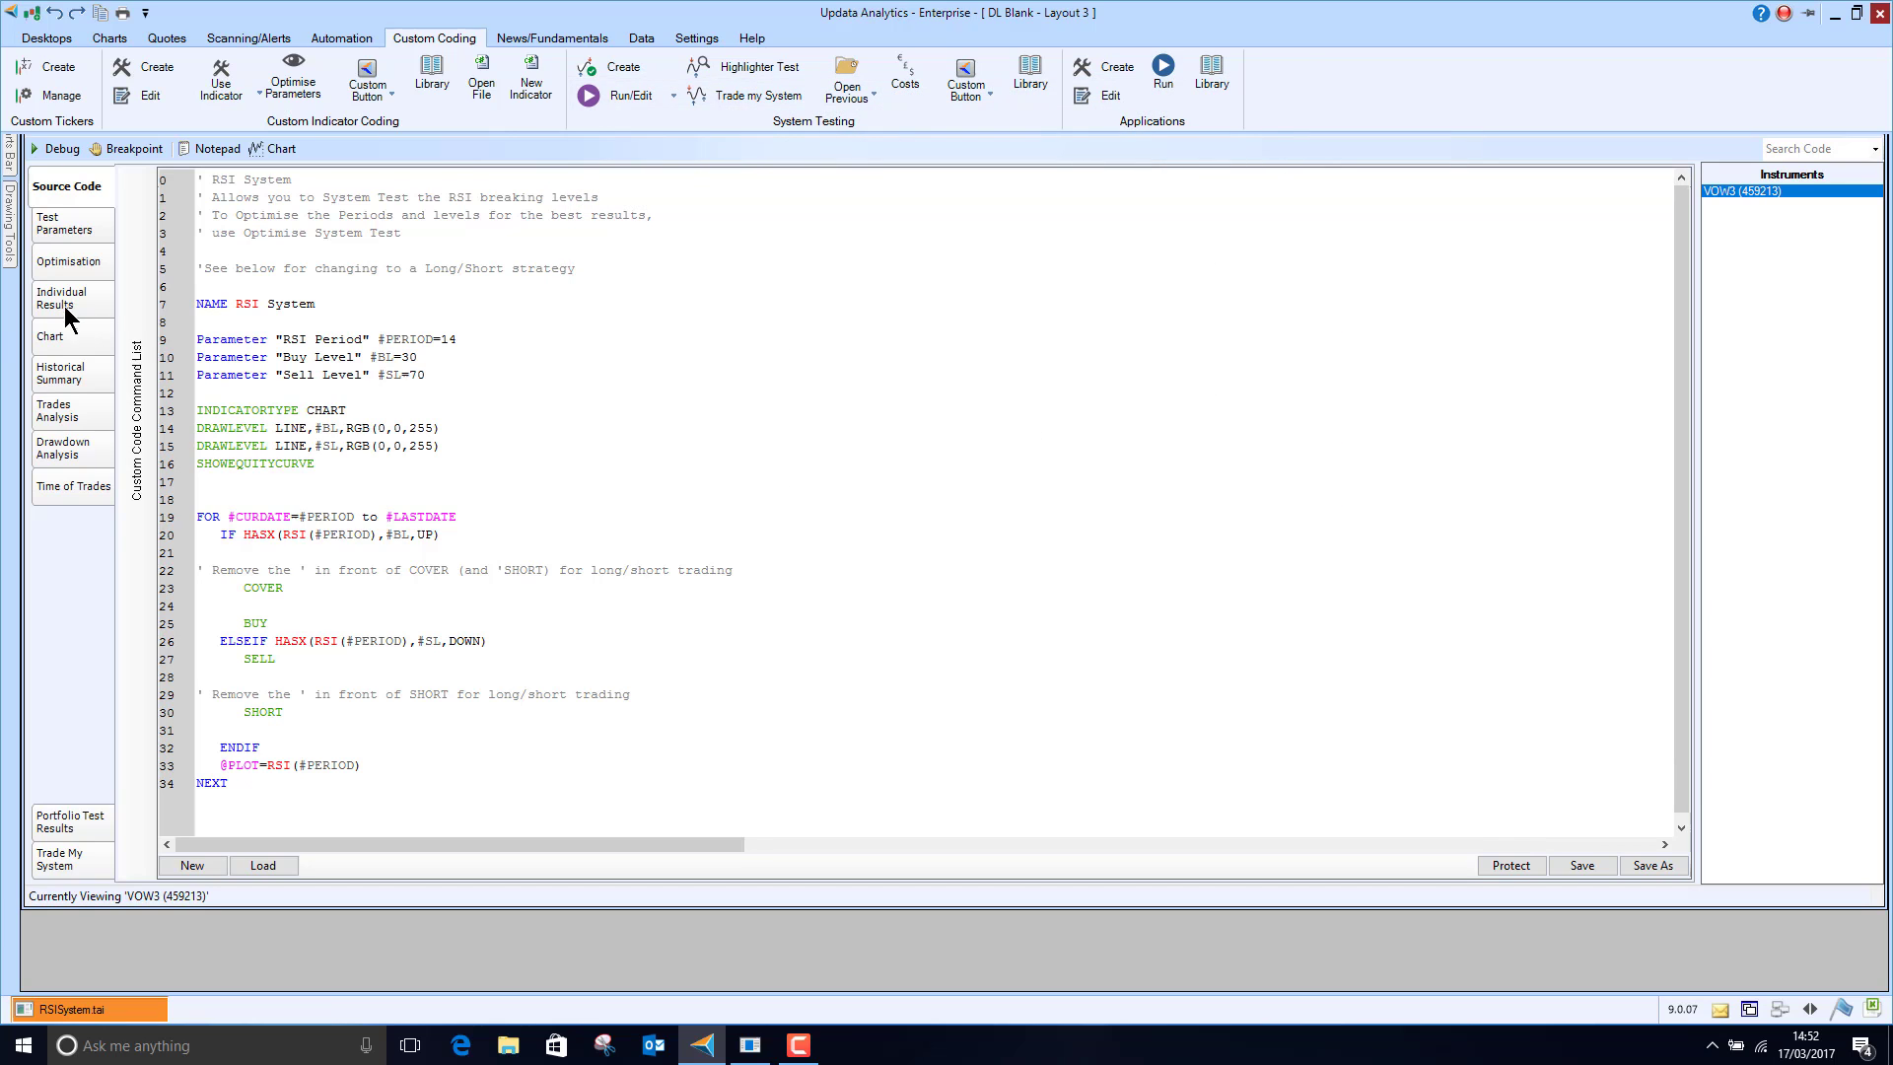
pyautogui.click(71, 260)
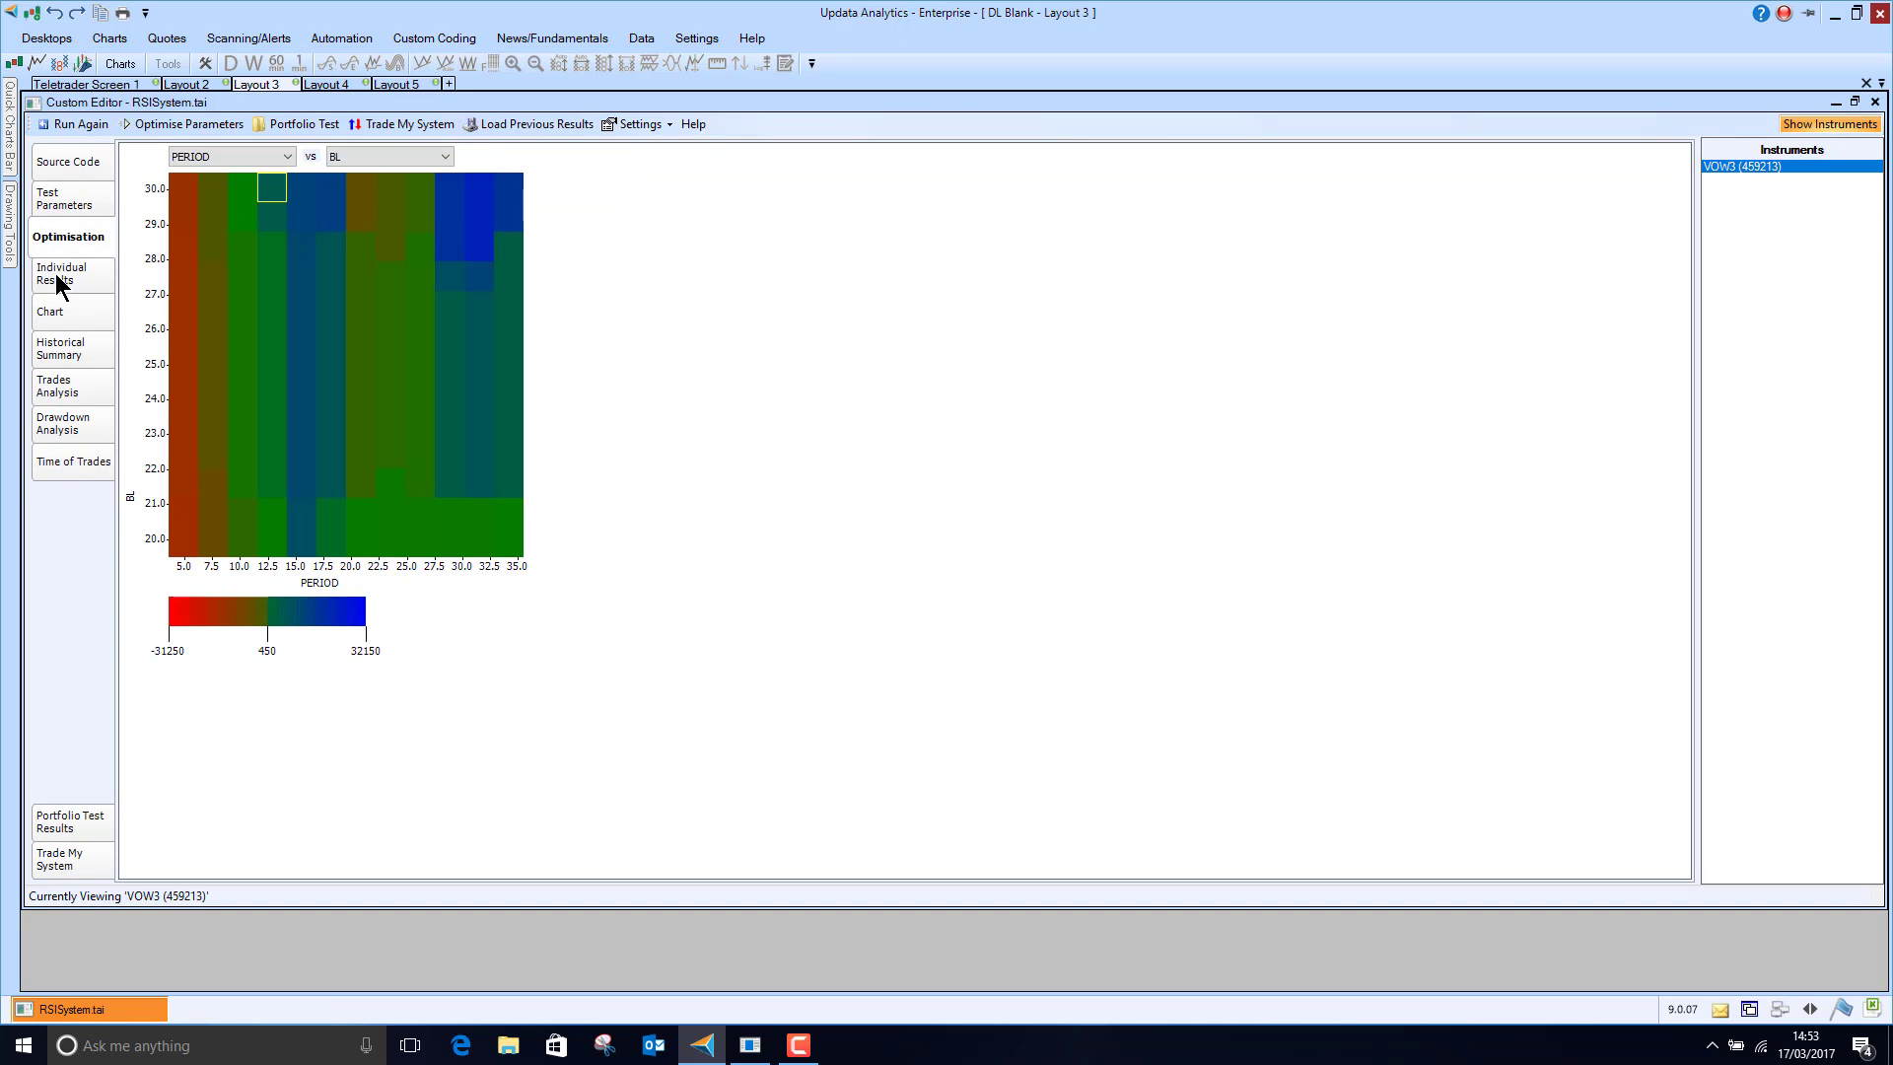
# View the Individual Results showing best optimisation period 16, levels 30/70 earning 33400, then its chart
pyautogui.click(53, 274)
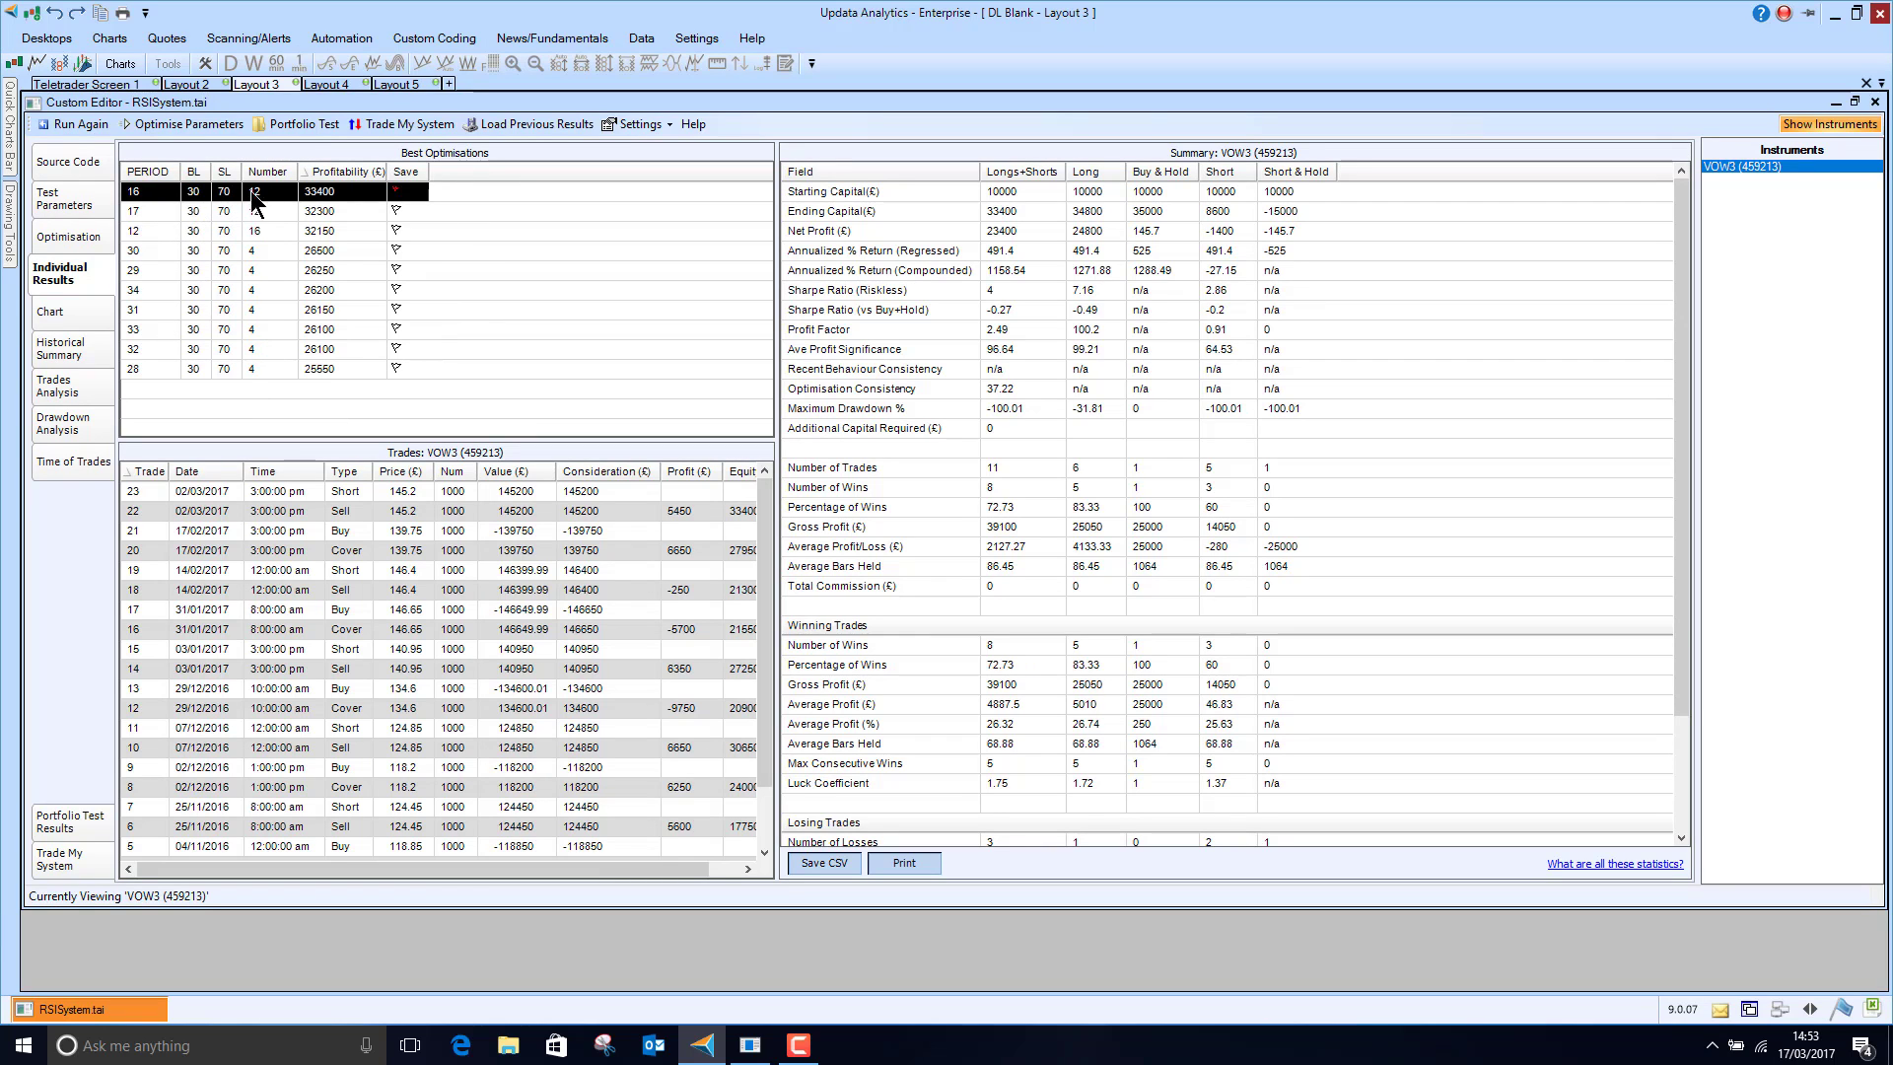
pyautogui.moveTo(65, 320)
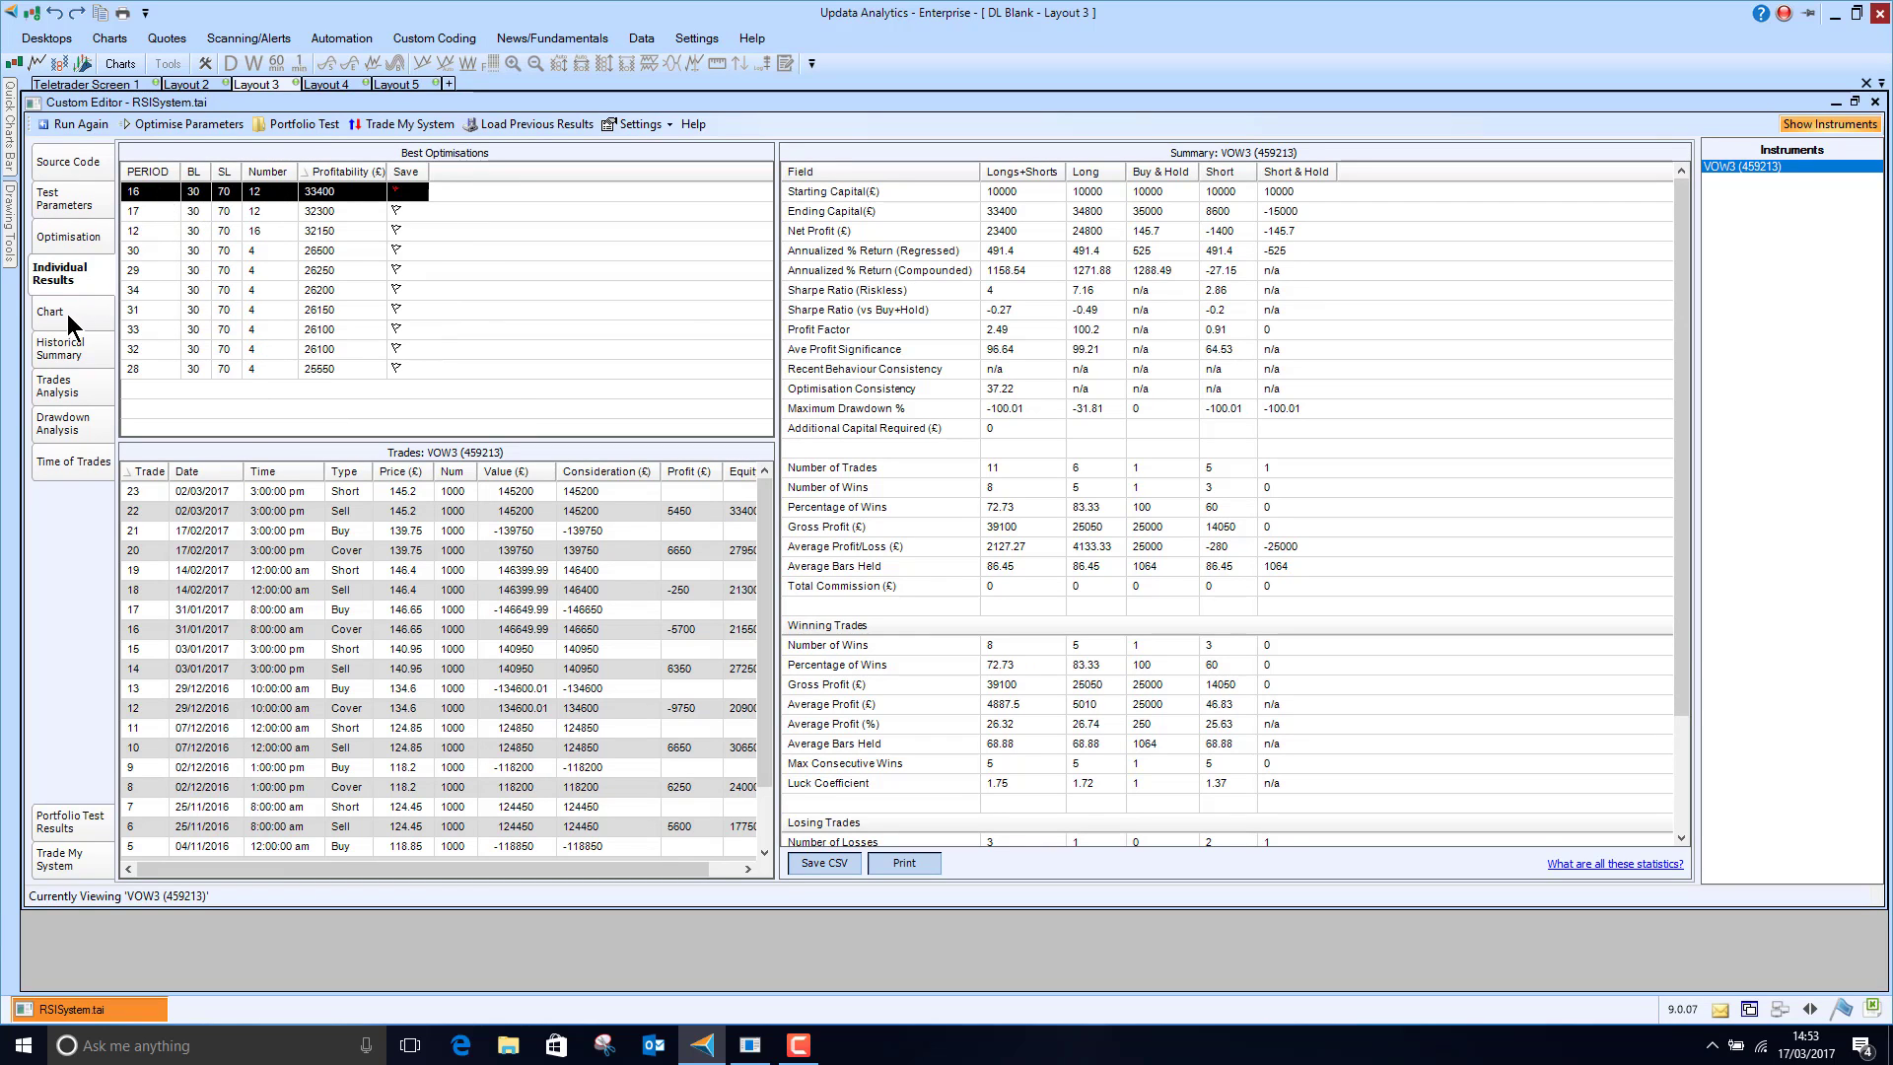
pyautogui.click(40, 311)
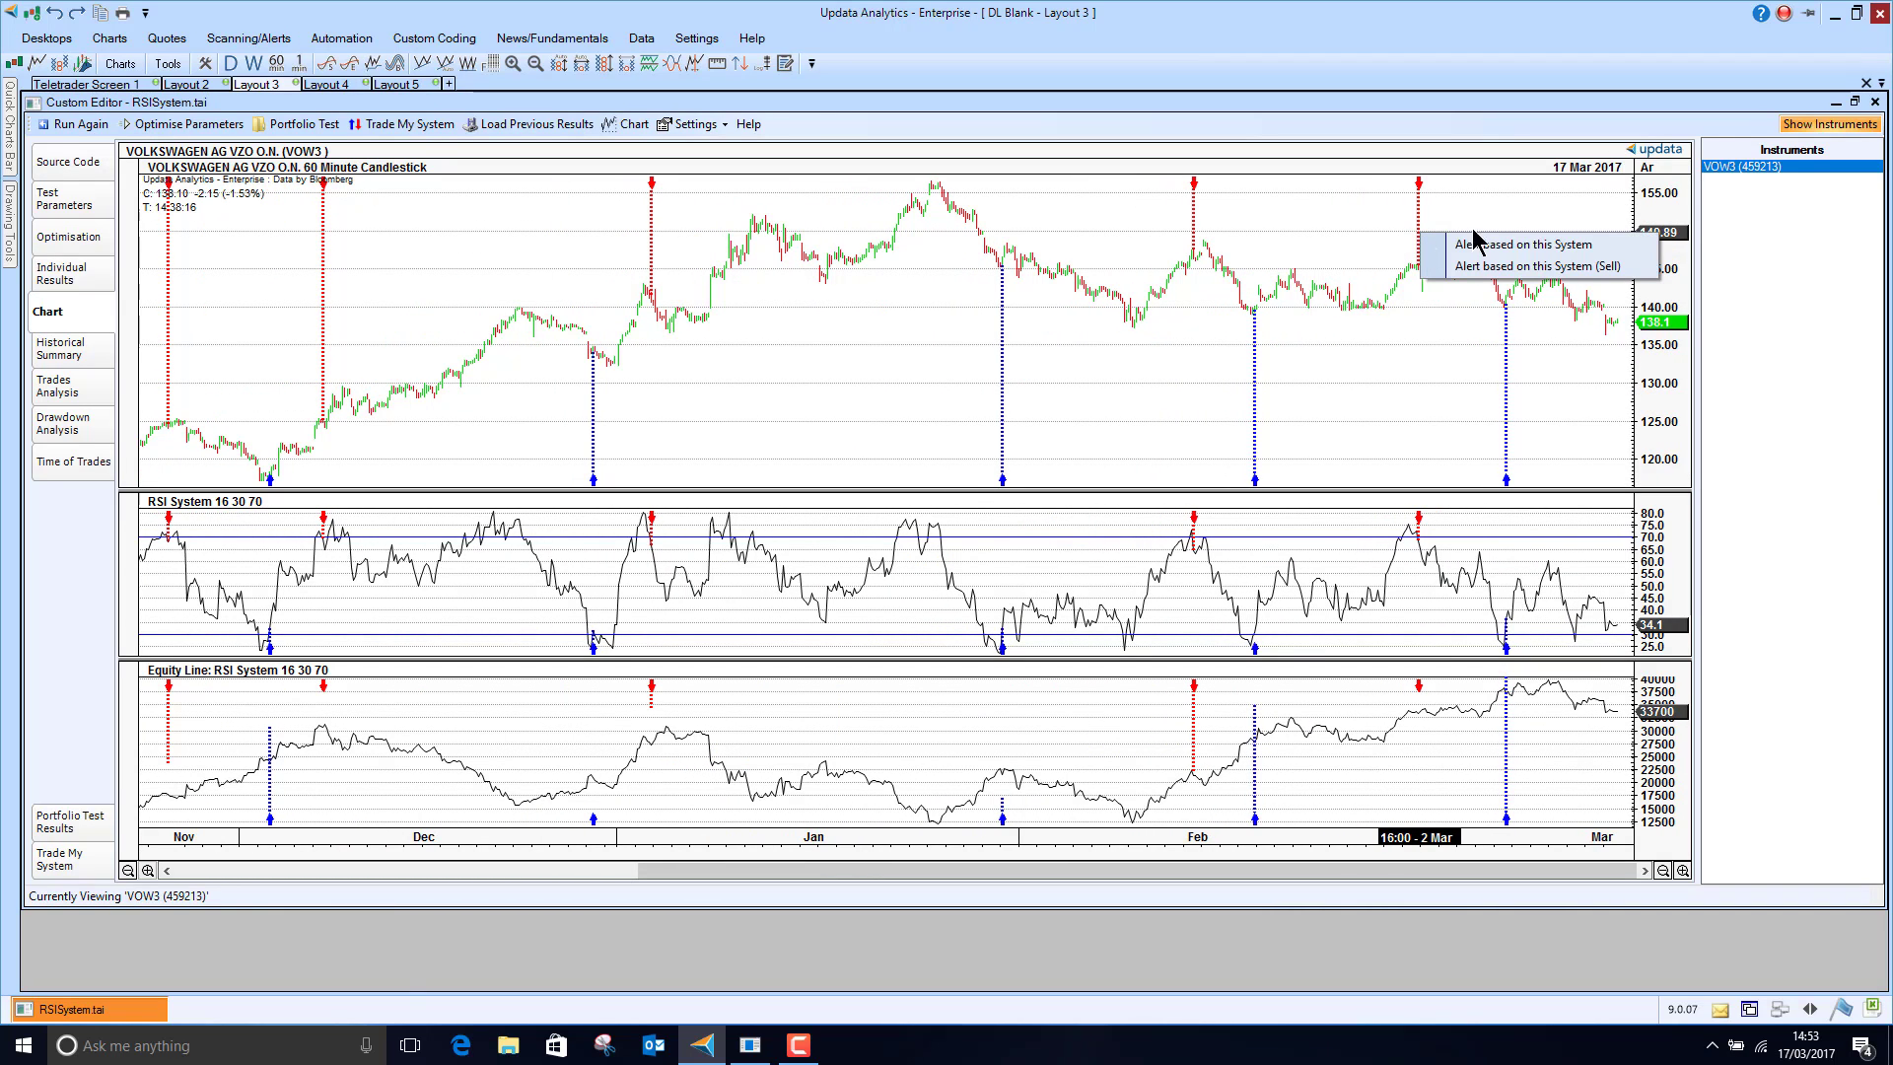
pyautogui.moveTo(1431, 355)
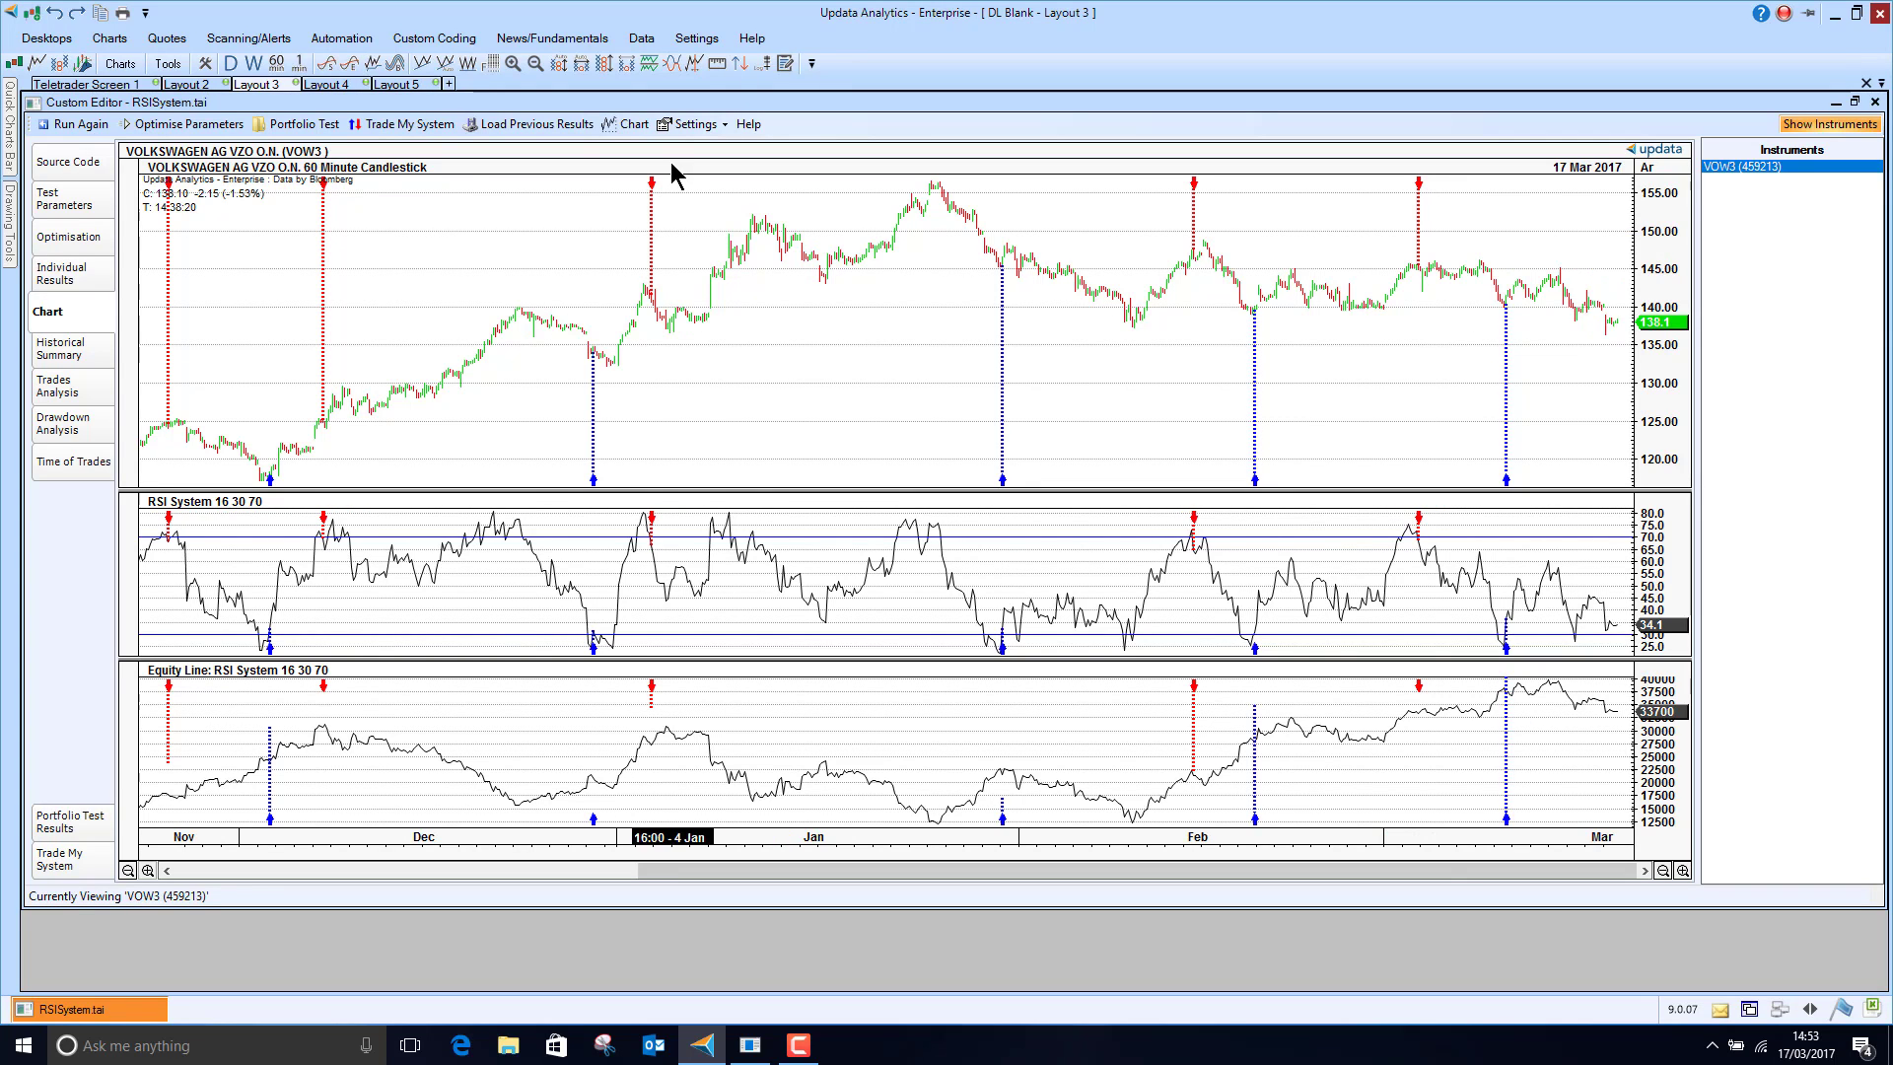
# Return to Layout 2 with the NASDAQ scan's 14 results and priceline.com's P&F chart
pyautogui.click(152, 85)
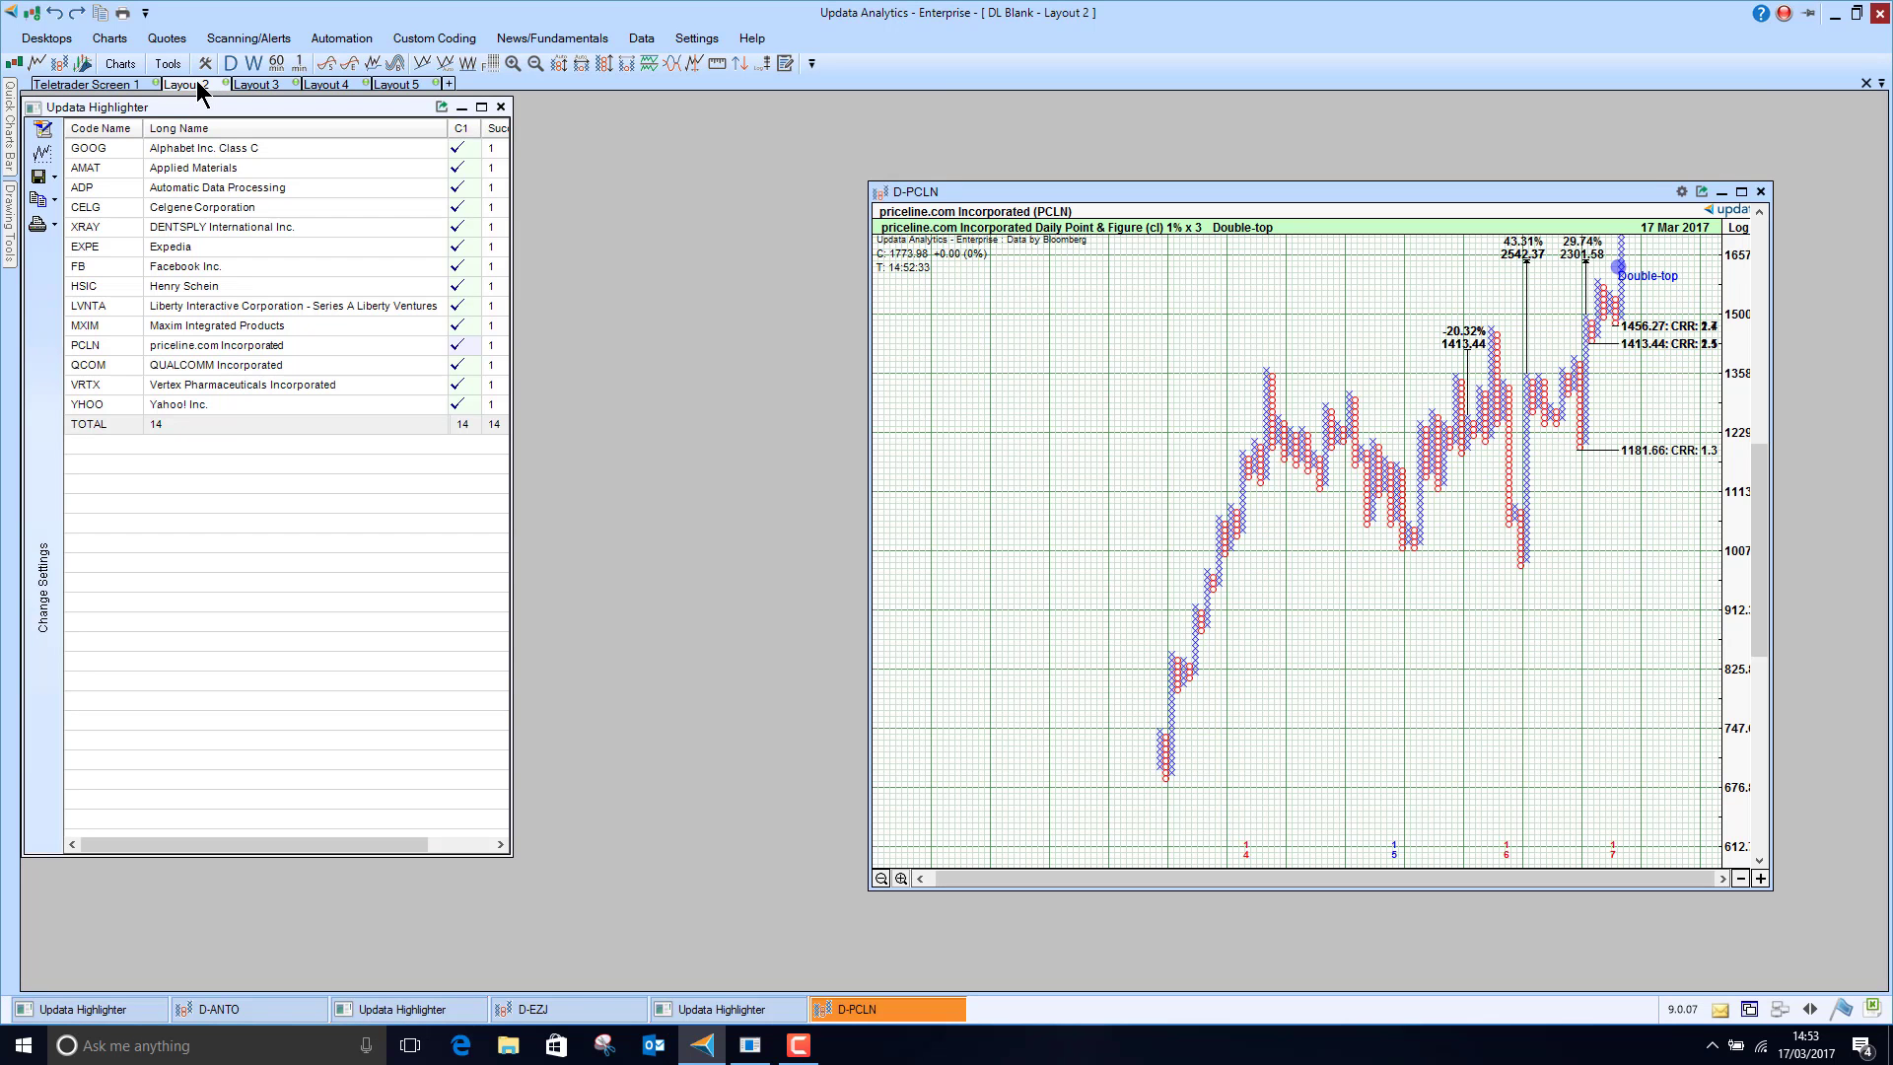